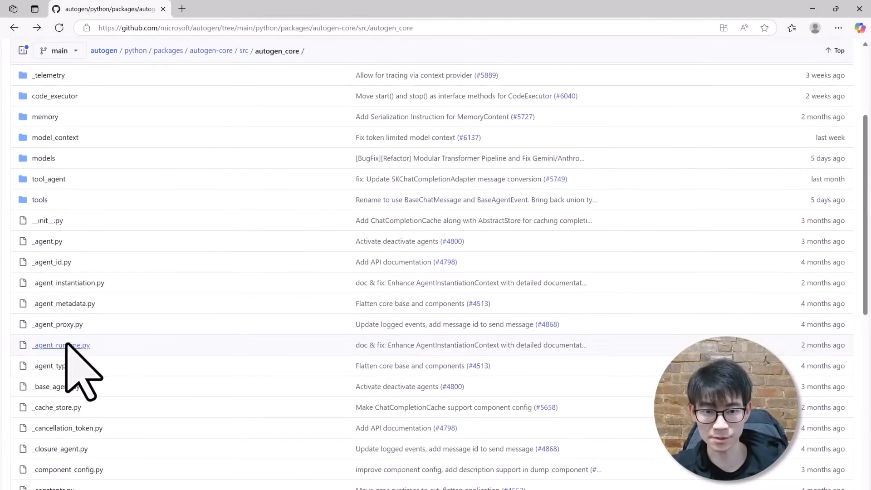
Step: Review the AutoGen Core tutorial overview and read through its Agent chapter
click(53, 345)
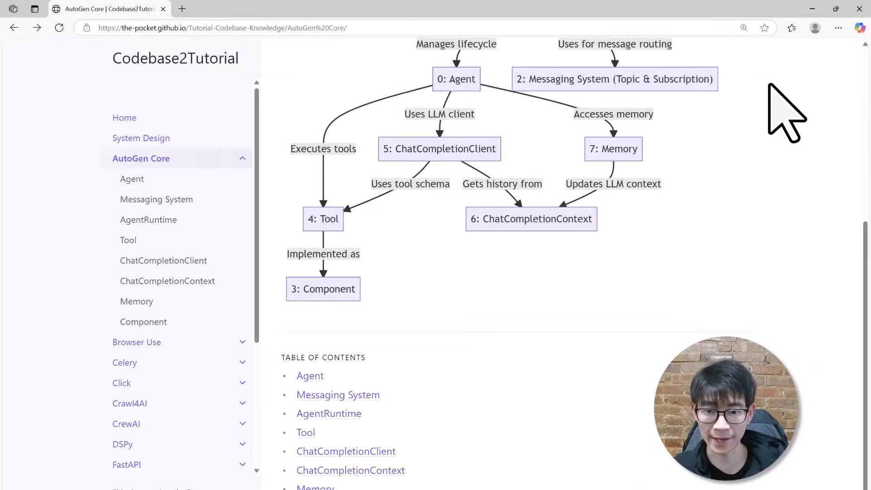
click(132, 179)
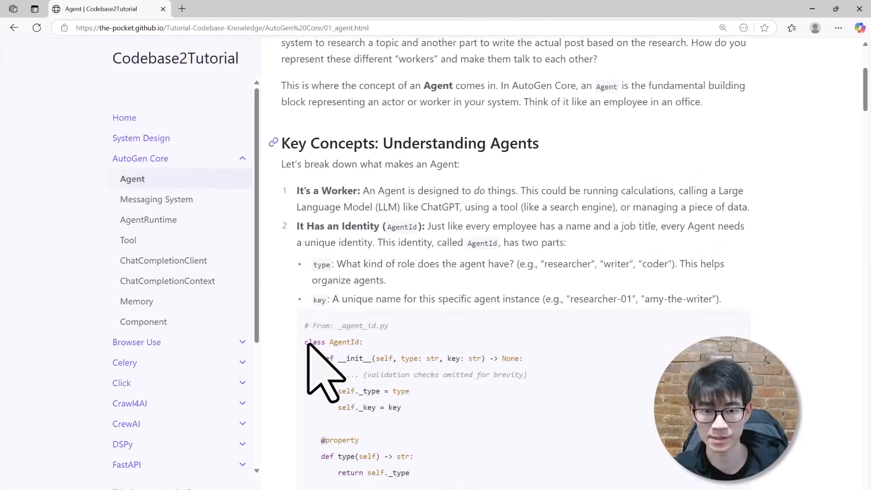
scroll(down, 3)
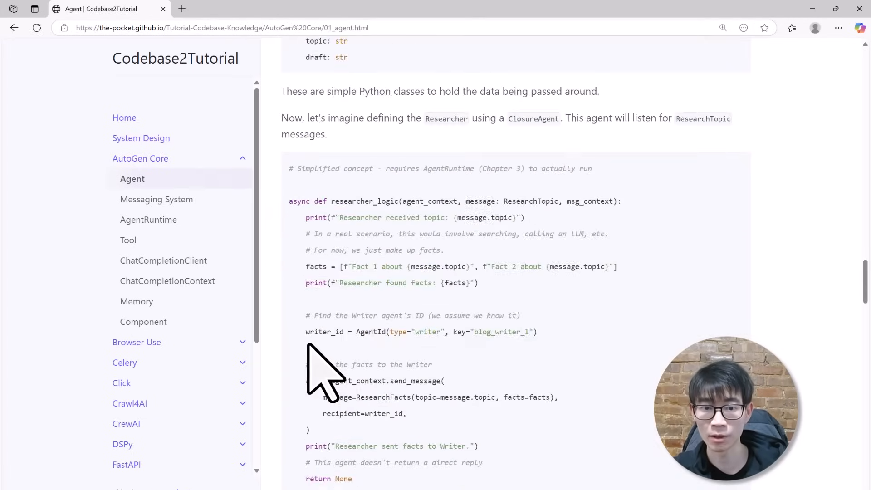
scroll(down, 3)
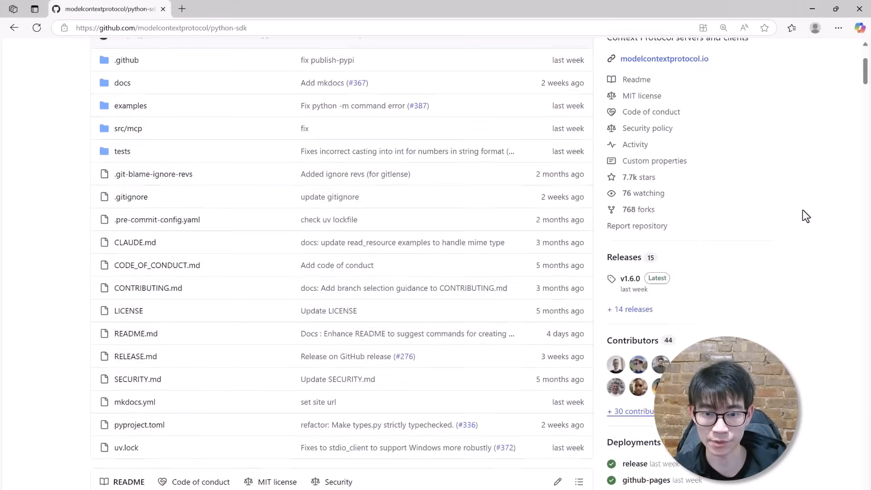
Step: Skim the python-sdk README and MCP introduction docs before entering the repository URL
scroll(down, 3)
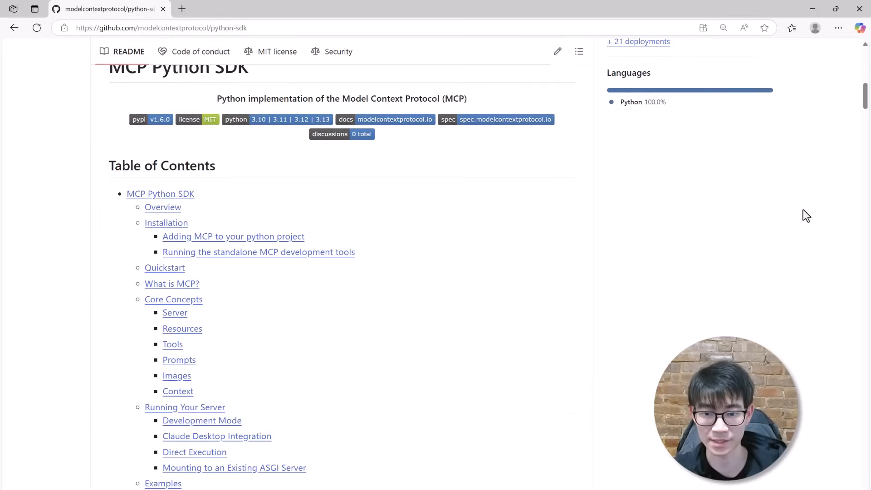
scroll(down, 3)
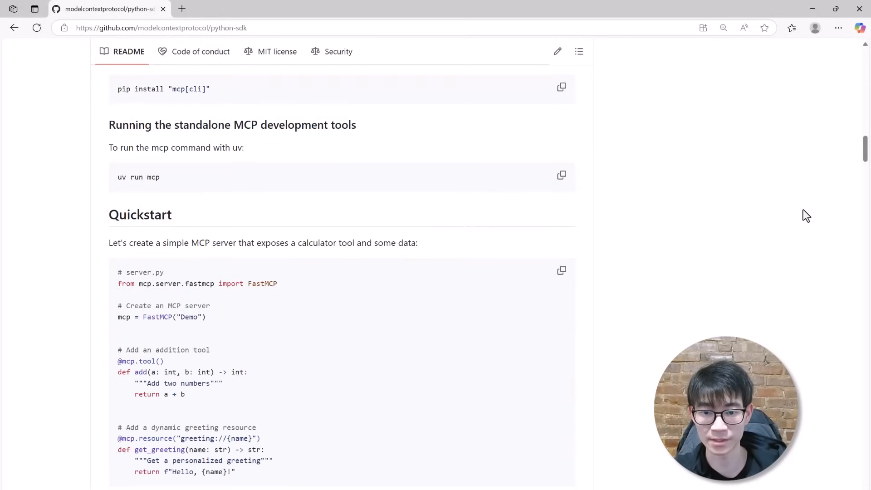
scroll(down, 3)
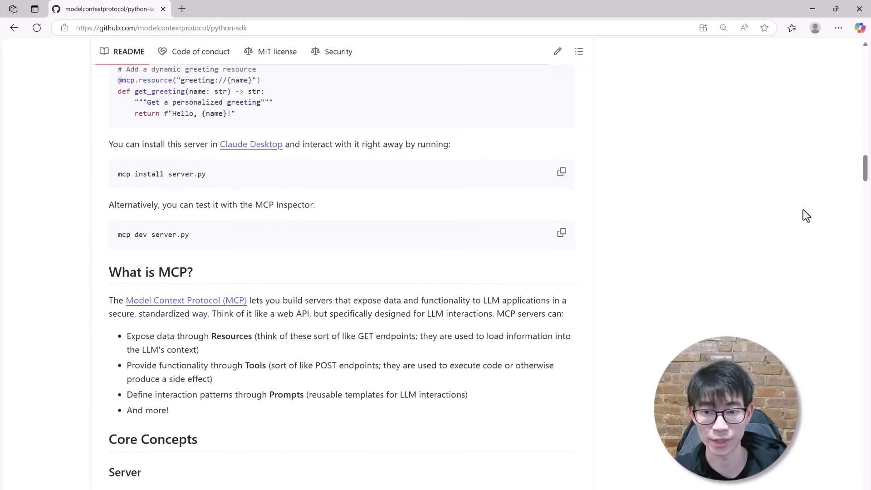
scroll(down, 3)
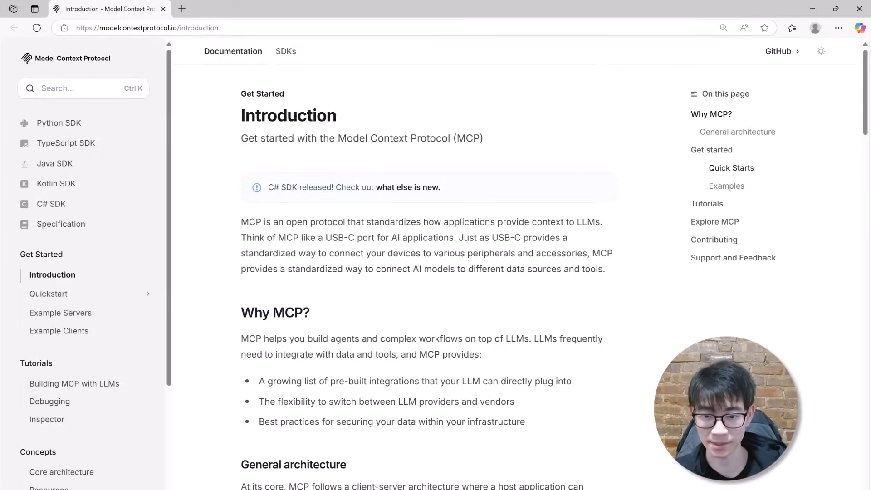
scroll(down, 3)
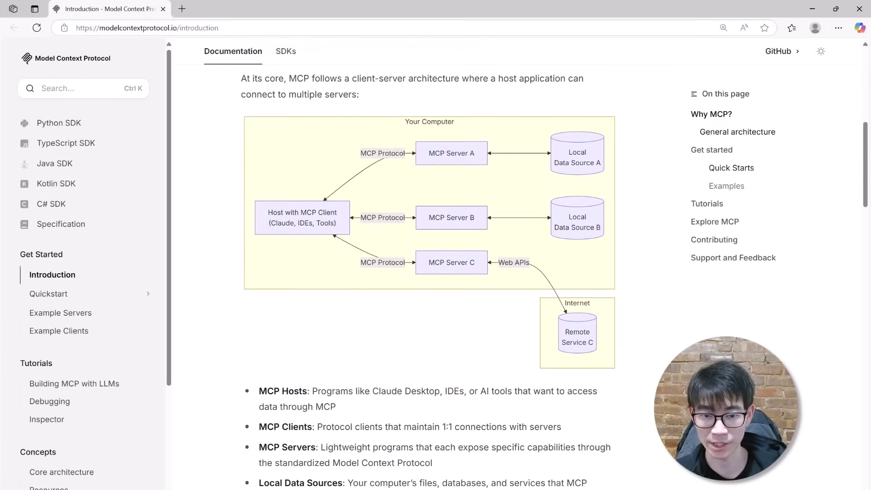
scroll(down, 3)
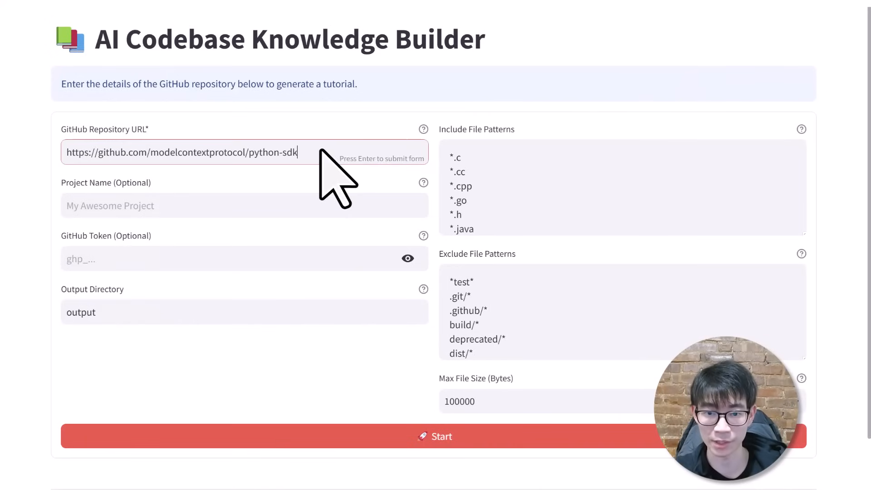
Step: Name the project MCP Python SDK and start generating its tutorial
text(MCP Python SDK)
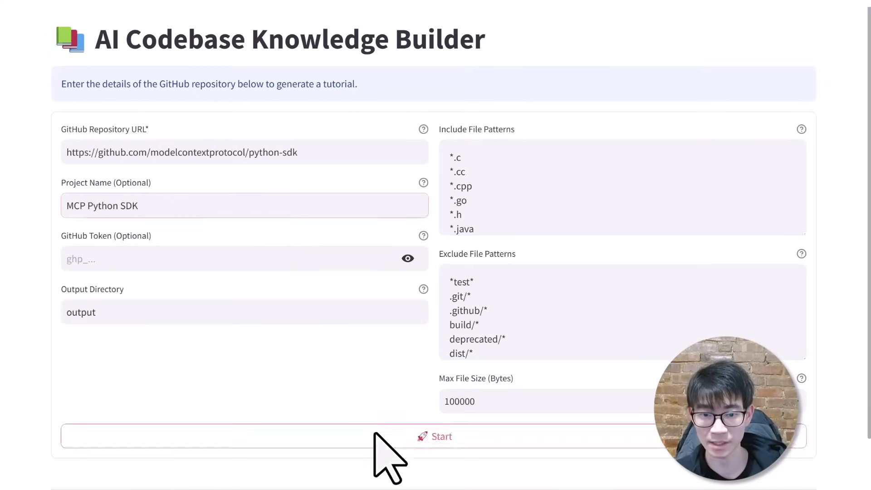
click(440, 436)
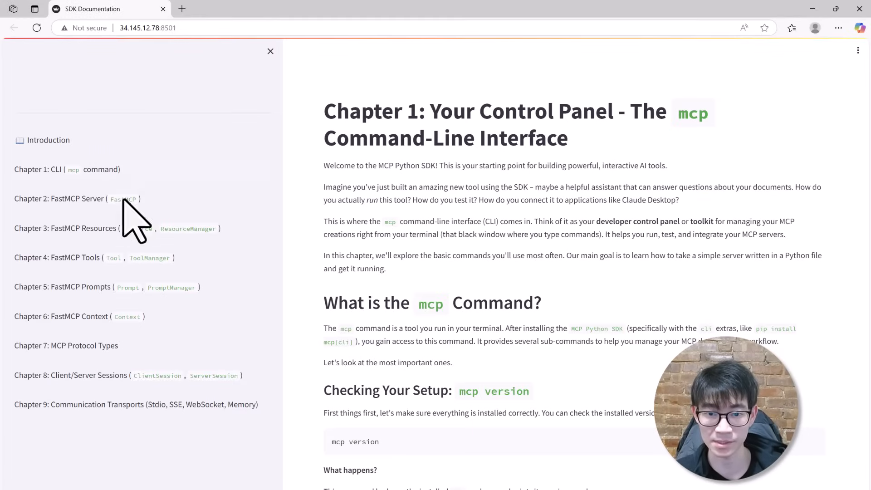
Step: Open docs/design.md in the Tutorial-Codebase-Knowledge repository at Flow high-level Design
click(65, 228)
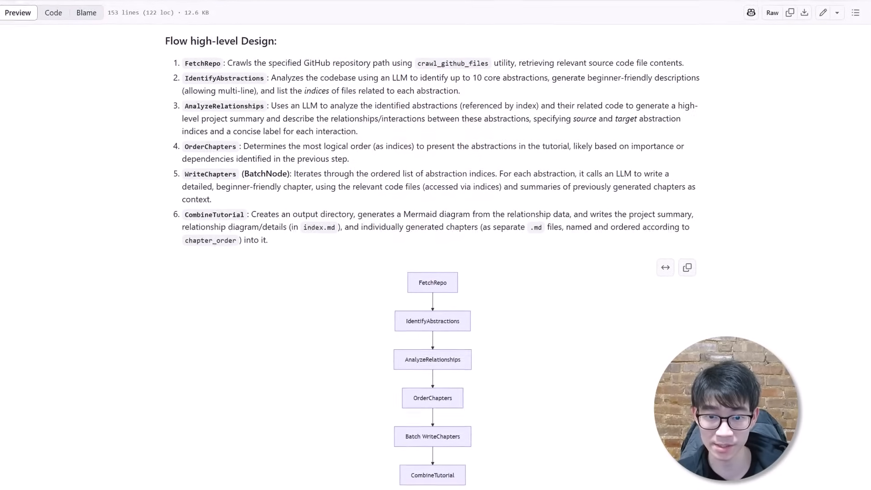
scroll(down, 3)
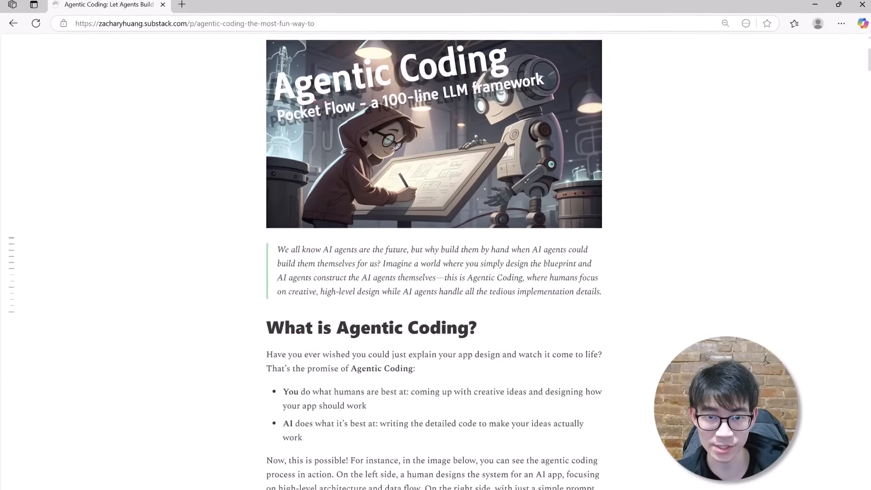
scroll(down, 3)
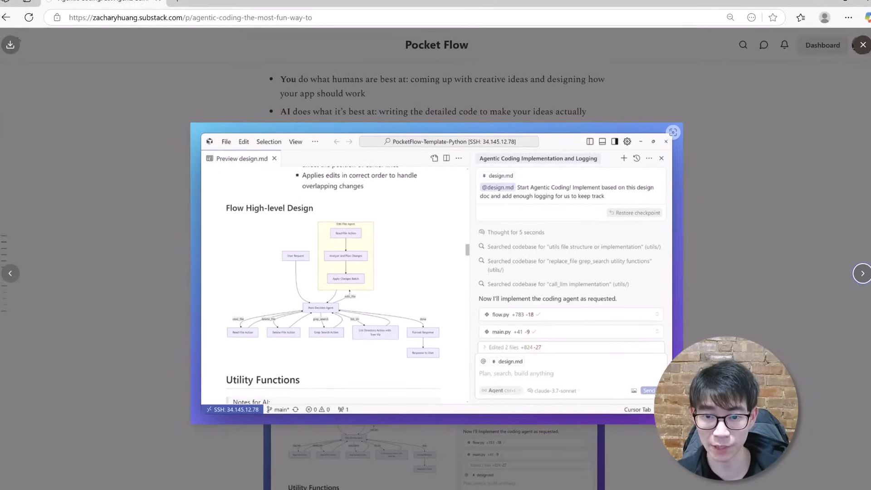
scroll(down, 3)
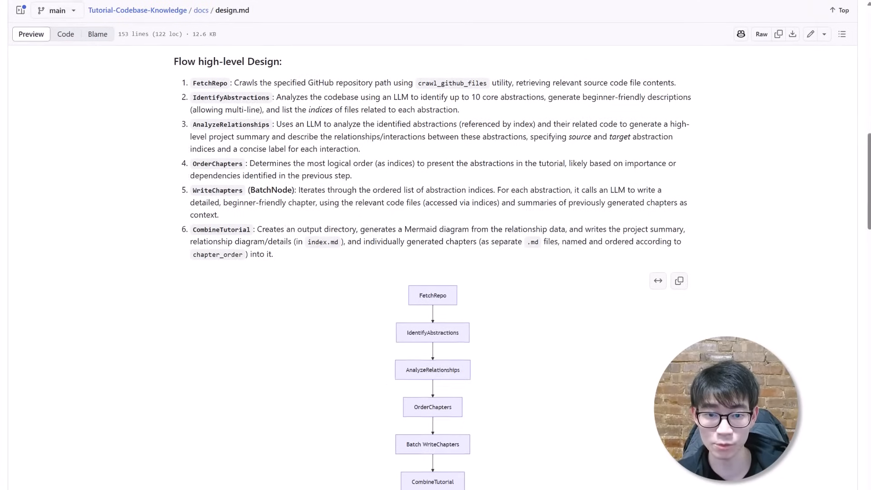
Step: Scroll through design.md and the Substack article before returning to the SDK tutorial
scroll(down, 3)
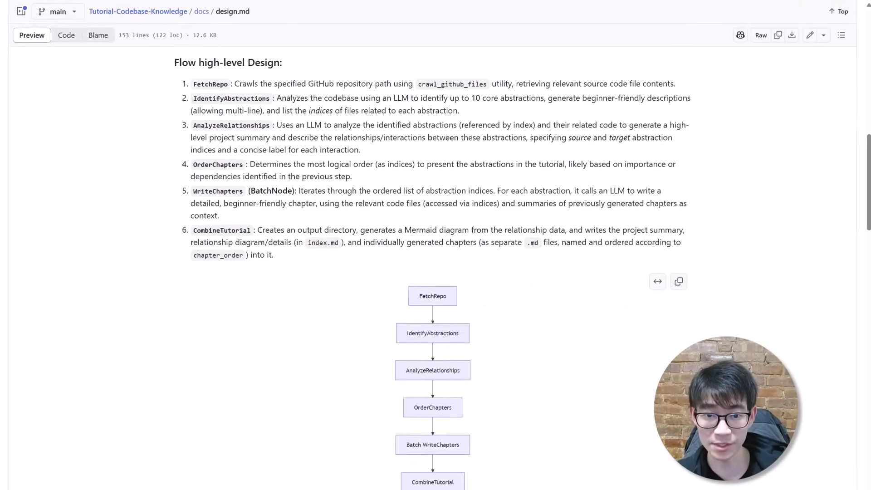
scroll(down, 3)
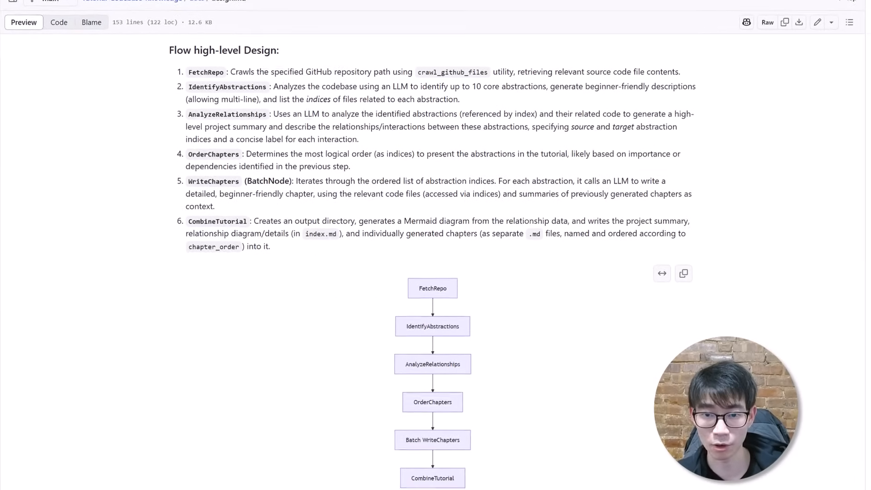
scroll(down, 3)
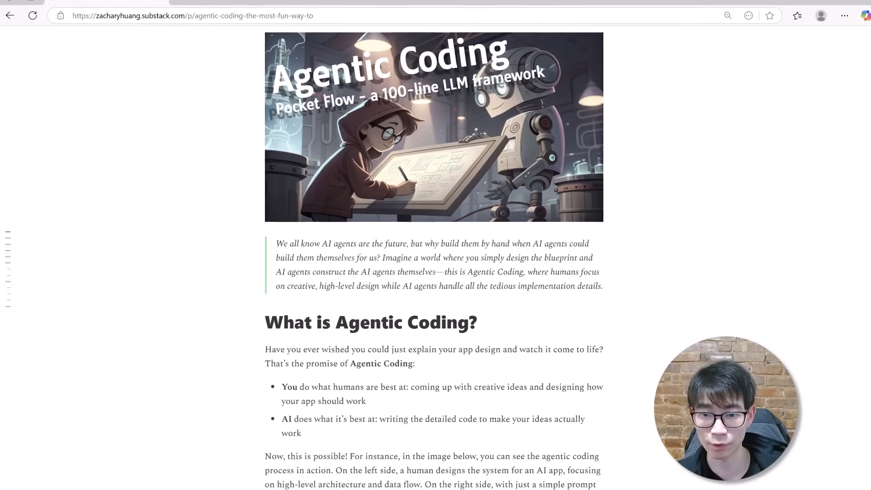
scroll(down, 3)
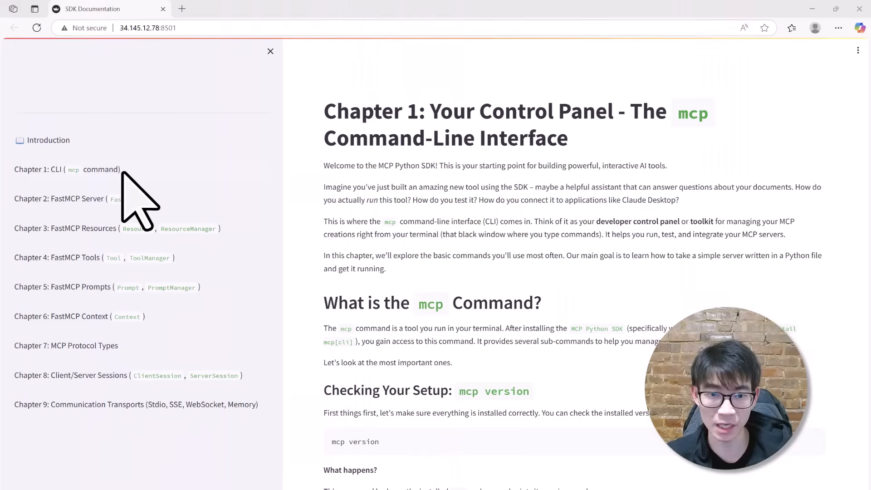
Step: Browse Chapter 2 on the FastMCP server and Chapter 4 on FastMCP tools, then reach autogen_core on GitHub
click(59, 198)
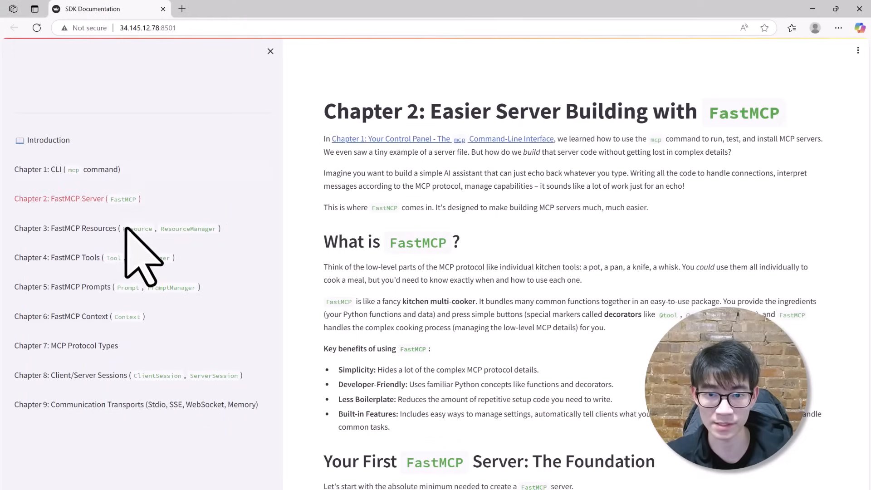
click(56, 257)
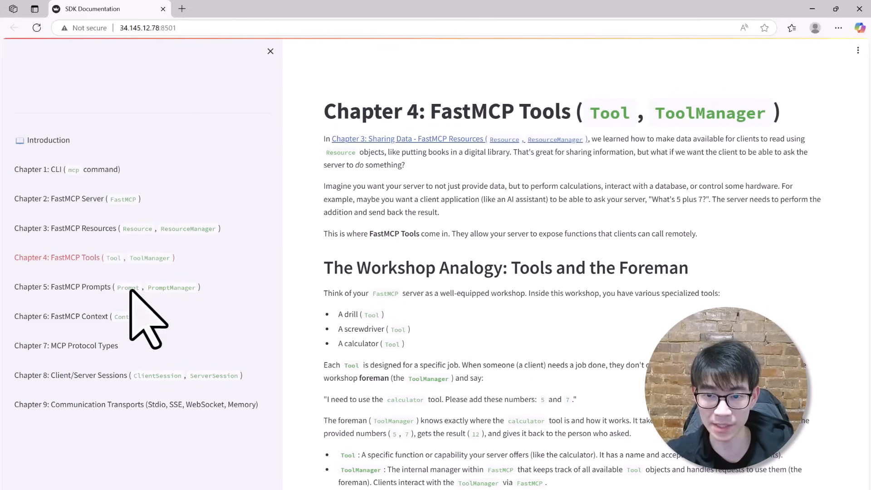
click(61, 316)
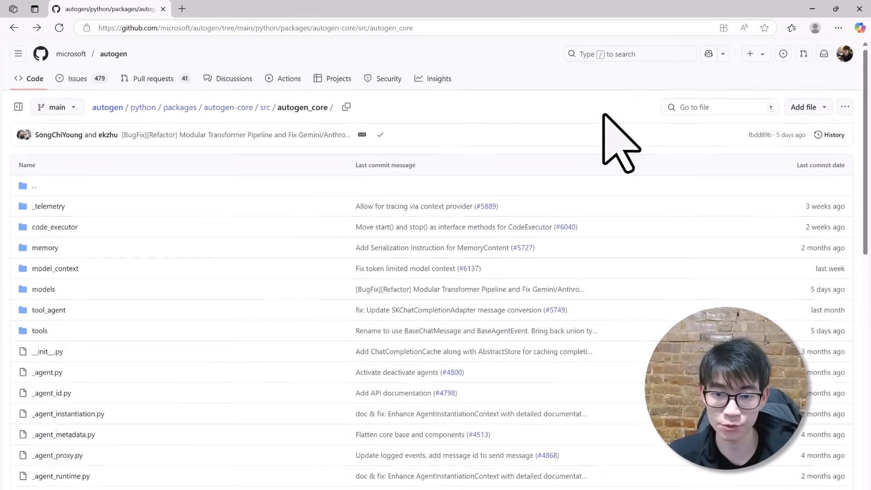
Step: Open _agent_runtime.py from the autogen_core folder and read through its source code
scroll(down, 3)
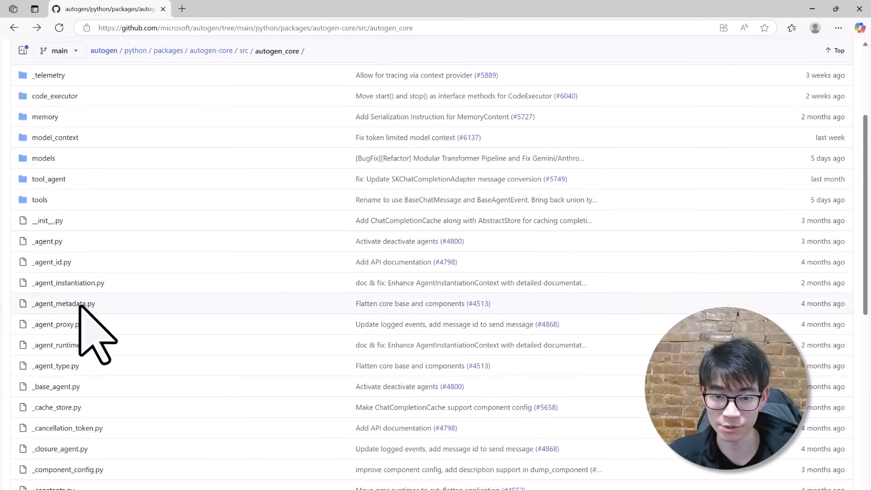
click(47, 344)
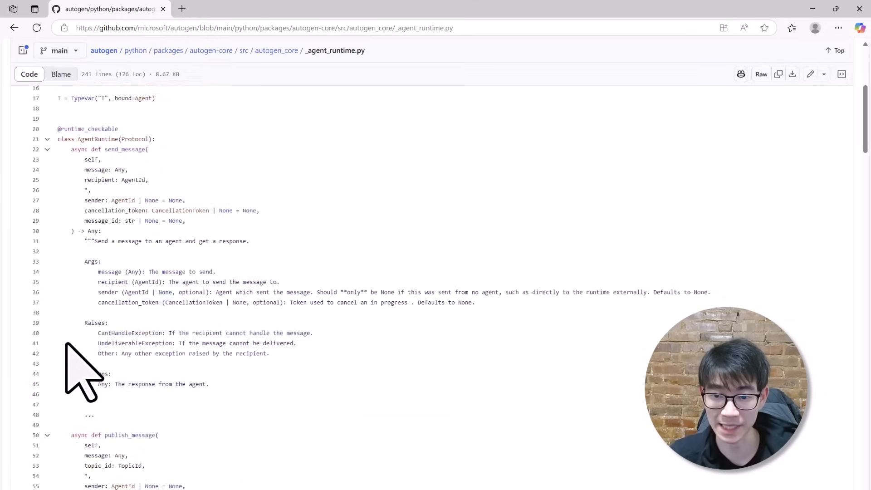
scroll(down, 3)
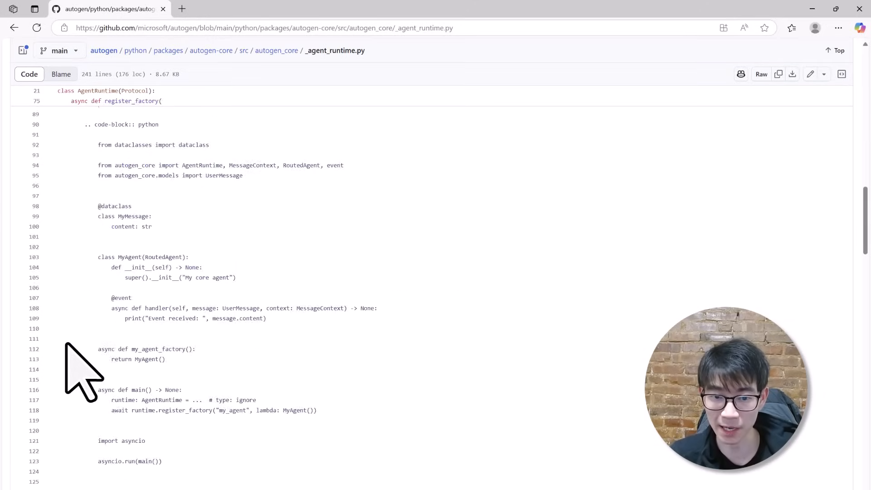
scroll(down, 3)
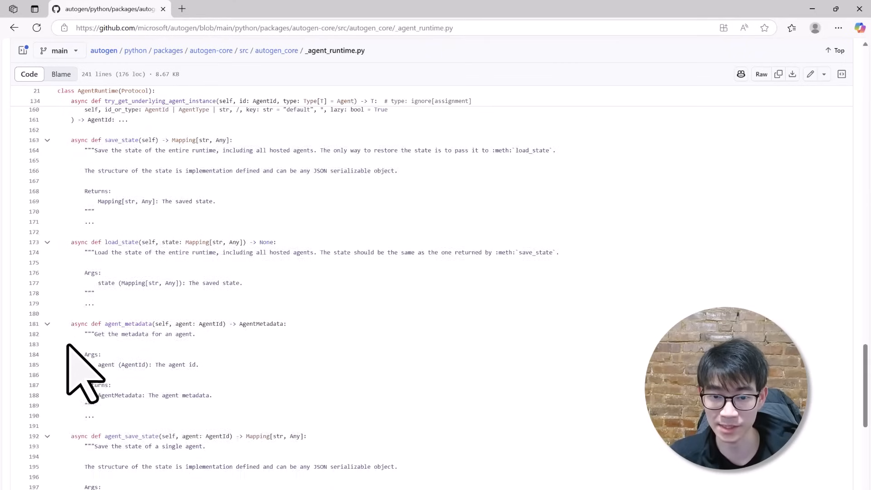
scroll(down, 3)
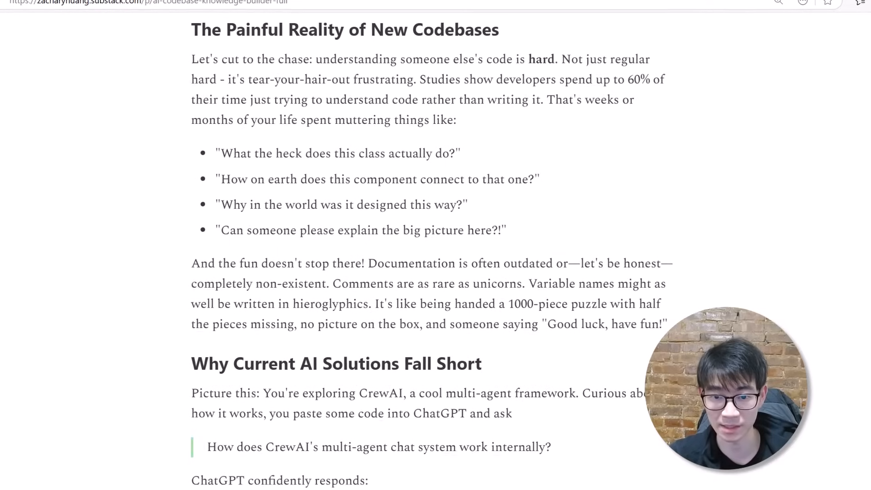
scroll(down, 3)
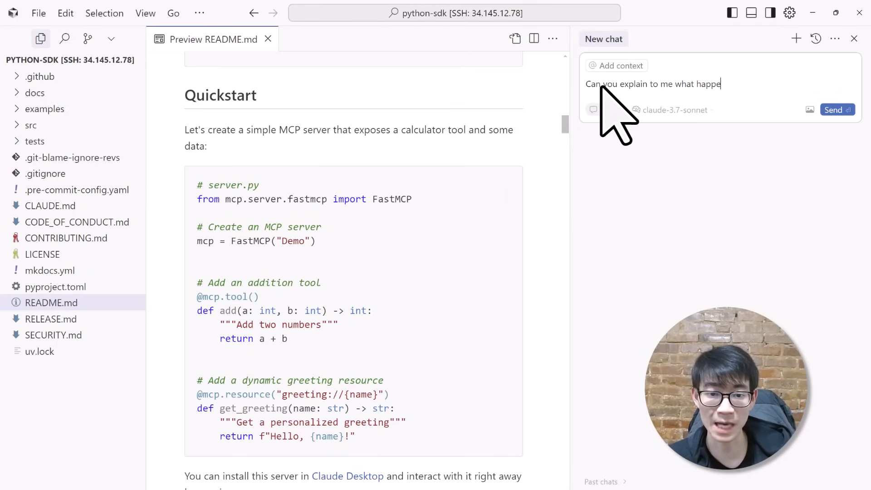
Step: Ask Cursor's AI what happens under the hood after defining the MCP server and read its answer
text(ns under the hood after I defi)
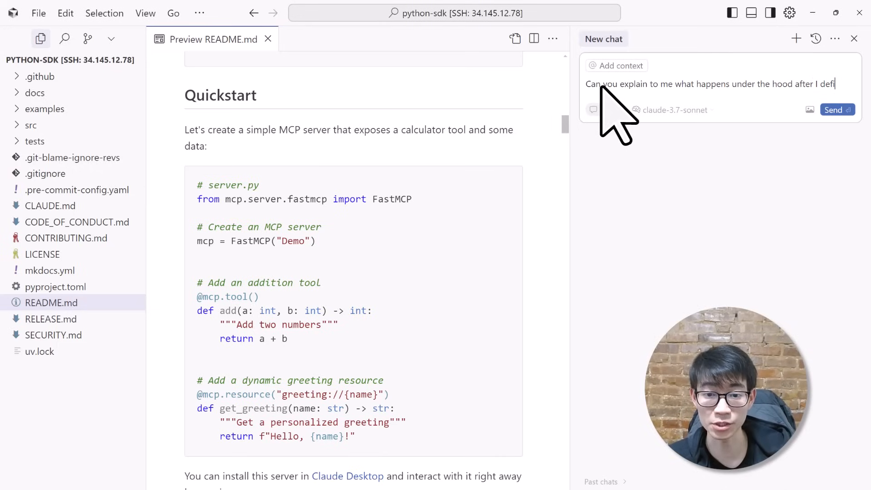
click(837, 109)
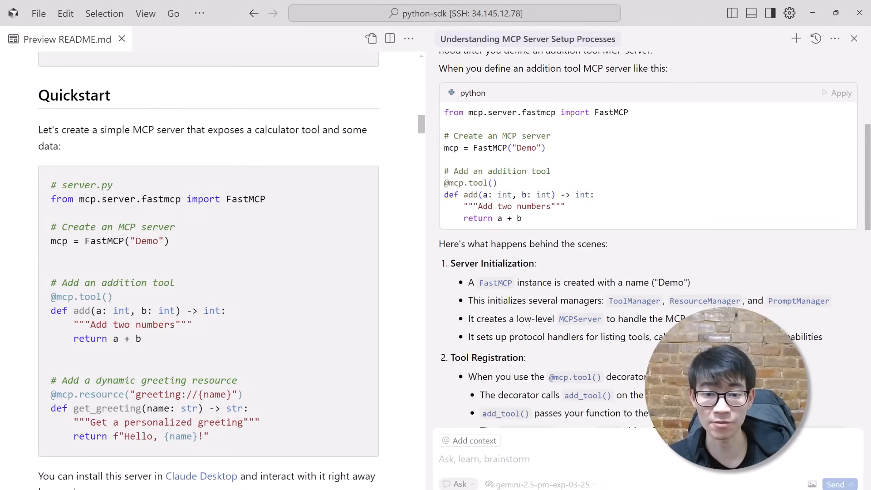
scroll(down, 3)
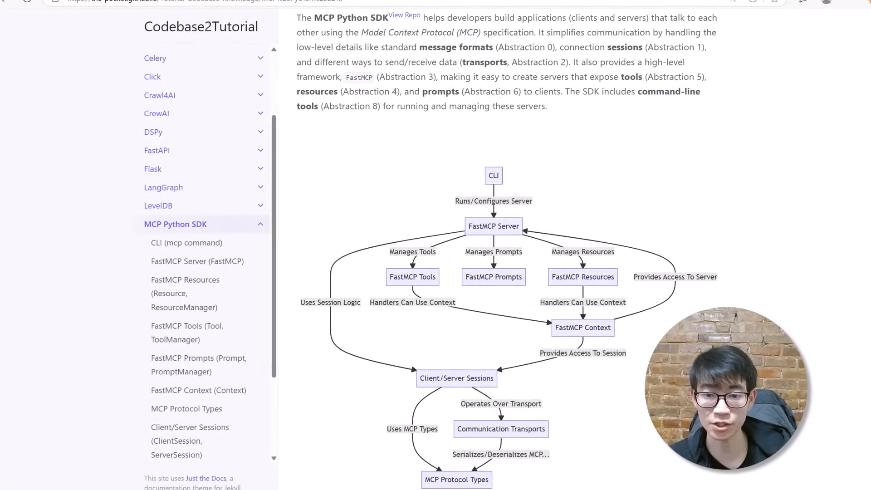
scroll(down, 3)
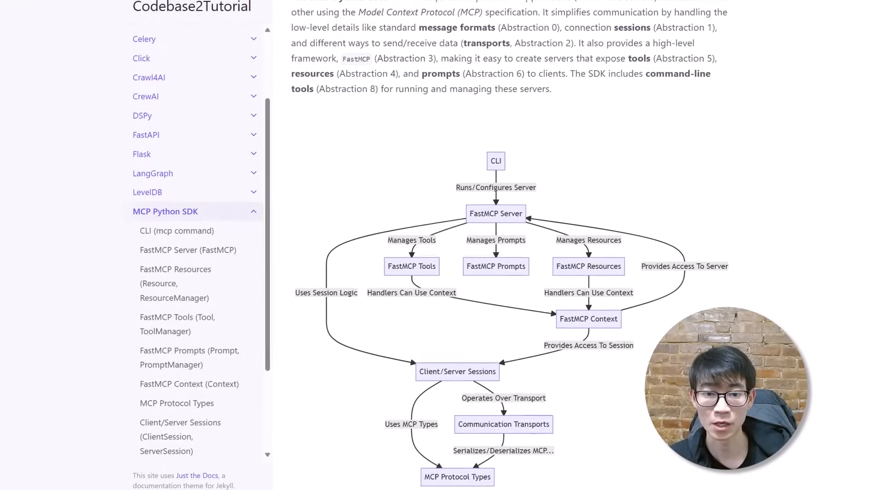
scroll(down, 3)
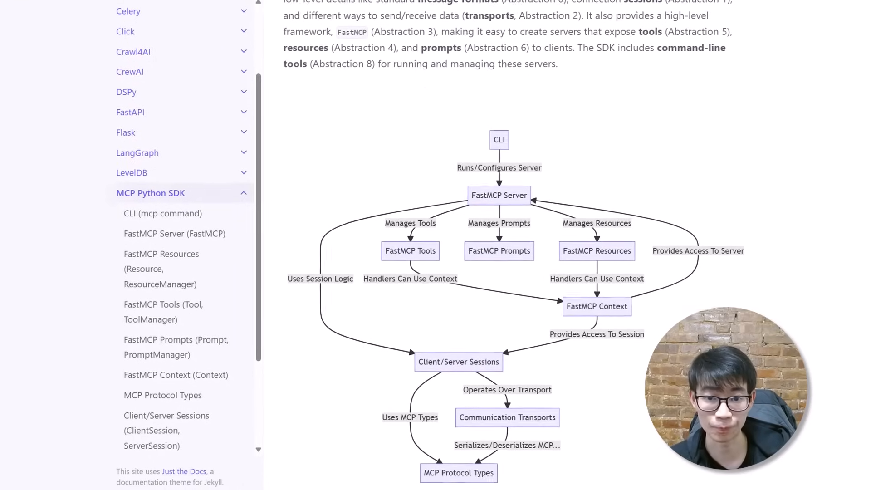
scroll(down, 3)
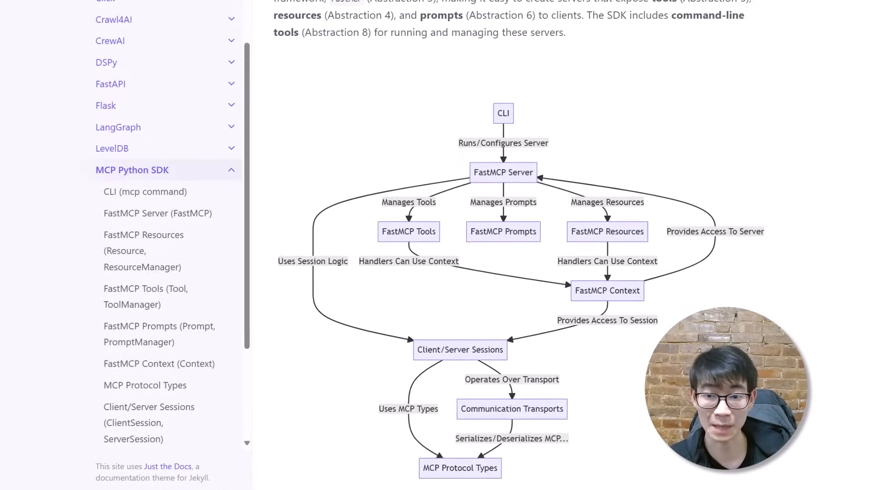
scroll(down, 3)
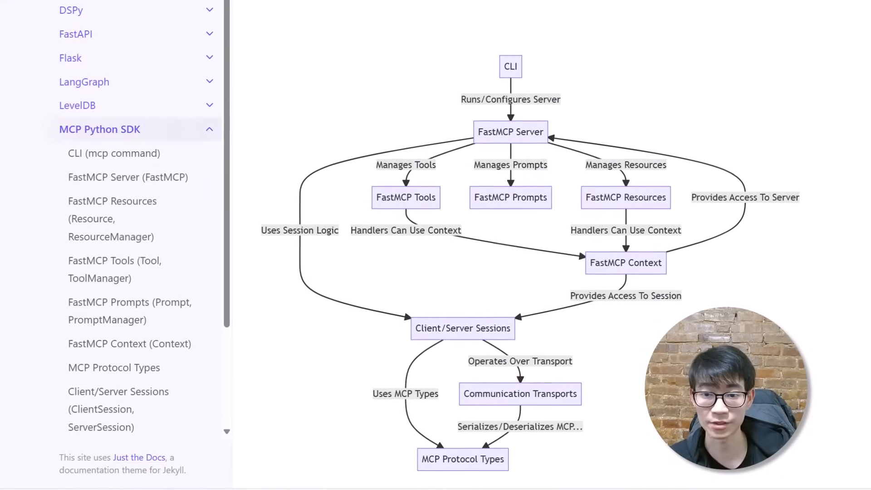
click(115, 153)
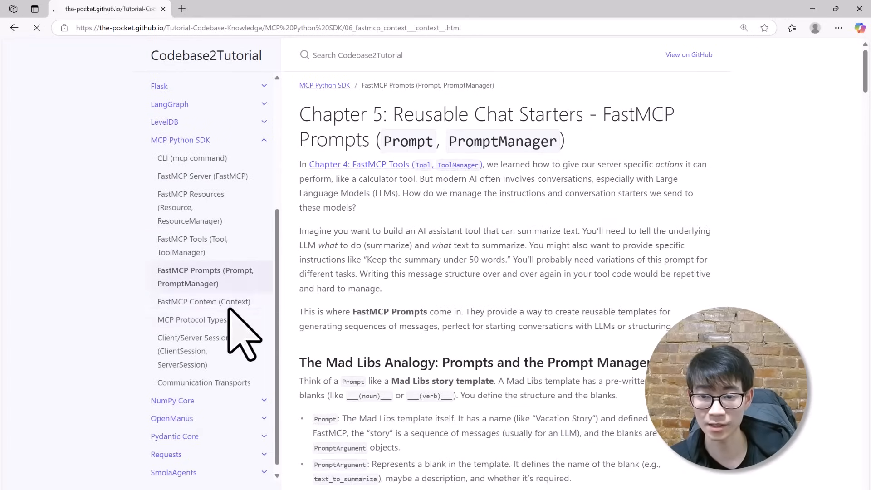
click(191, 320)
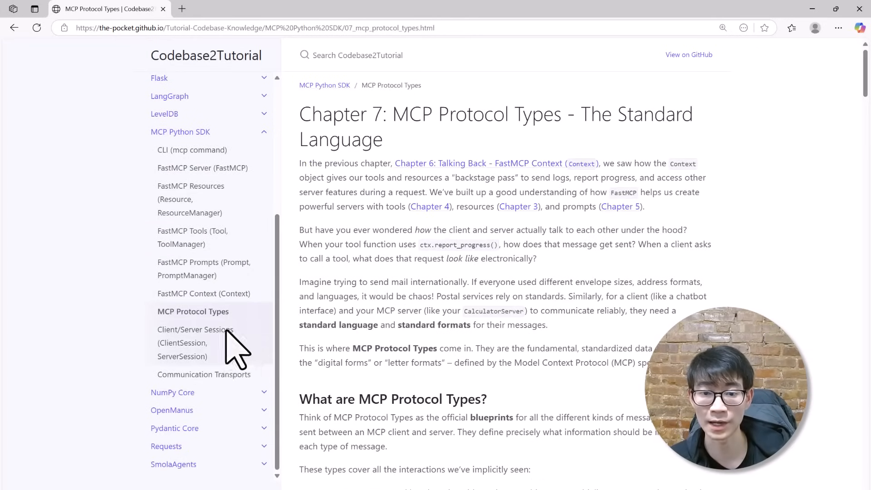
click(689, 54)
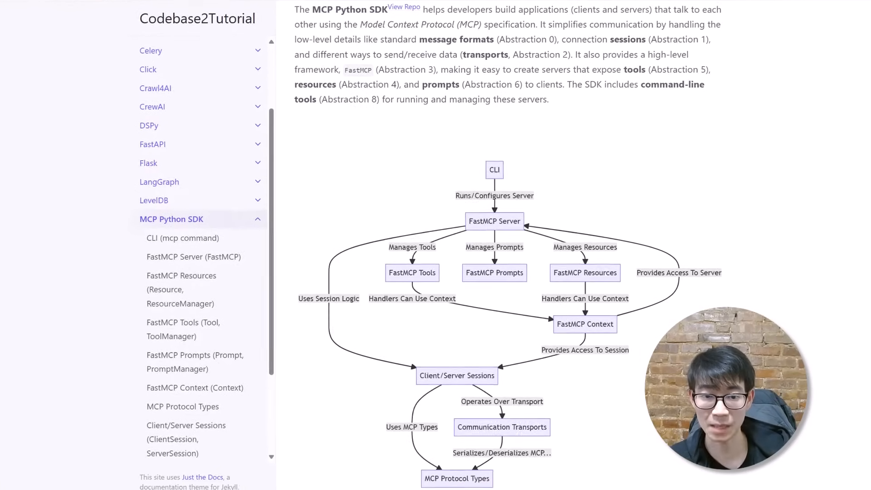
scroll(down, 3)
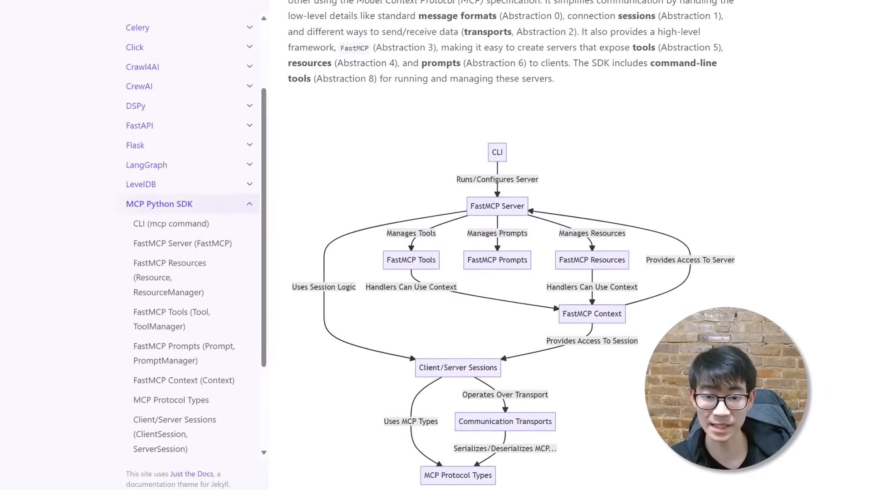
scroll(down, 3)
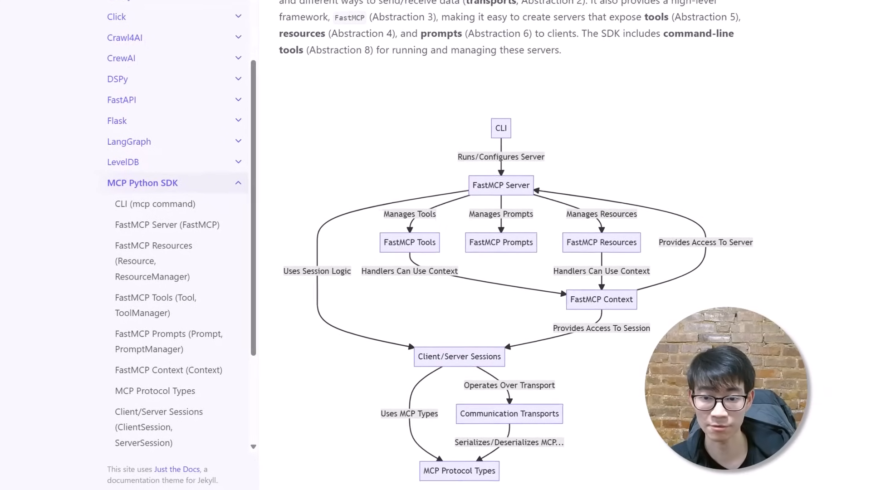
scroll(down, 3)
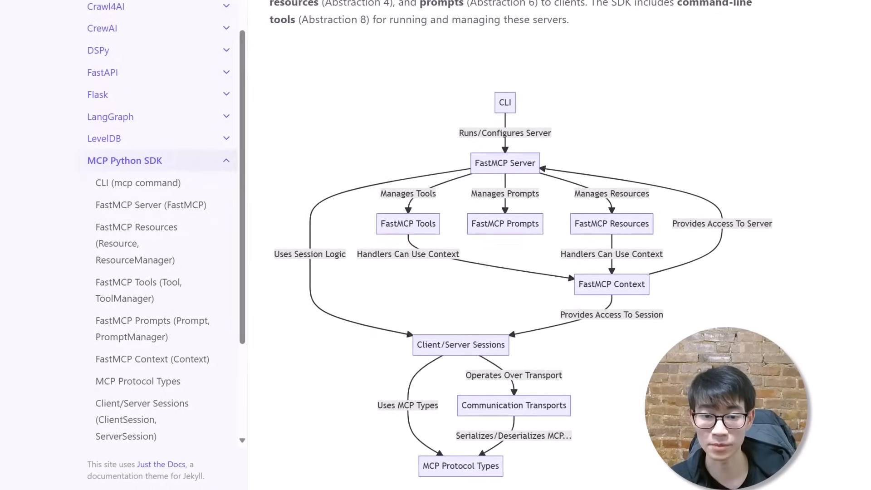
scroll(down, 3)
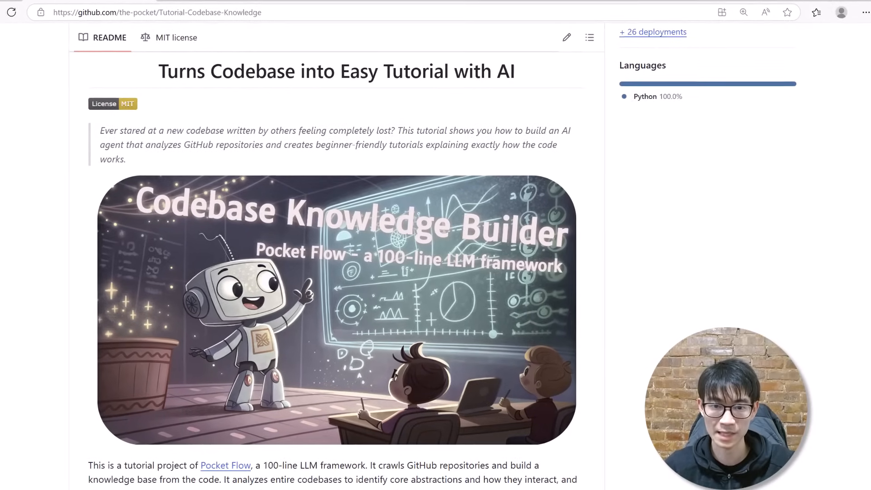
Step: Open the Pocket Flow README and read 'How does Pocket Flow work?' and its design-pattern diagrams
click(226, 465)
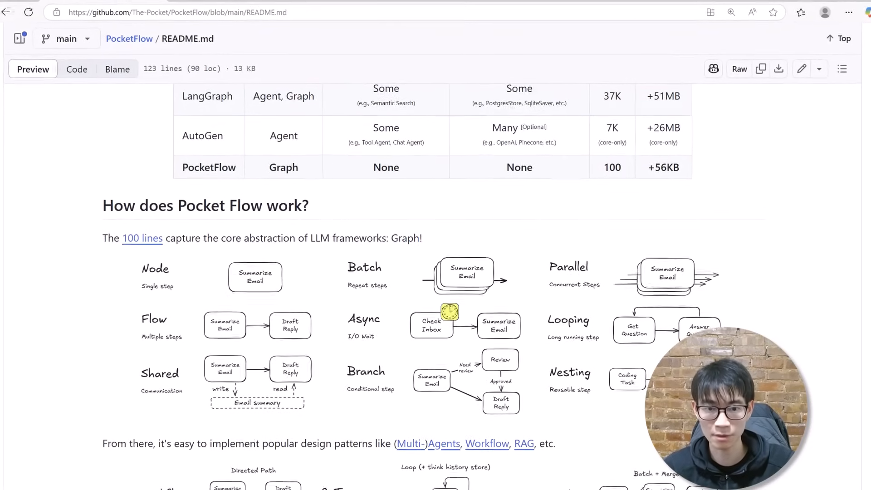
scroll(down, 3)
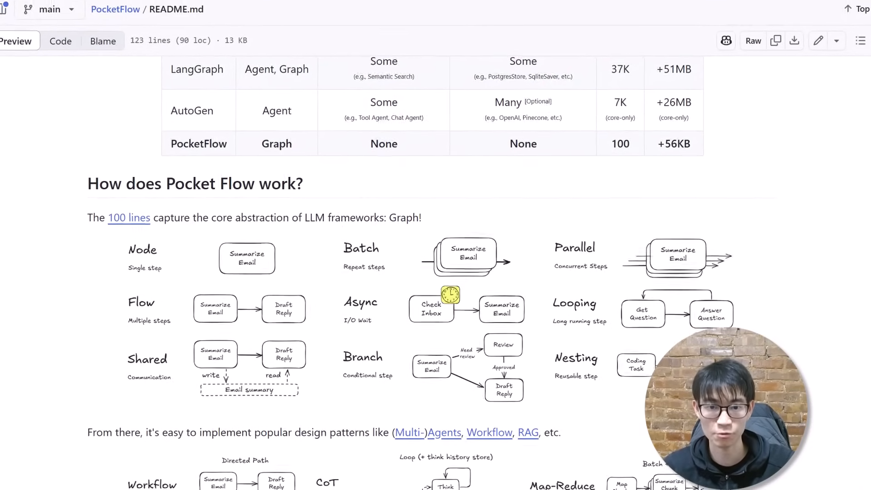
scroll(down, 3)
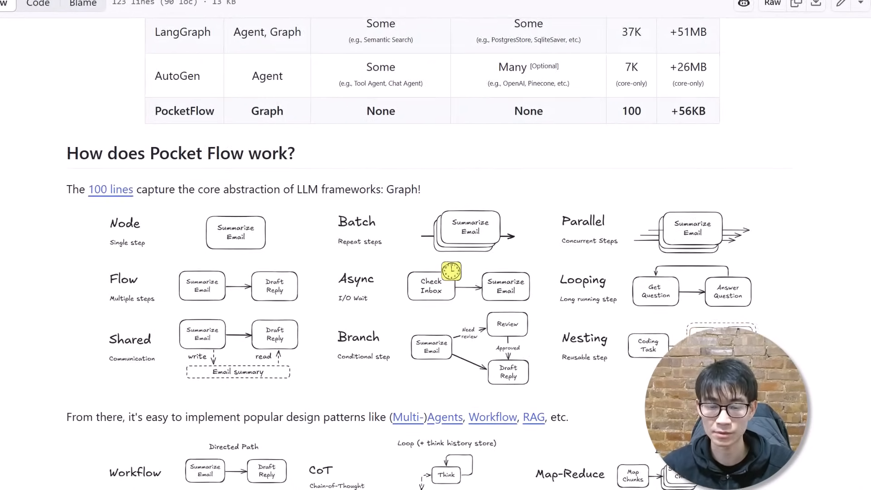
scroll(down, 3)
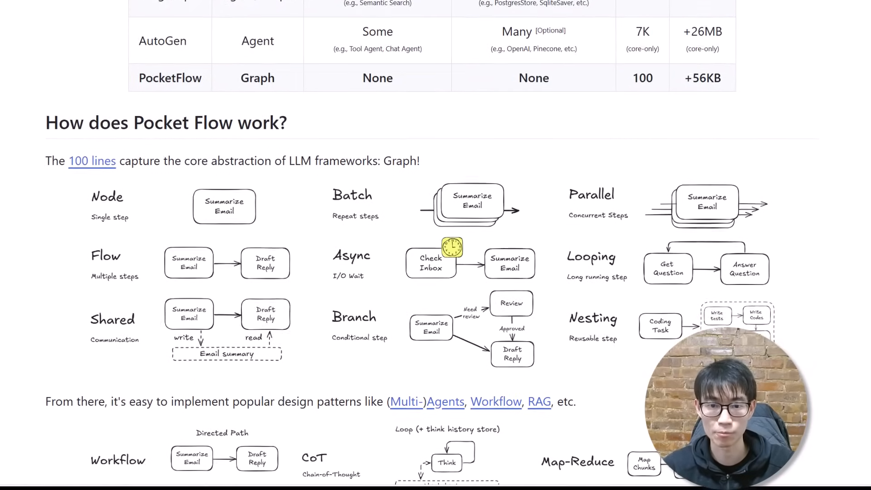
scroll(down, 3)
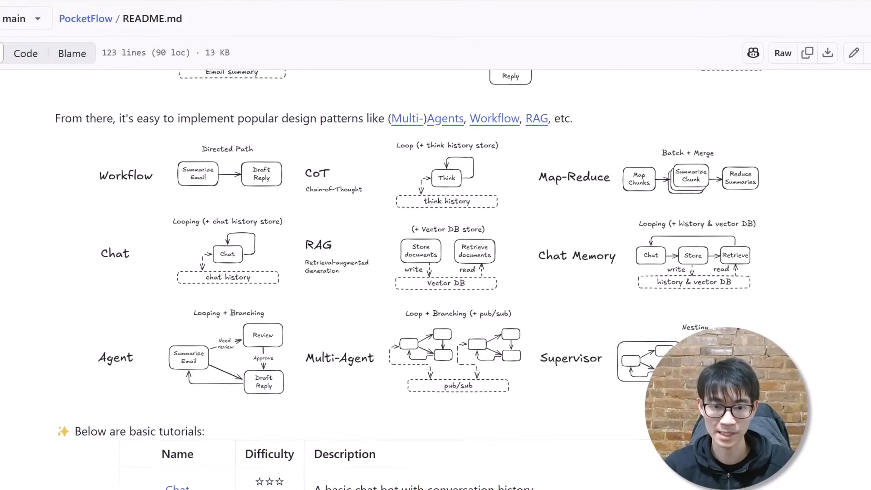
scroll(down, 3)
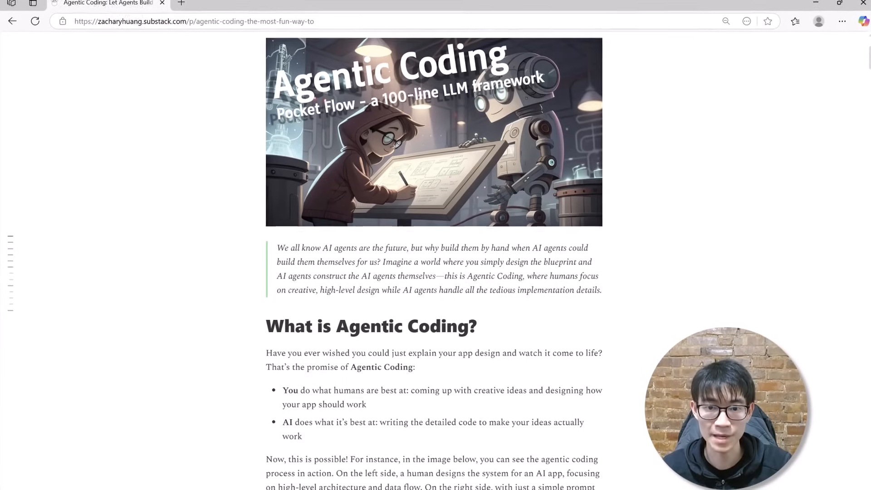
scroll(down, 3)
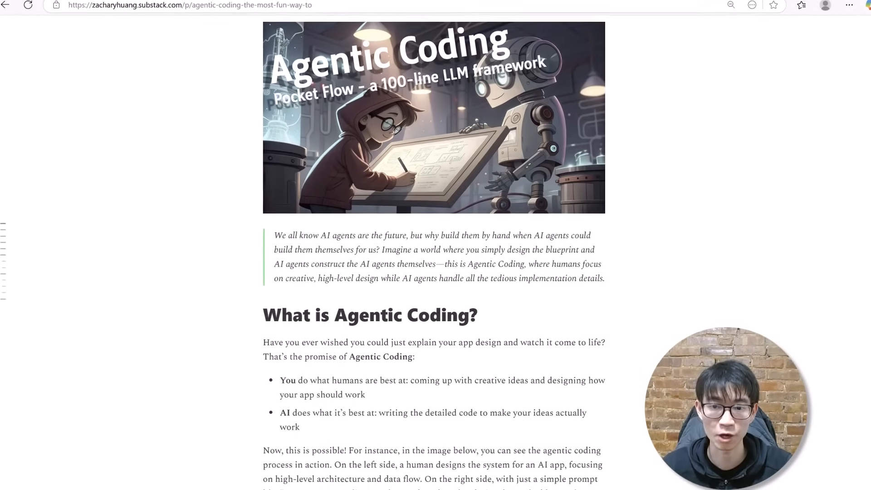
scroll(down, 3)
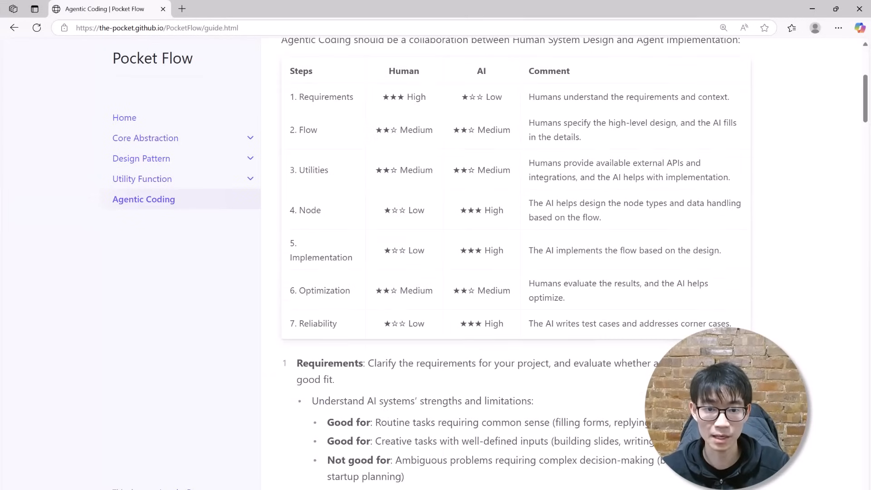
Step: Read the Agentic Coding guide's Utilities and Optimization steps, then switch to Cursor to start a project
scroll(down, 3)
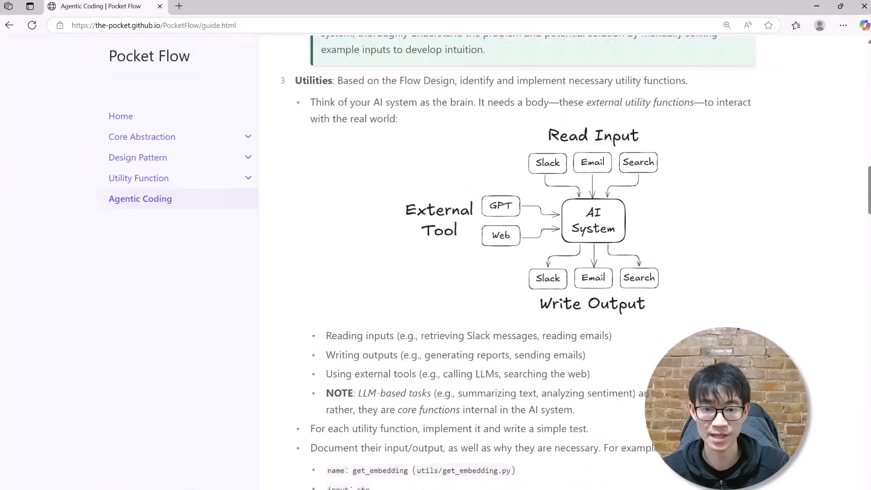
scroll(down, 3)
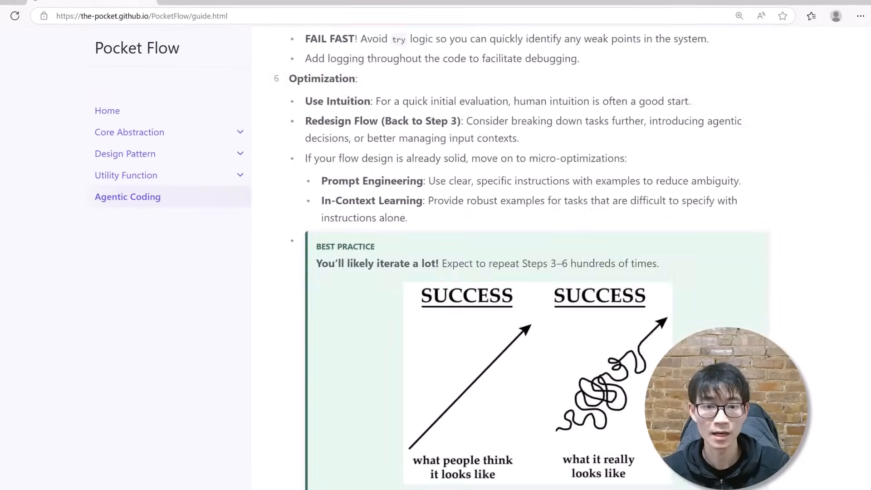
scroll(down, 3)
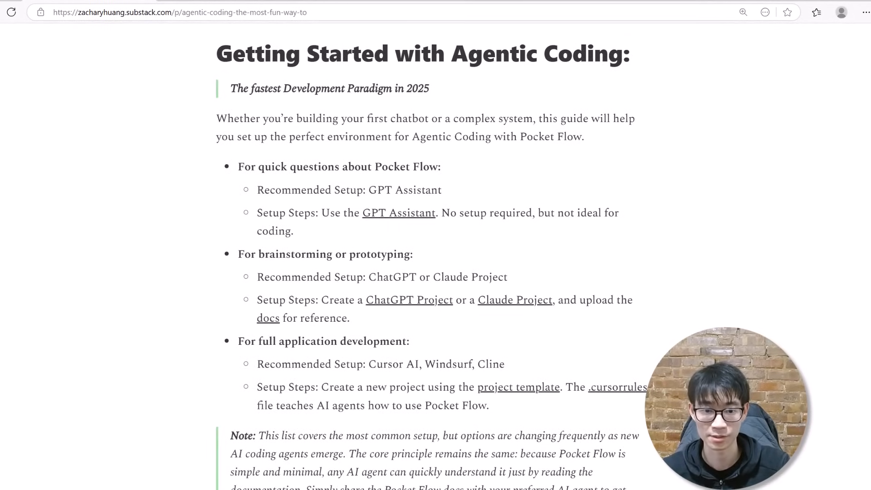
click(615, 387)
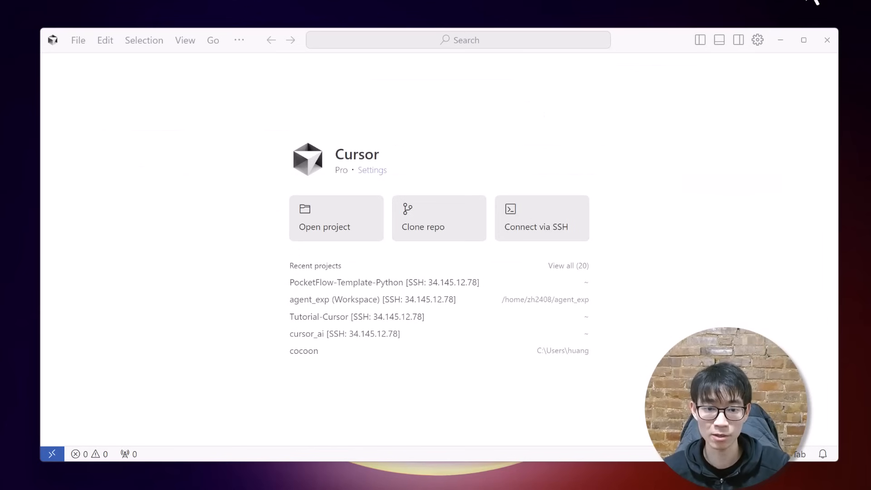
Step: Start a new Cursor chat in Ask mode with a question beginning 'What is Po…' about PocketFlow
click(439, 217)
text(What is Po)
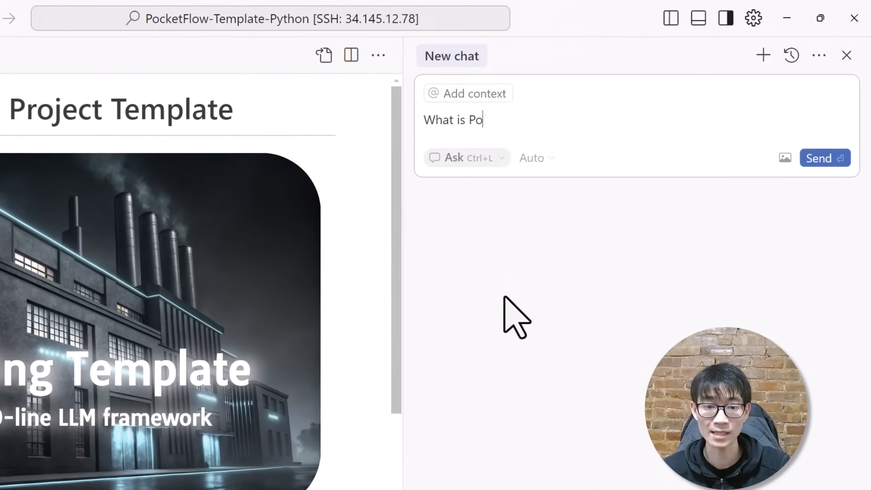
click(824, 158)
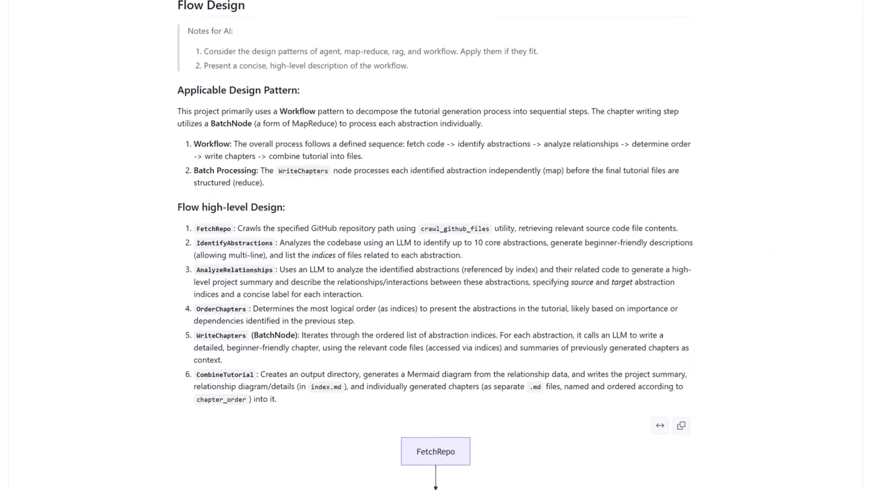
Step: Scroll the design document past the flowchart to the Shared Store and FetchRepo node steps
scroll(down, 3)
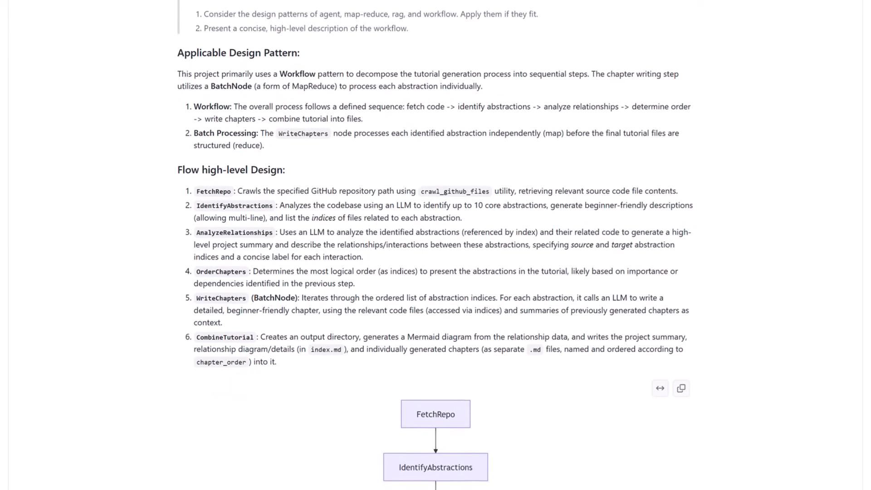
scroll(down, 3)
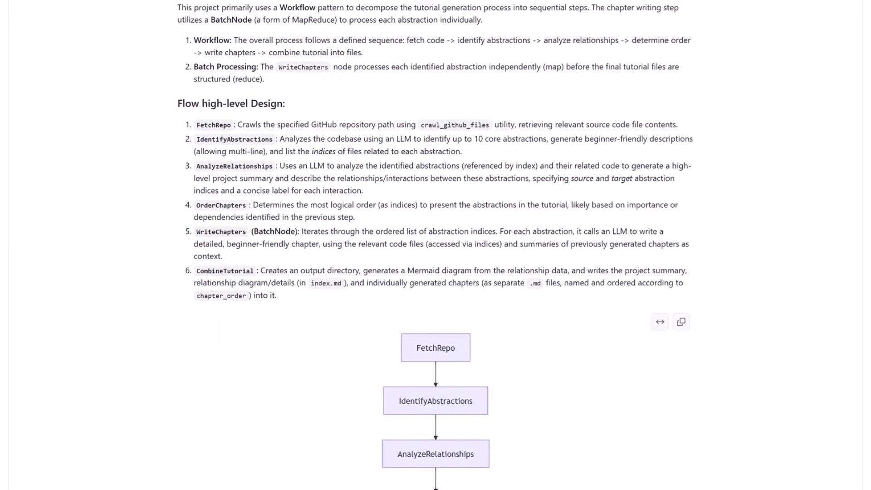
scroll(down, 3)
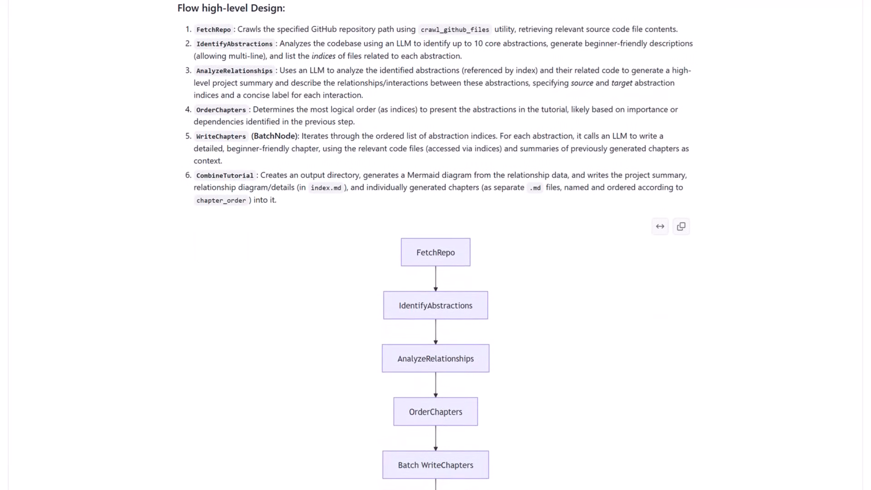
scroll(down, 3)
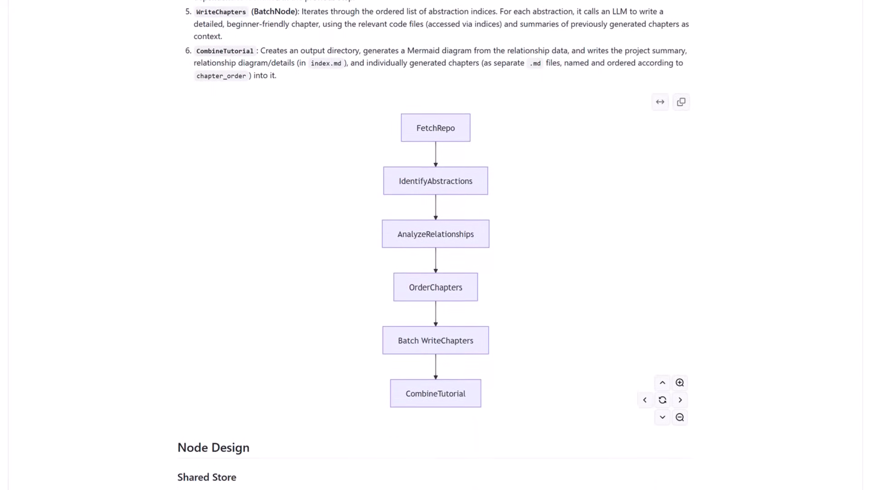
scroll(down, 3)
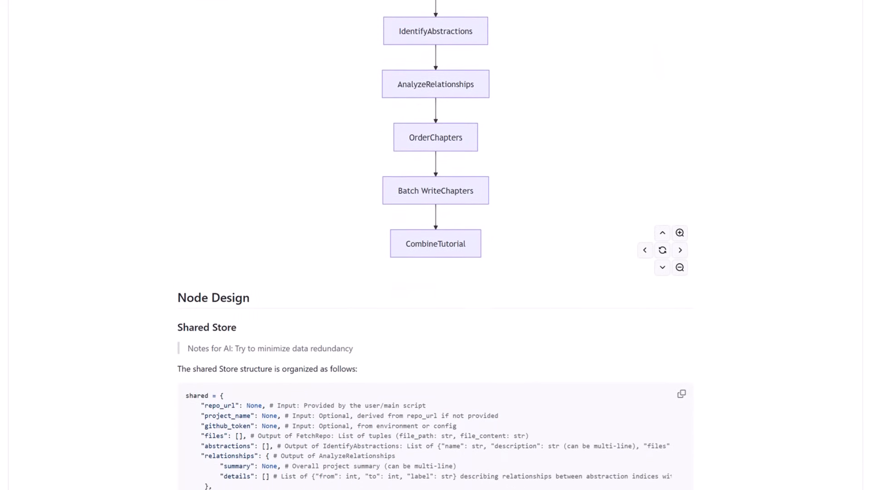
scroll(down, 3)
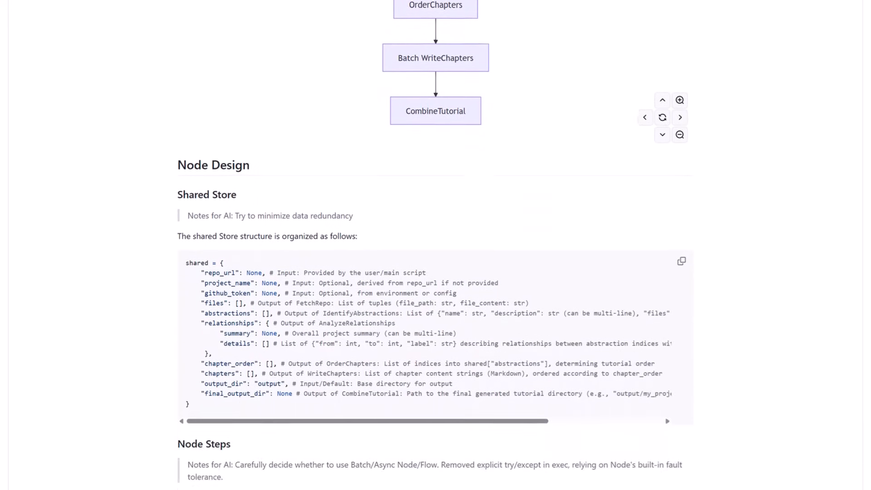
scroll(down, 3)
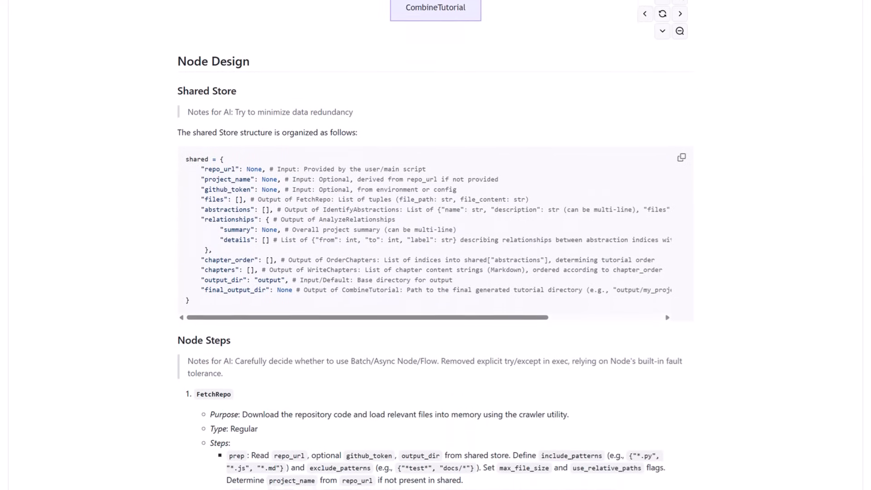
scroll(down, 3)
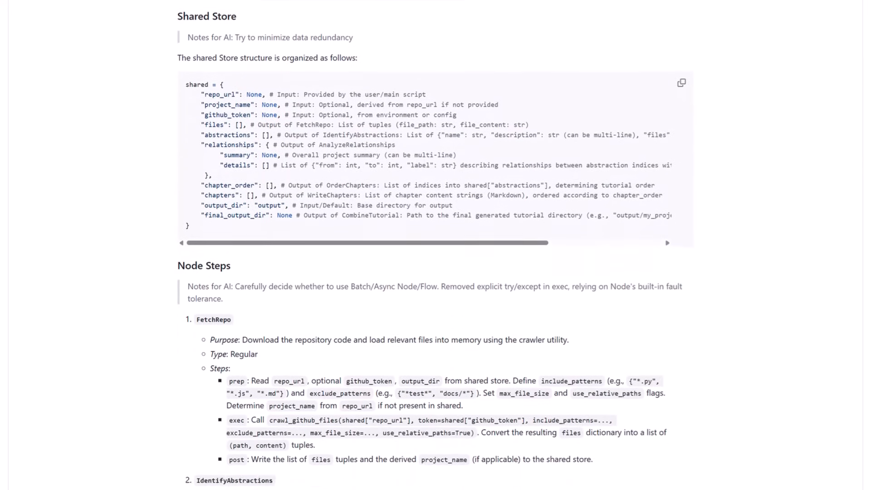
scroll(down, 3)
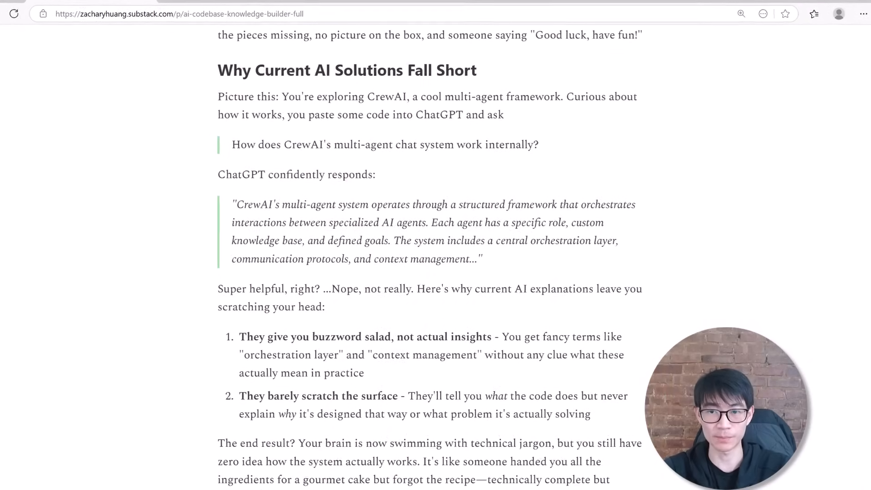
Step: Scroll the Substack article down to the '2. From Code Chaos to Crystal Clarity' heading
scroll(down, 3)
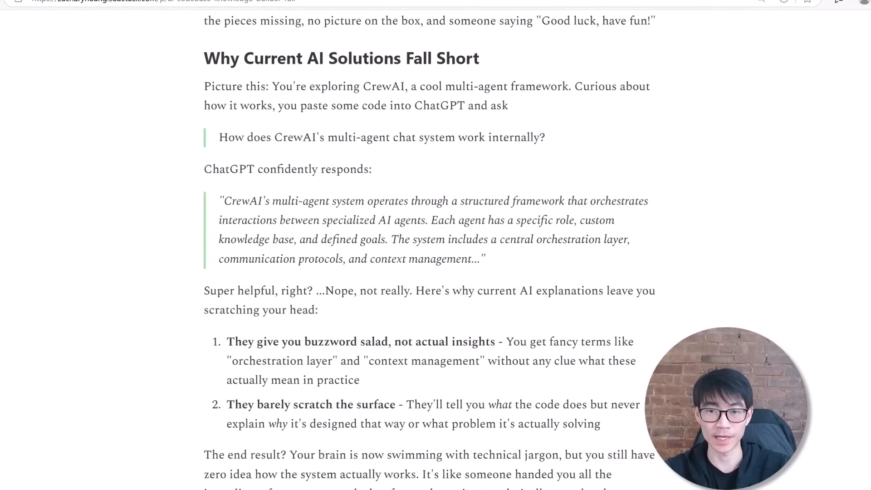
scroll(down, 3)
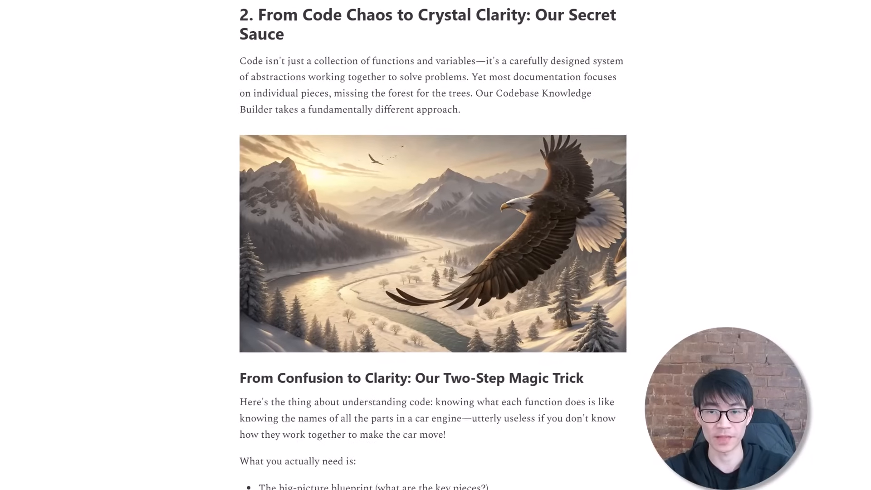
scroll(down, 3)
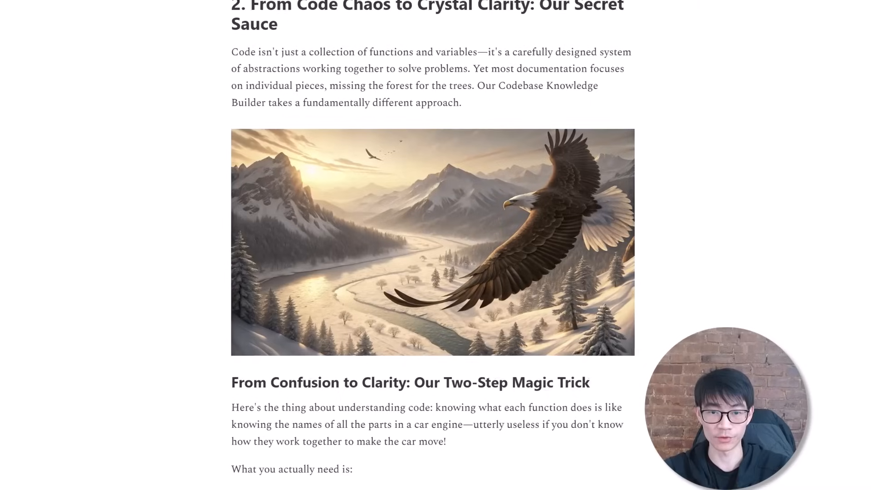
scroll(down, 3)
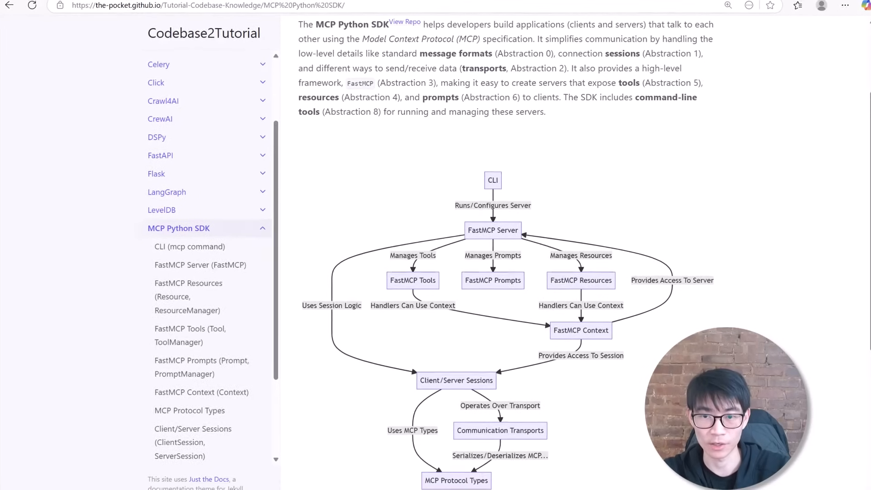
Step: Scroll through the MCP Python SDK tutorial overview diagram
scroll(down, 3)
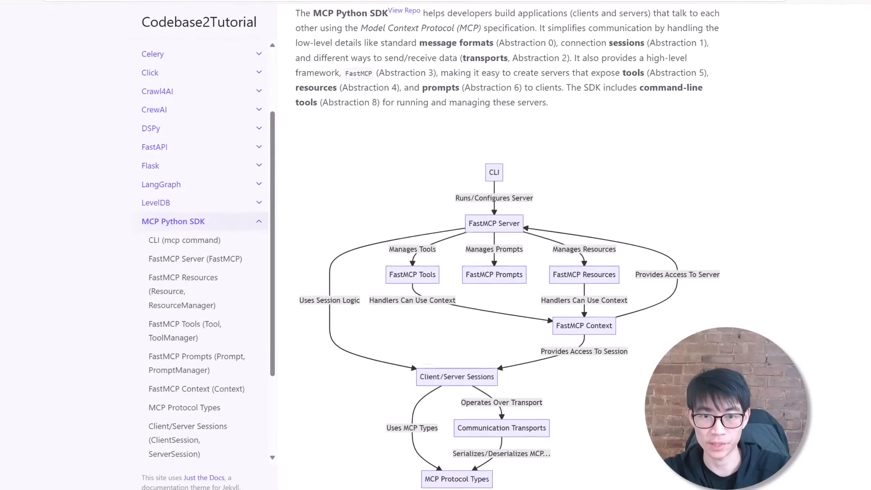
scroll(down, 3)
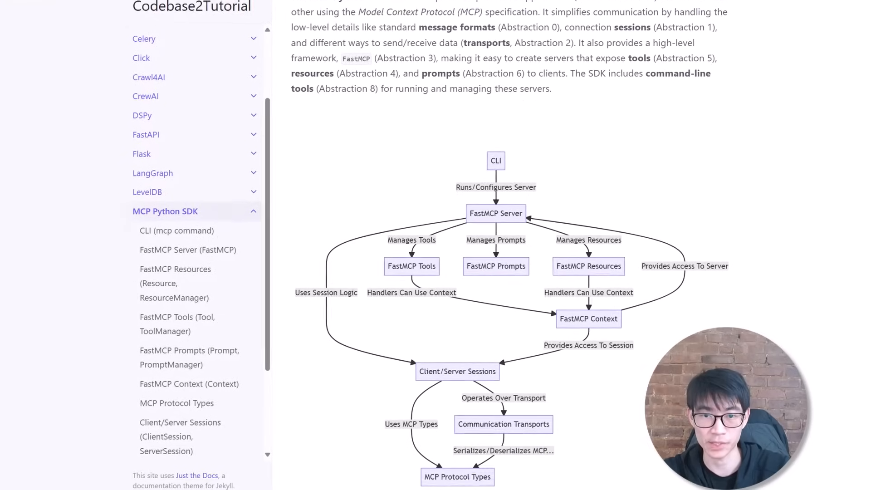
scroll(down, 3)
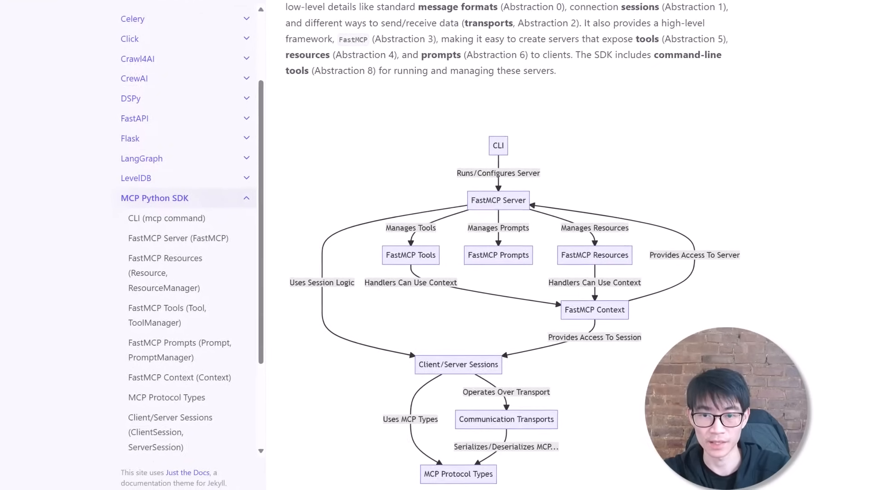
scroll(down, 3)
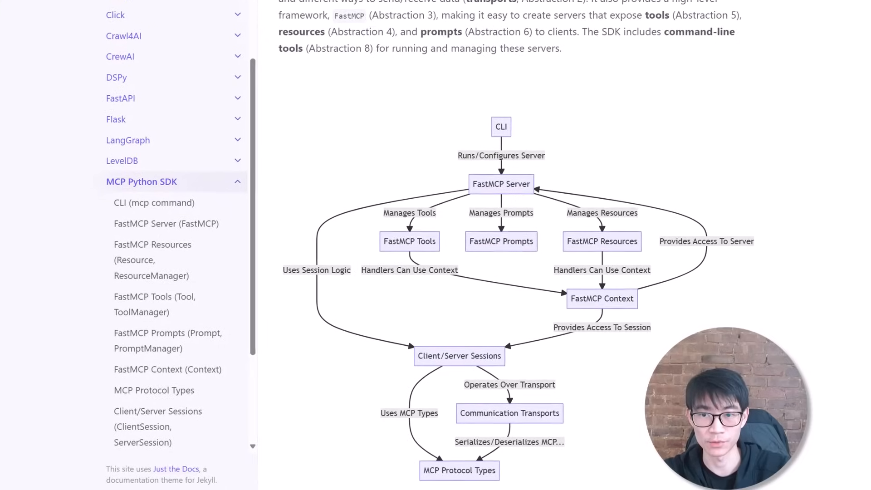
scroll(down, 3)
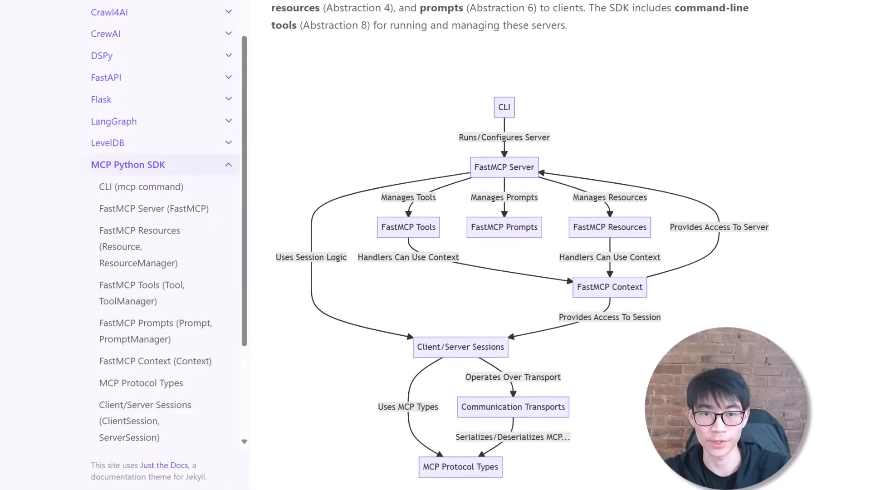
scroll(down, 3)
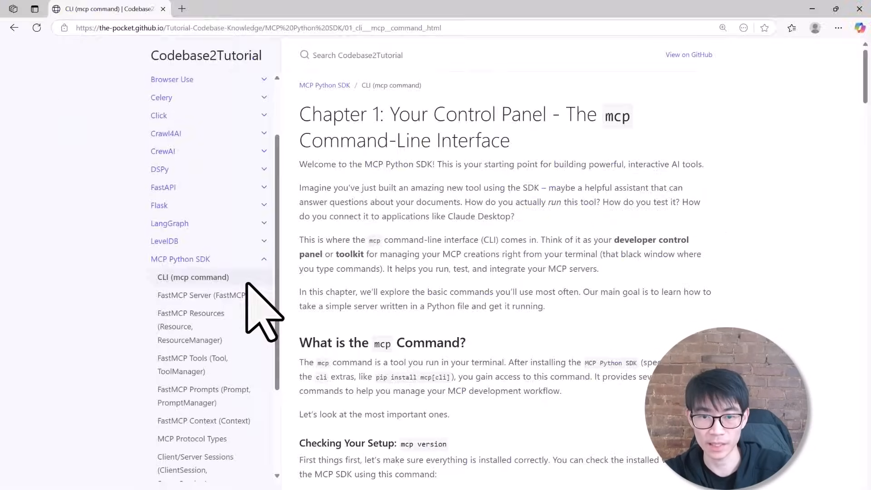
Step: Flip through chapters FastMCP Server, Tools, Prompts, Context, Protocol Types and Communication Transports
click(200, 294)
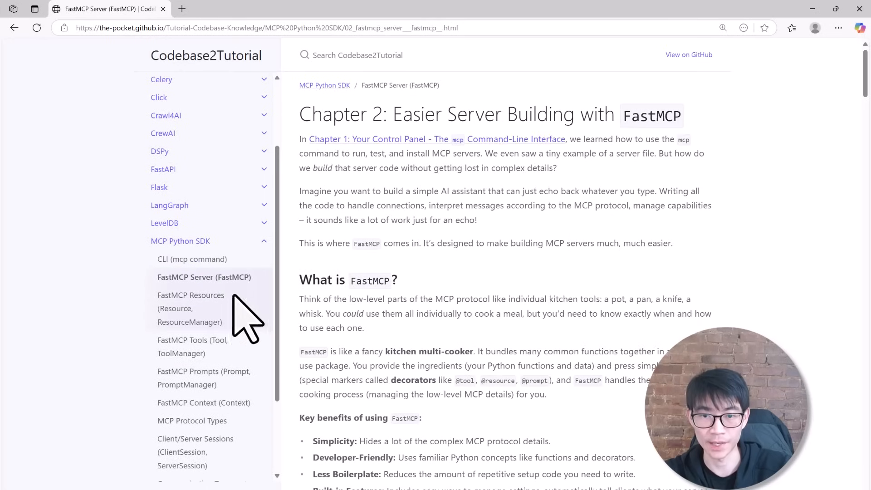
click(192, 346)
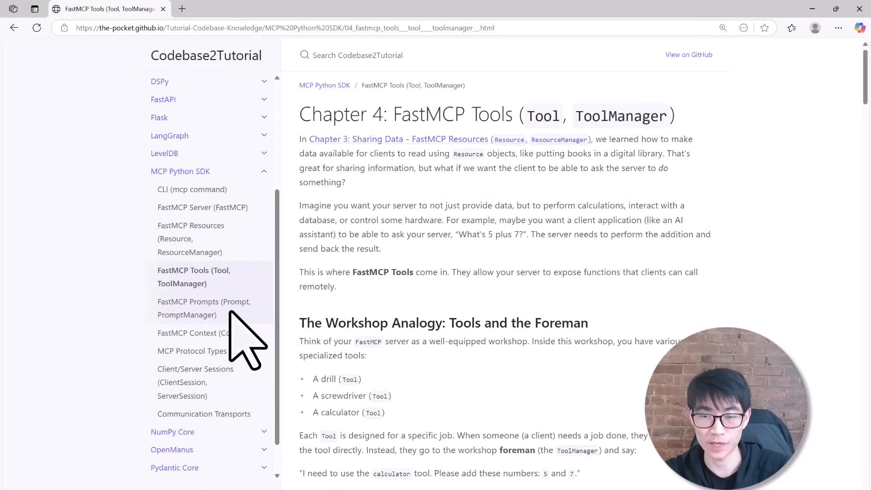
click(203, 308)
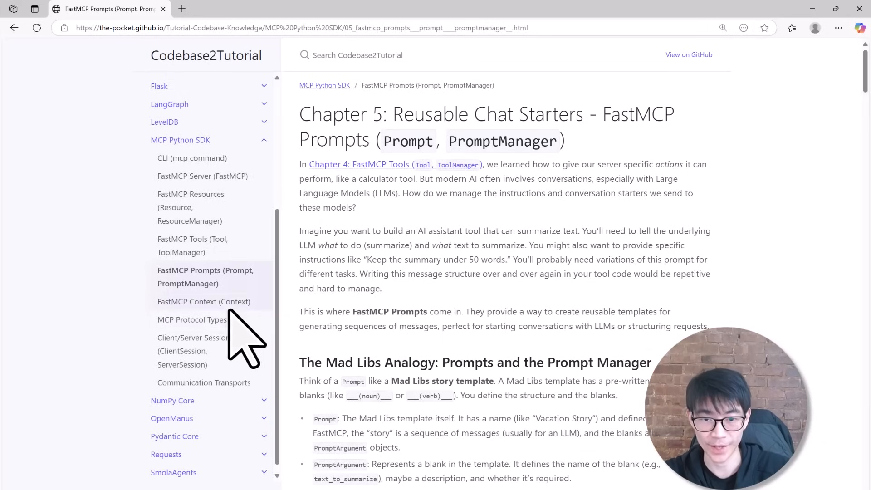
click(203, 301)
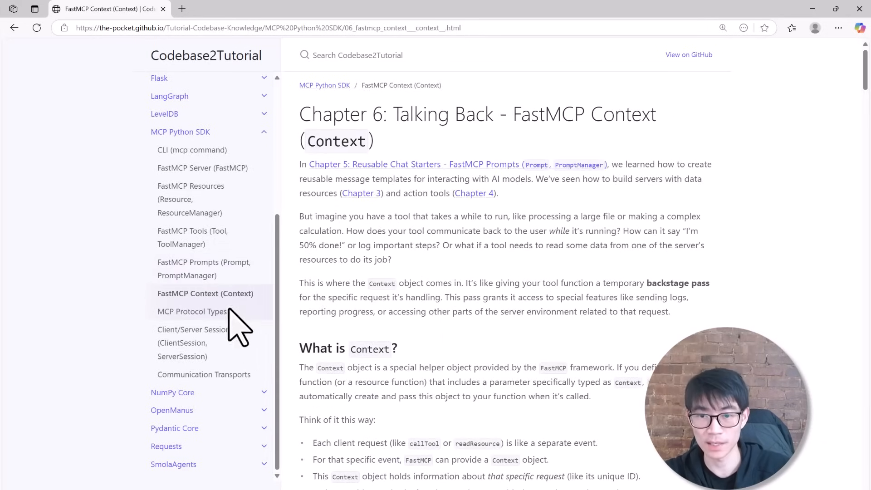
click(192, 311)
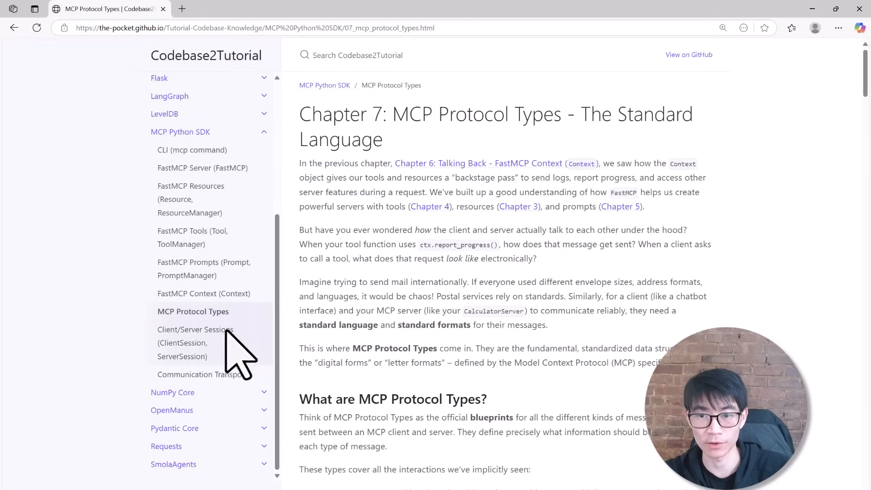
click(202, 374)
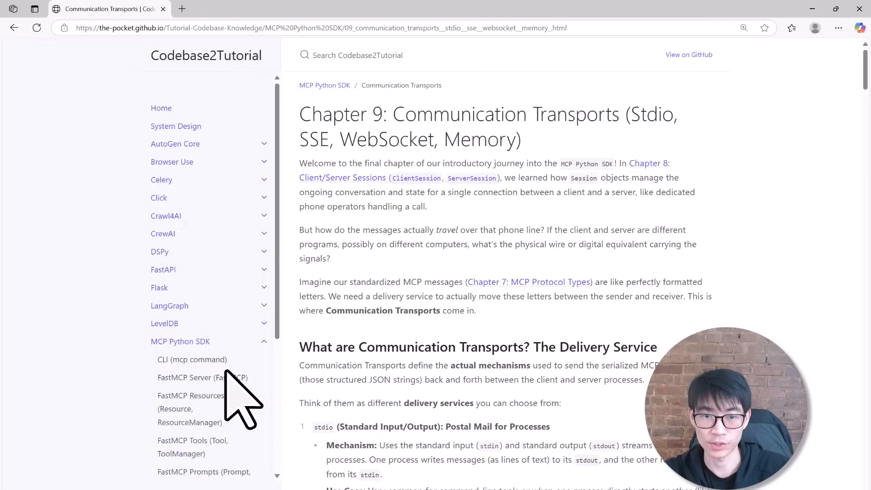
scroll(down, 3)
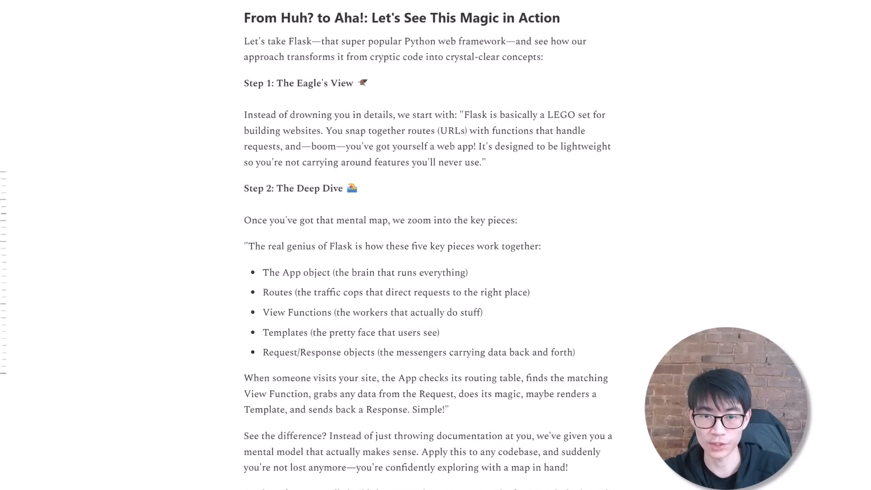
scroll(down, 3)
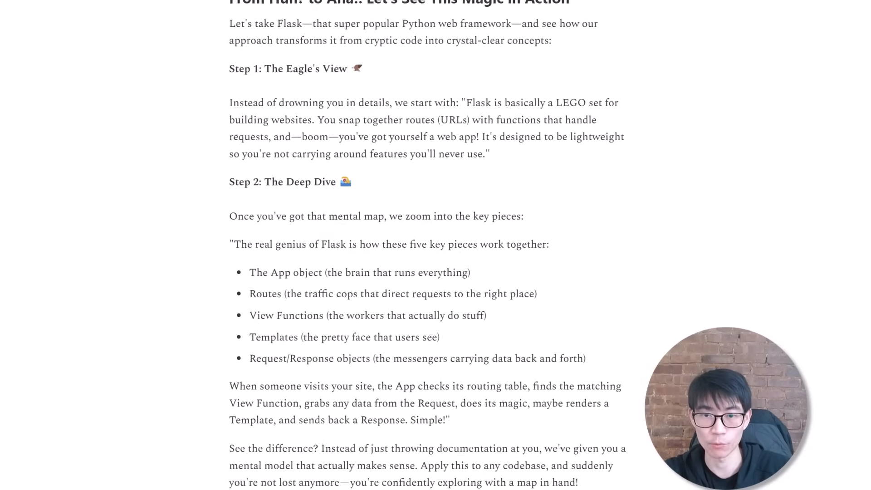
scroll(down, 3)
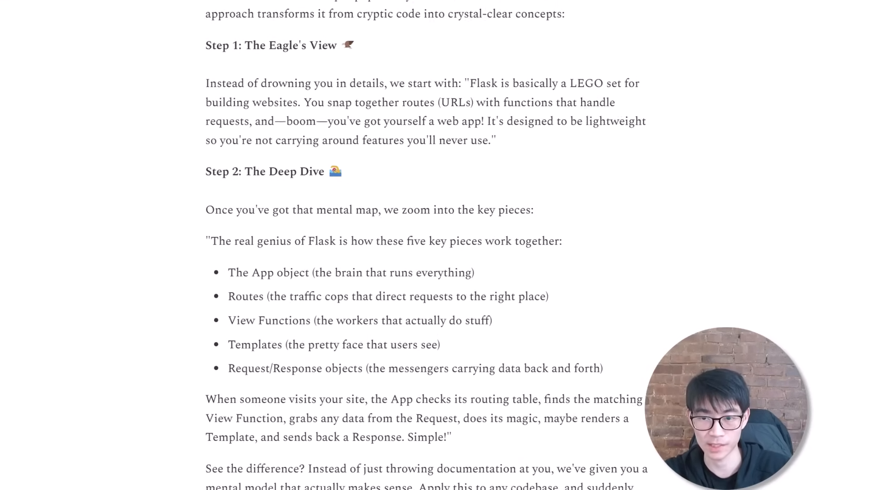
scroll(down, 3)
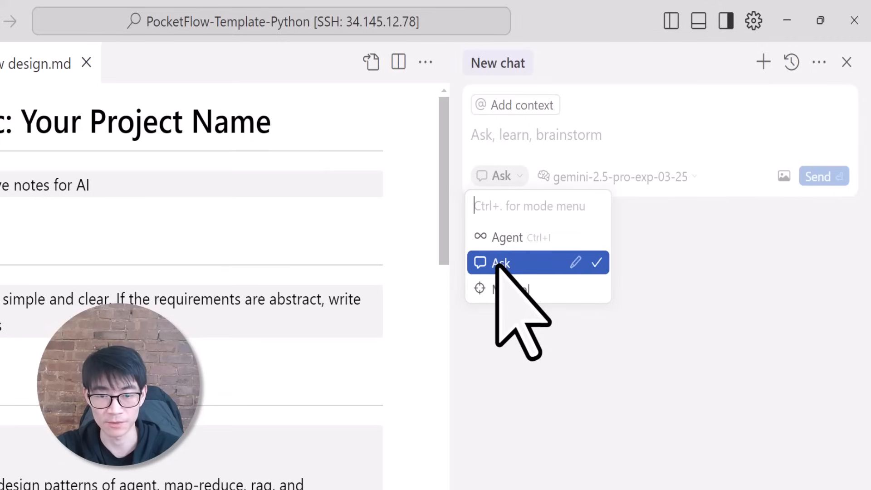
Step: Send an Ask-mode prompt requesting a detailed design document for an AI-powered codebase knowledge builder
click(499, 262)
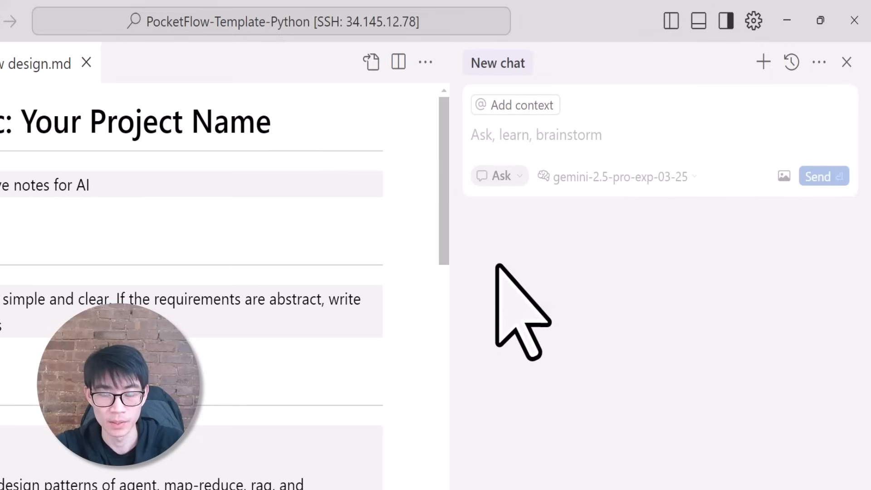
text(Help me write a detailed)
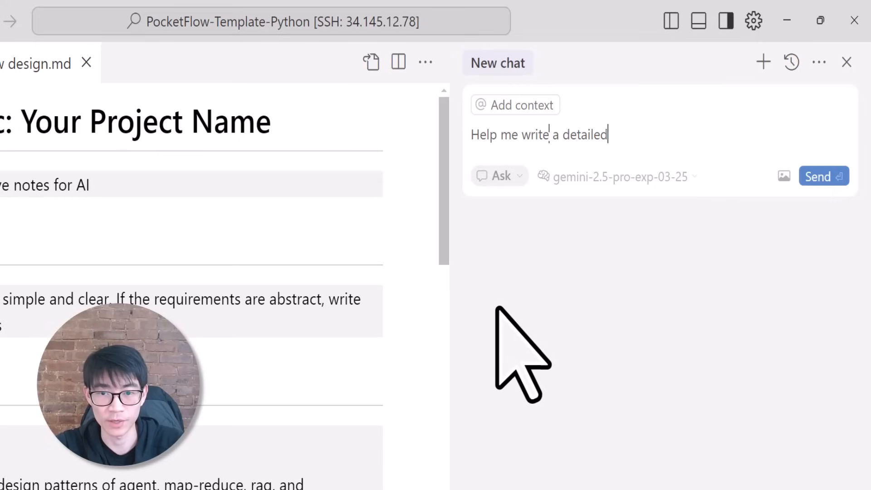
text(design document for an AI-powered codebase knowledge builder. First, it provides an overview by identifying core ab)
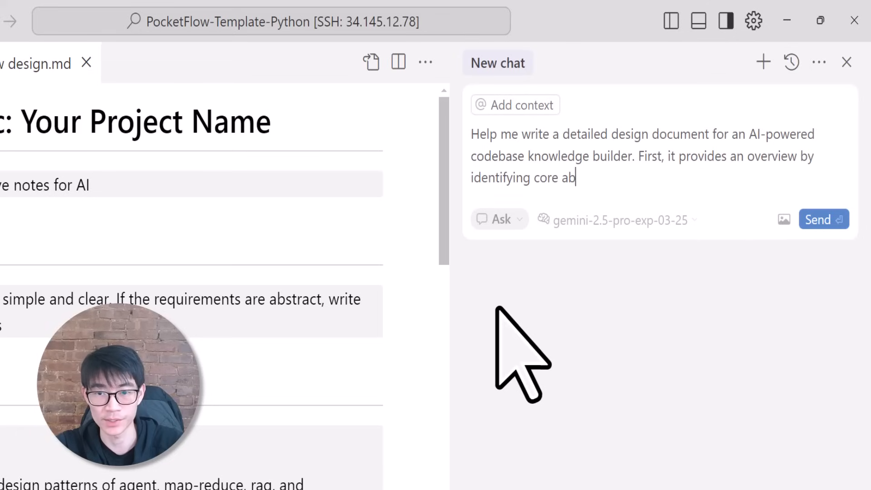
text(stractions, and sequencing them logically for tutorial clarity. Then)
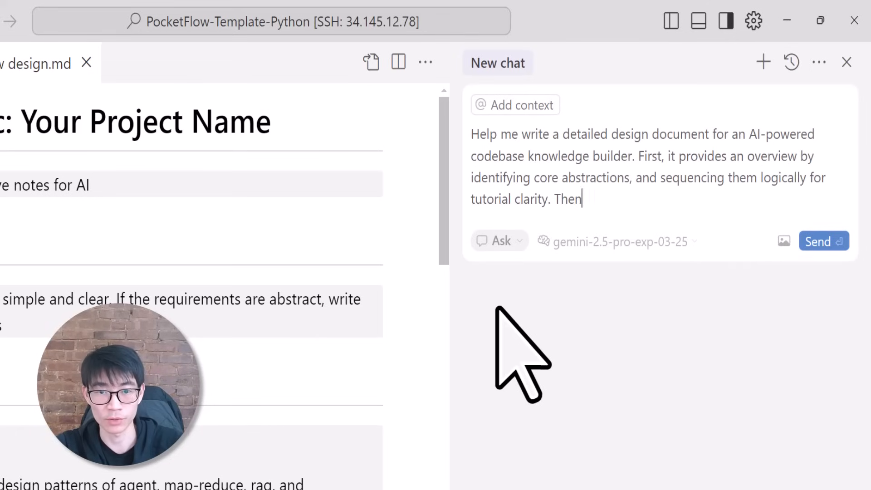
text(, it zooms into each abstraction individually, crafting detailed explanations)
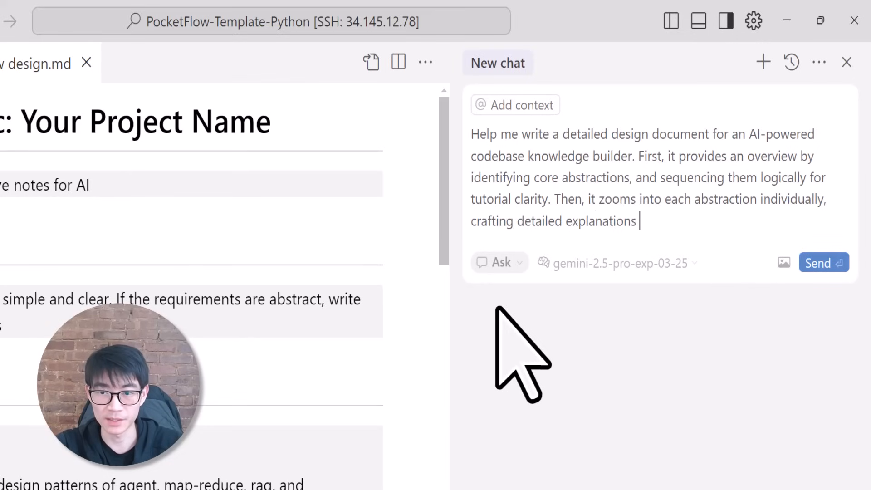
text(and practical examples)
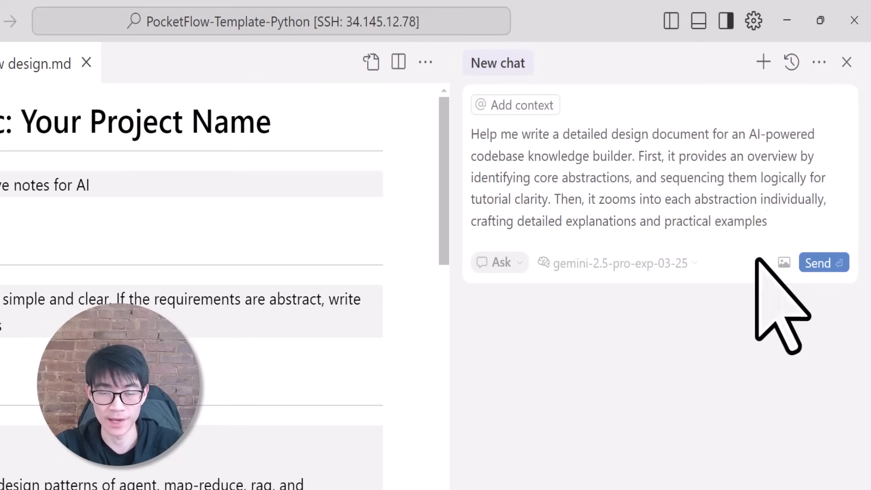
click(823, 262)
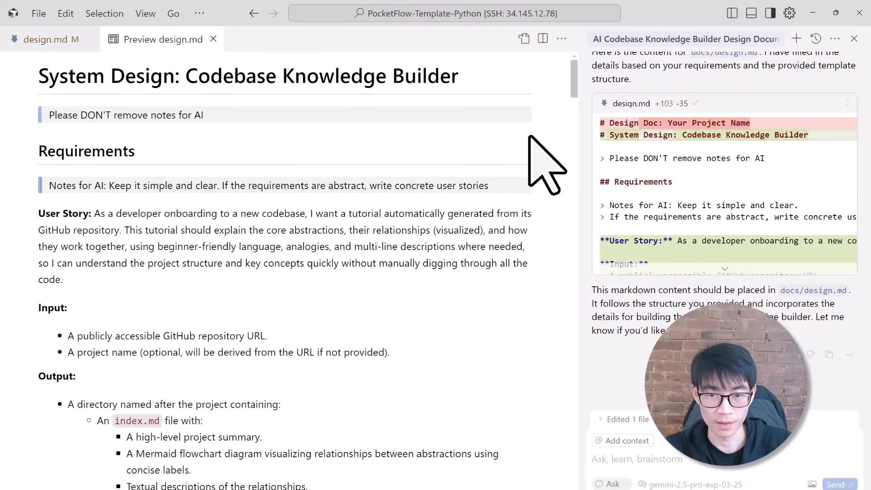
scroll(down, 3)
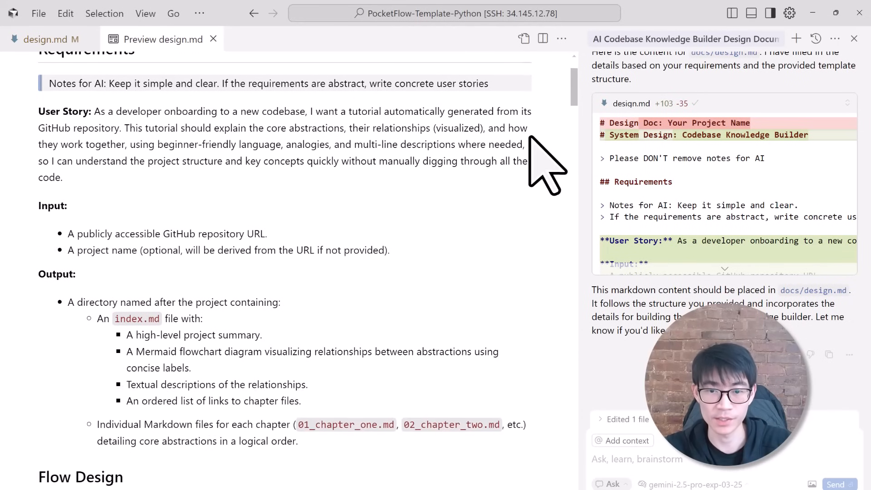
scroll(down, 3)
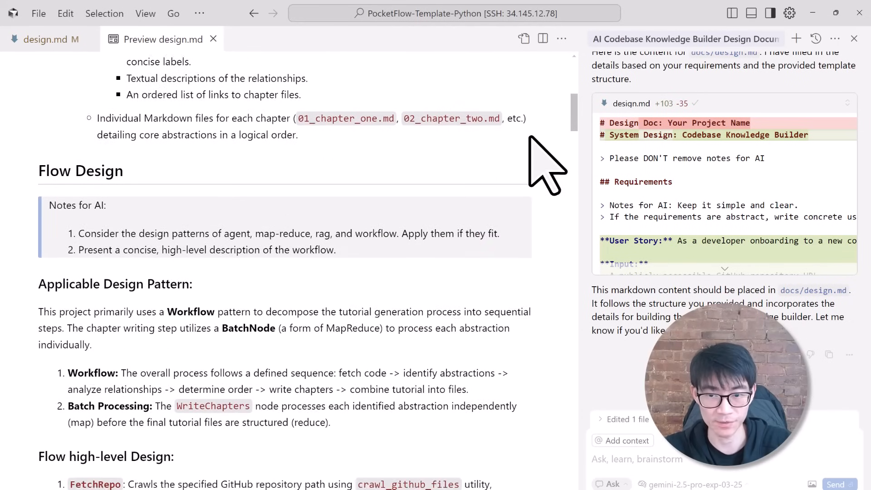
scroll(down, 3)
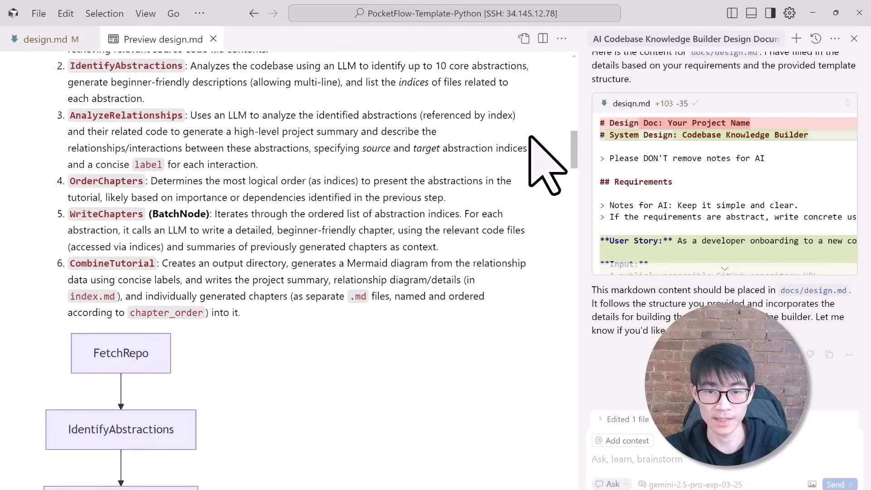
scroll(down, 3)
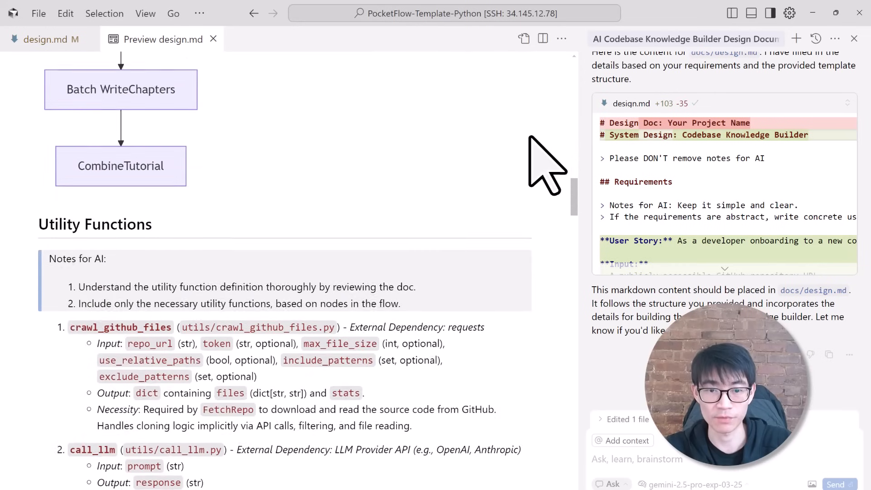
scroll(down, 3)
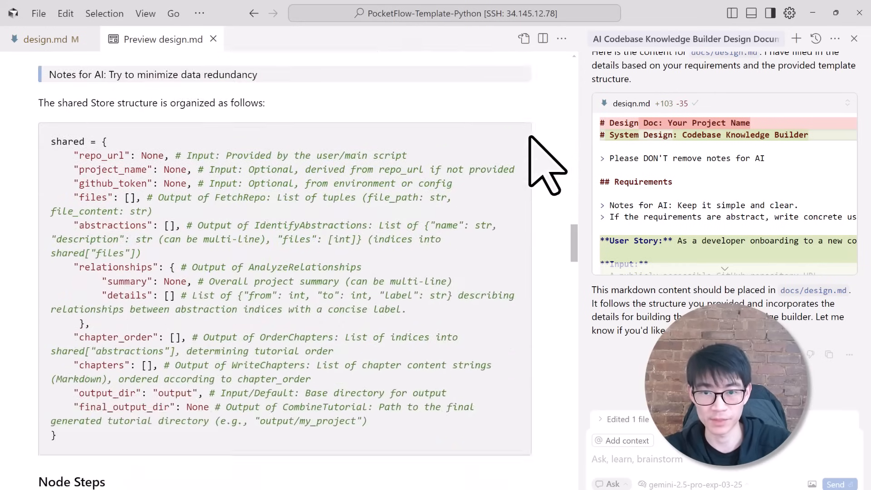
scroll(down, 3)
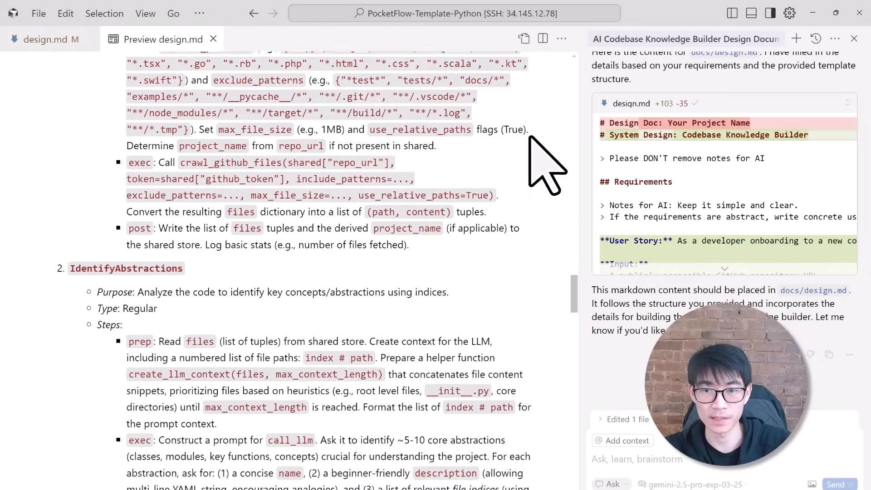
scroll(down, 3)
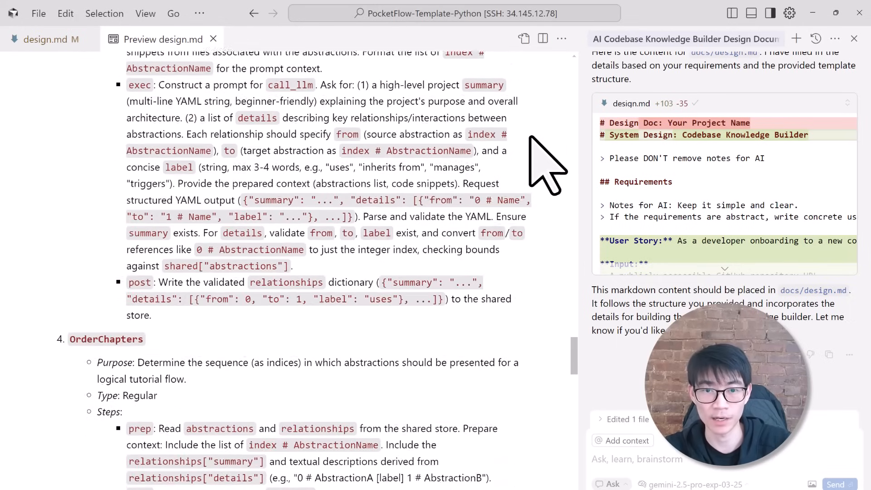
scroll(down, 3)
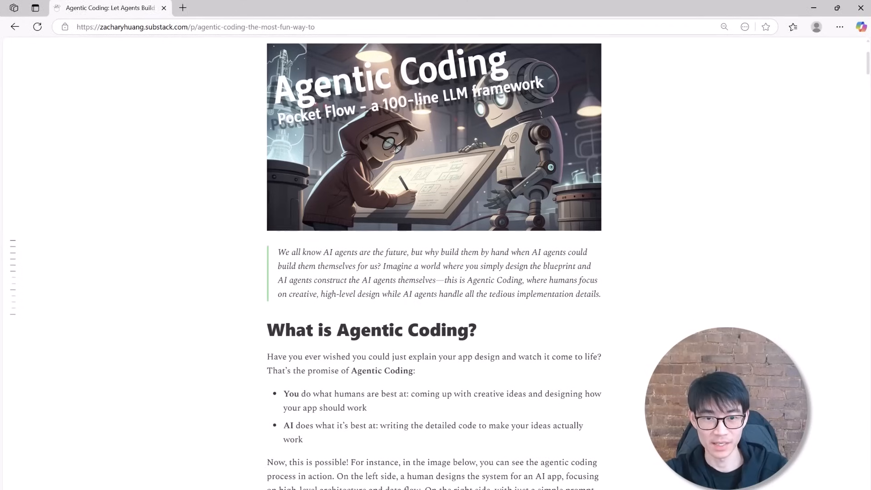
scroll(down, 3)
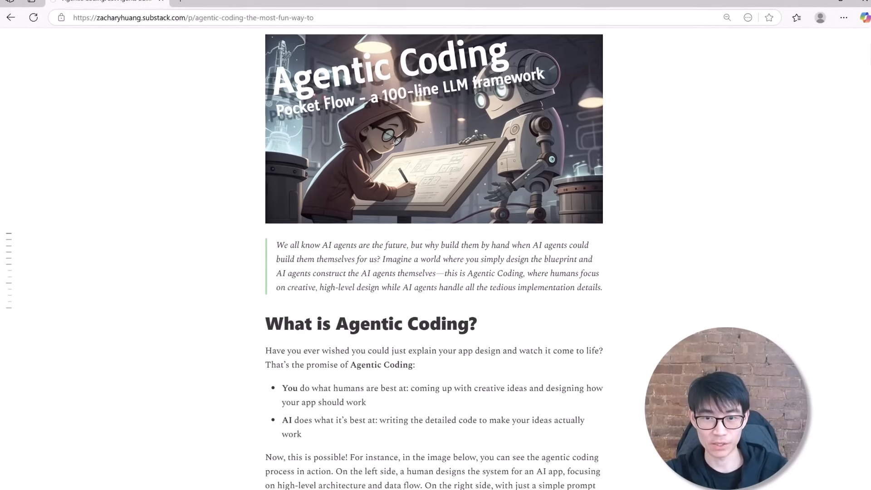
scroll(down, 3)
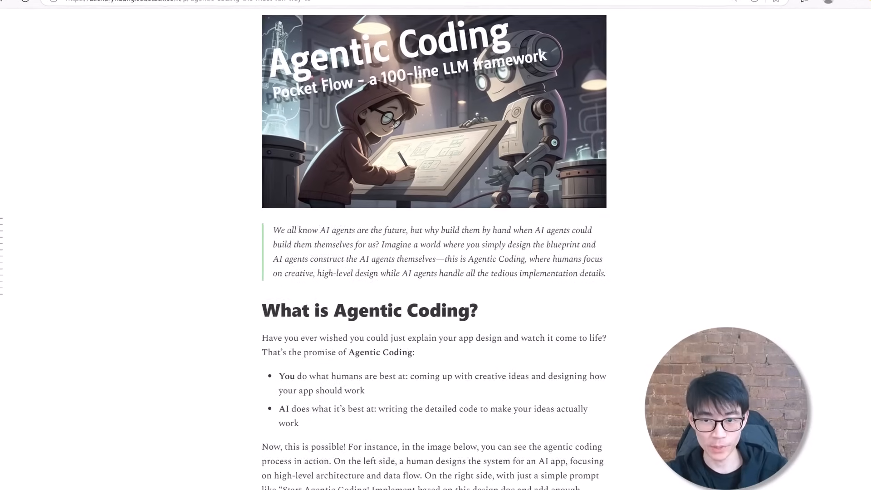
scroll(down, 3)
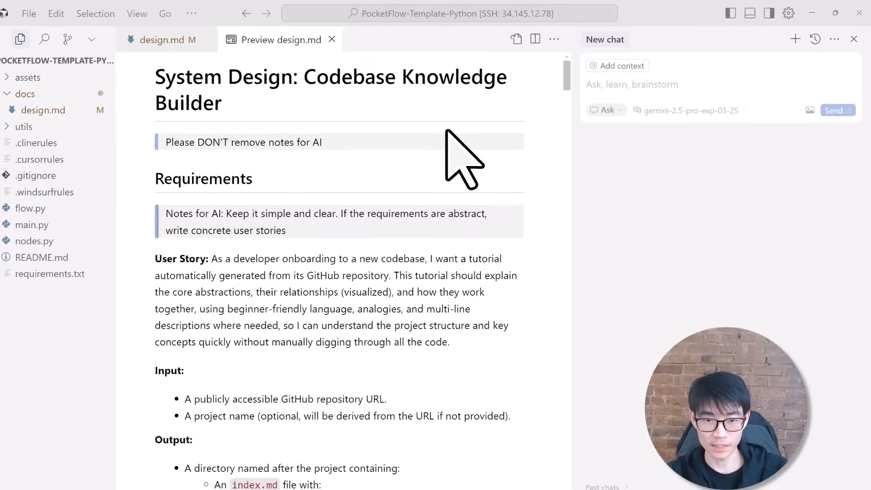
Step: Switch the chat to Agent mode and send 'Implement based on the design doc. Start Agentic'
click(606, 111)
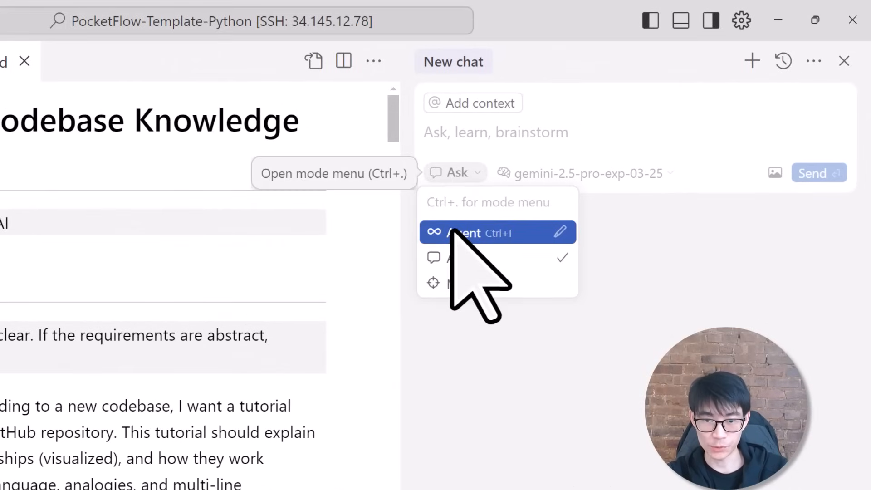
click(466, 232)
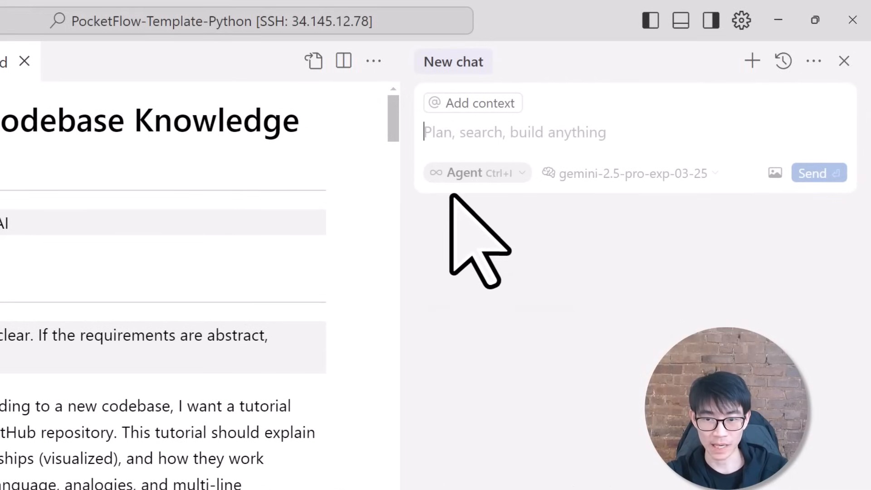
text(Implement based on the desi)
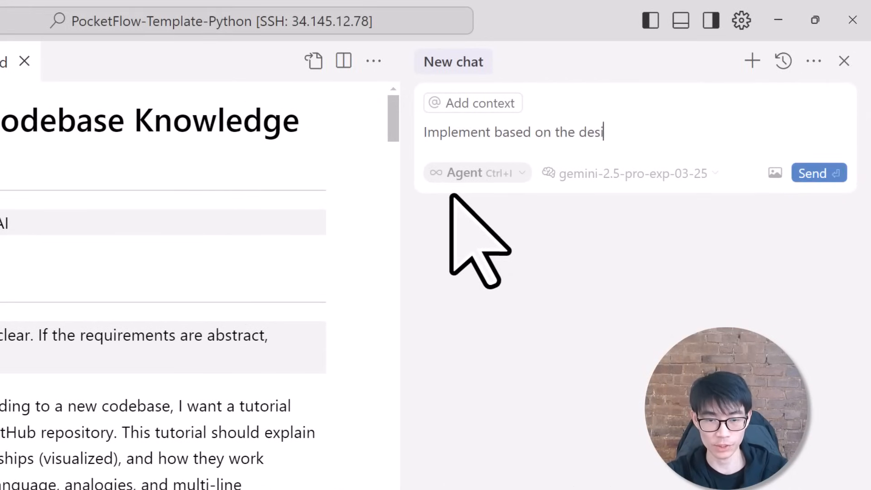
text(gn doc. Start Agentic)
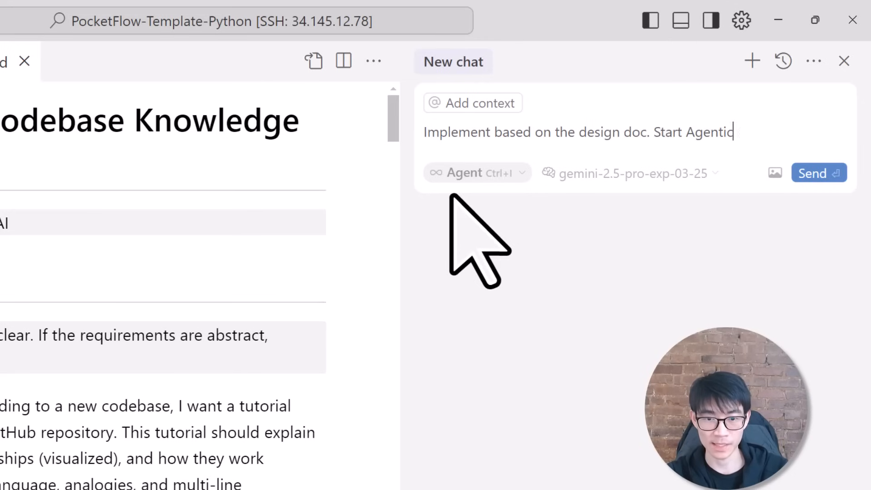
click(819, 173)
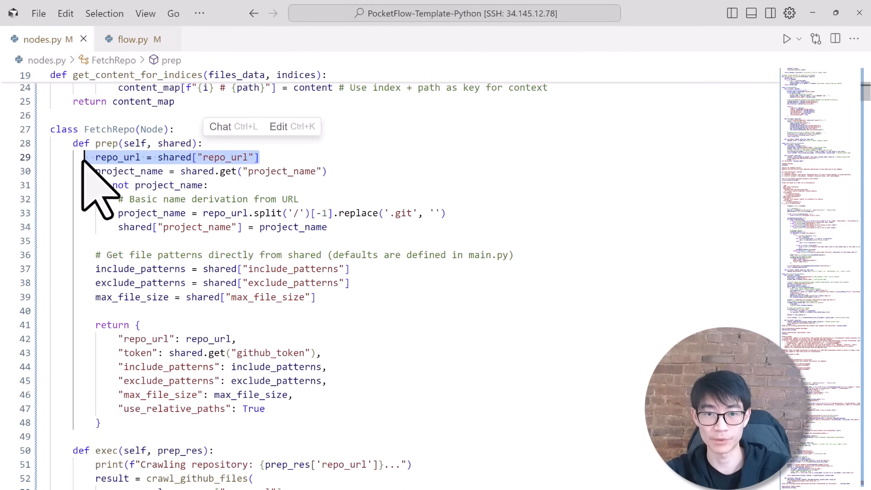
scroll(down, 3)
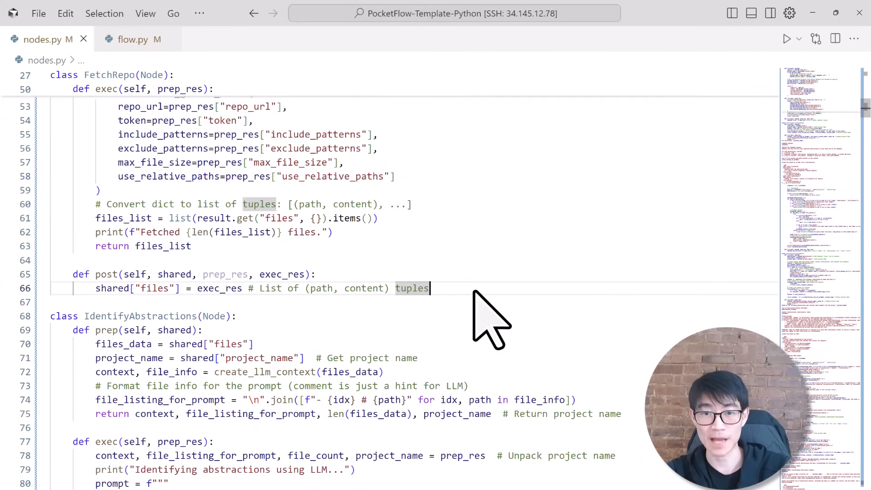
scroll(down, 3)
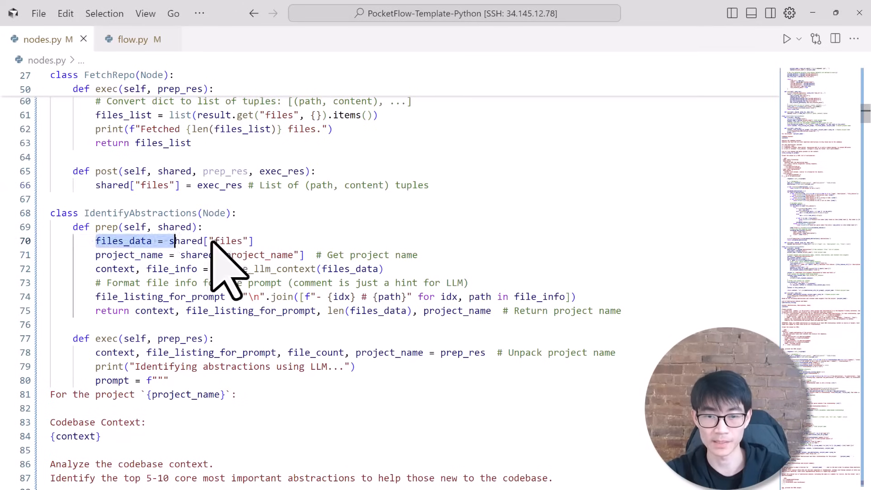
scroll(down, 3)
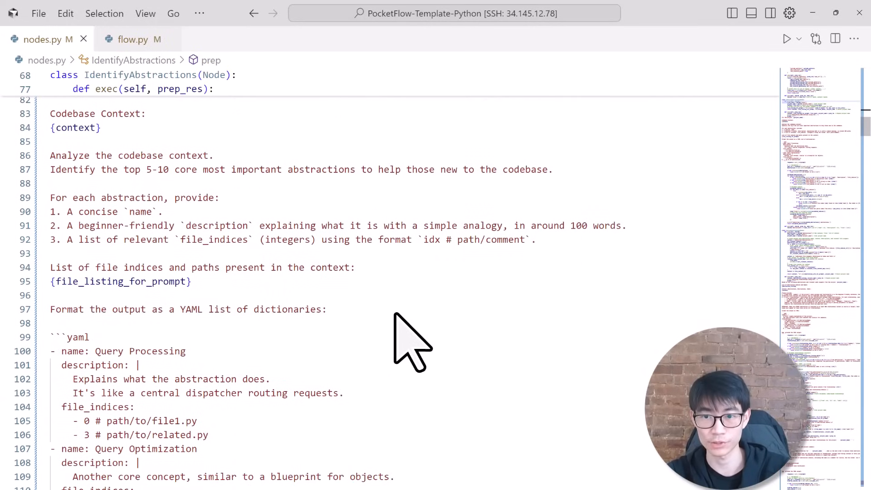
scroll(down, 3)
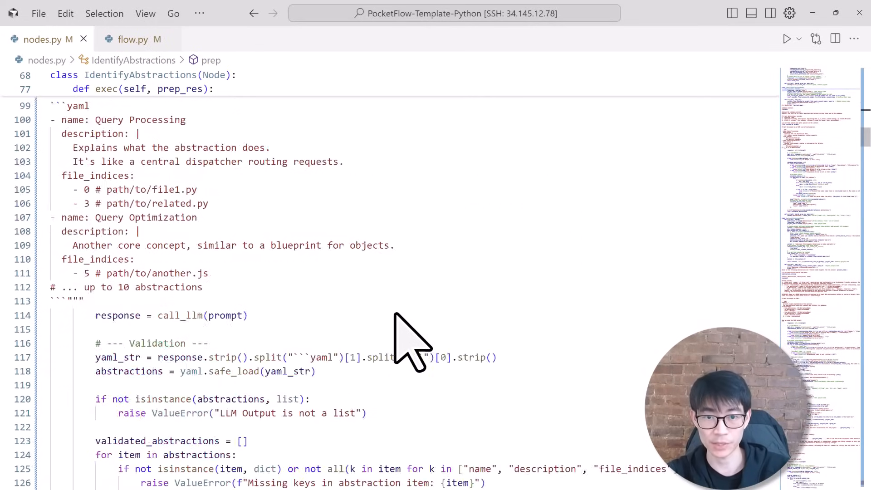
scroll(down, 3)
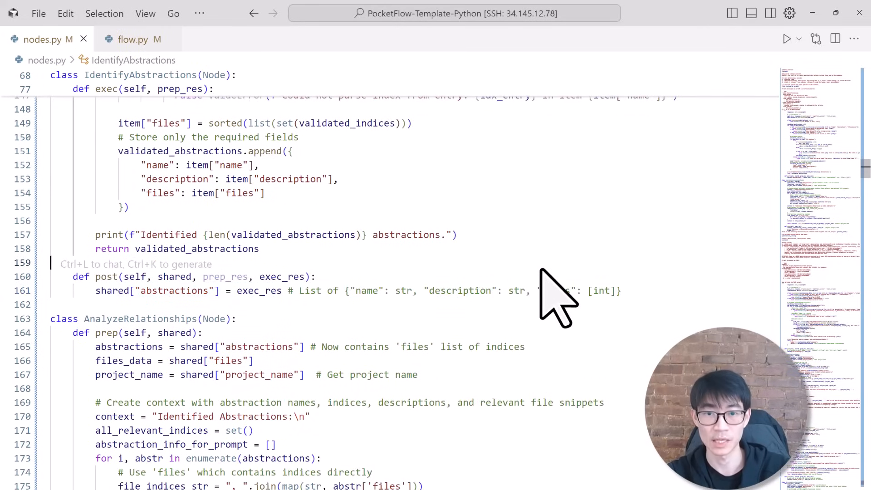
scroll(down, 3)
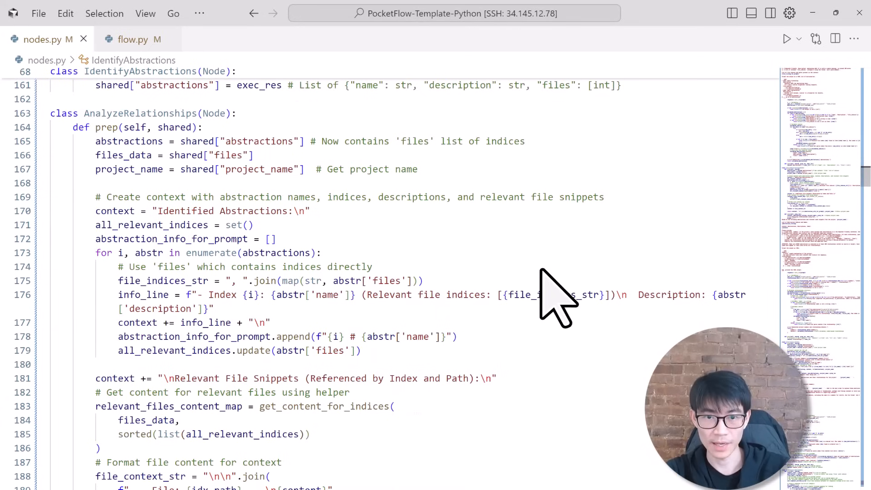
scroll(down, 3)
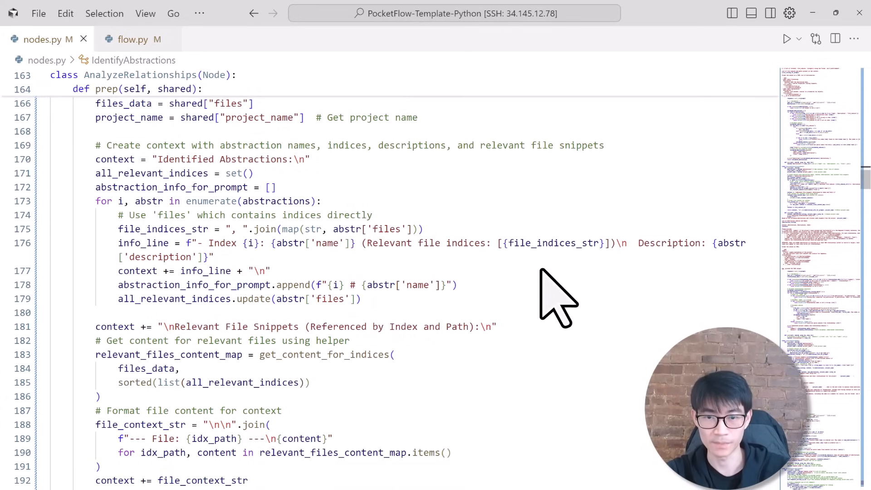
mouse_move(122, 167)
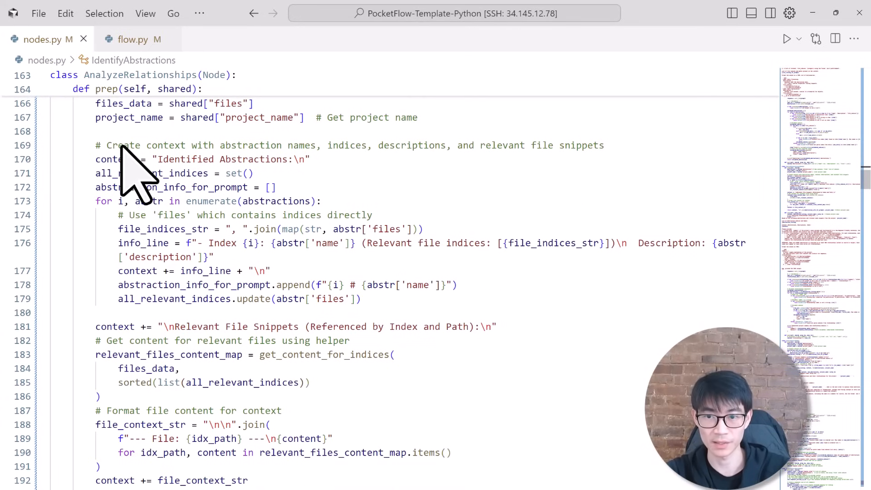
scroll(down, 3)
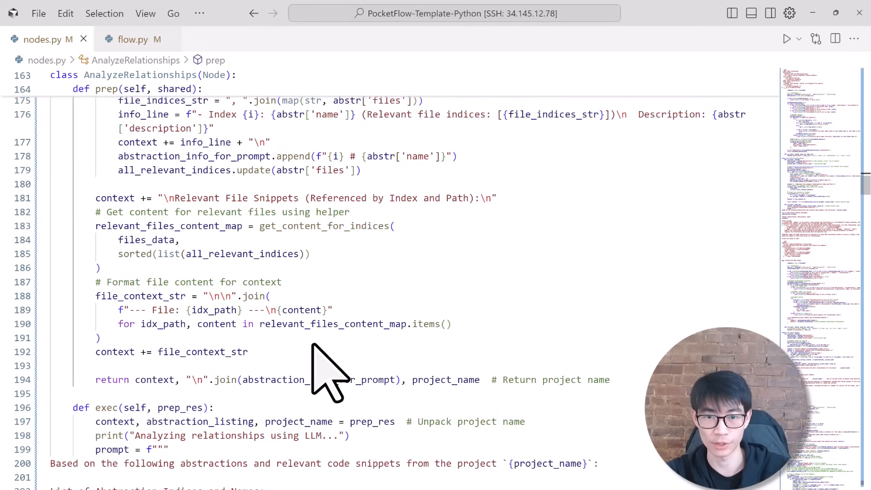
scroll(down, 3)
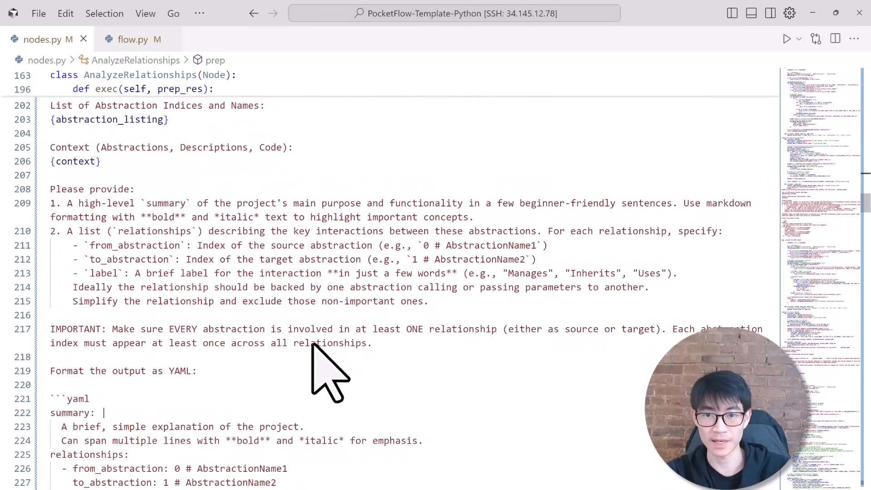
scroll(down, 3)
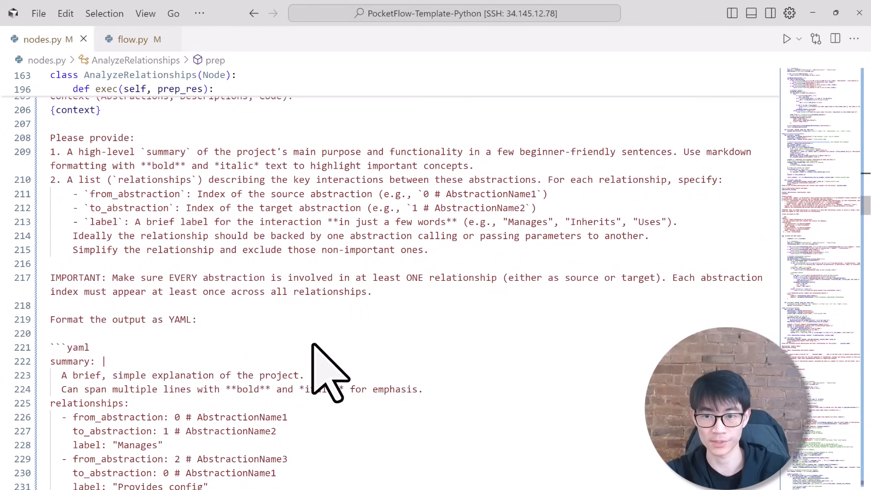
scroll(down, 3)
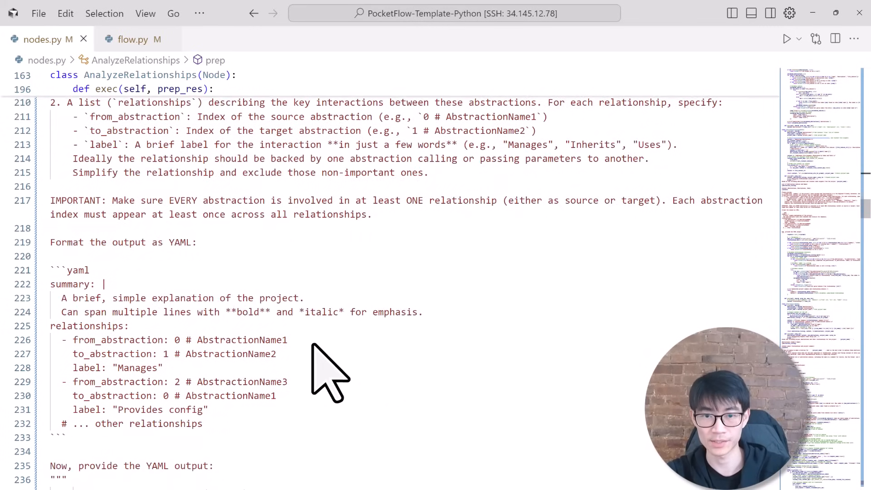
scroll(down, 3)
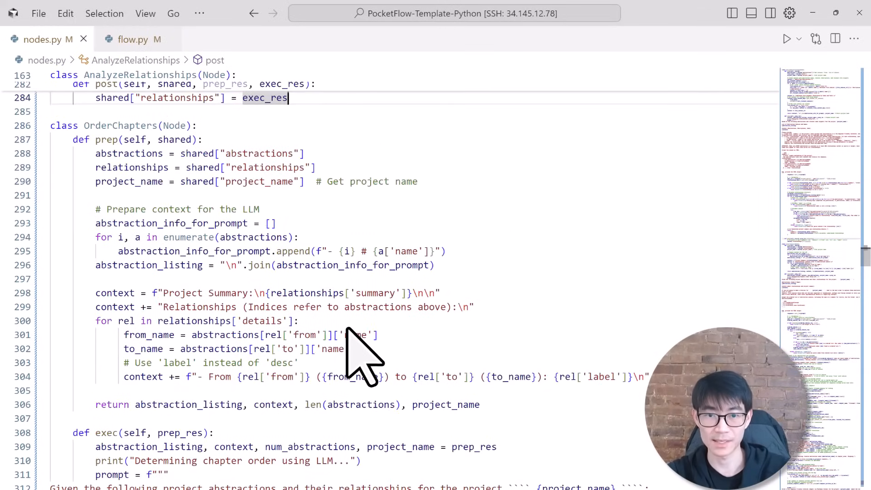
scroll(down, 3)
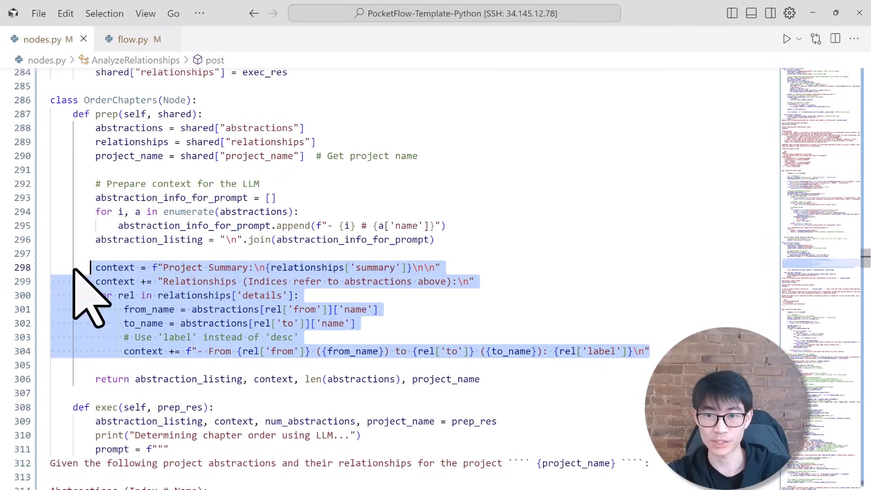
scroll(down, 3)
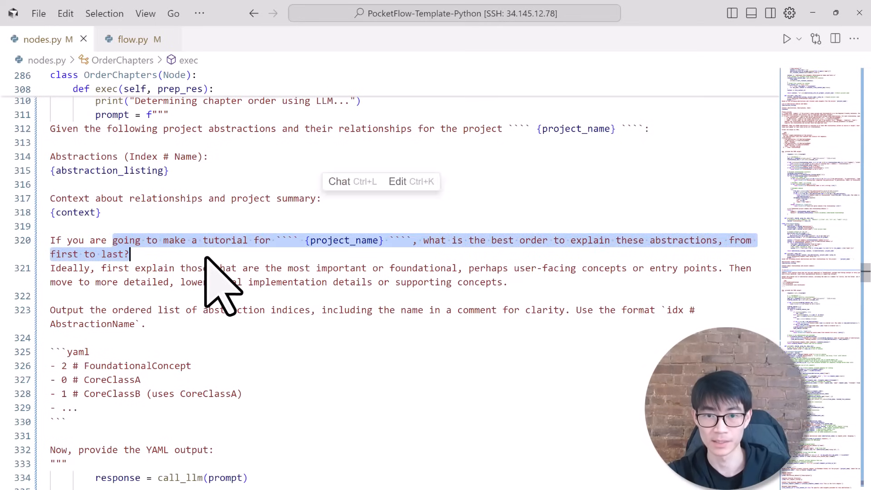
scroll(down, 3)
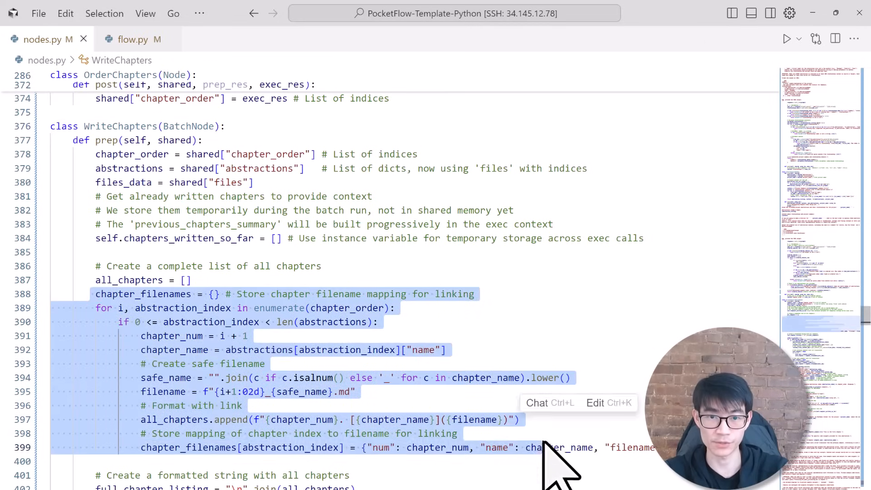
scroll(down, 3)
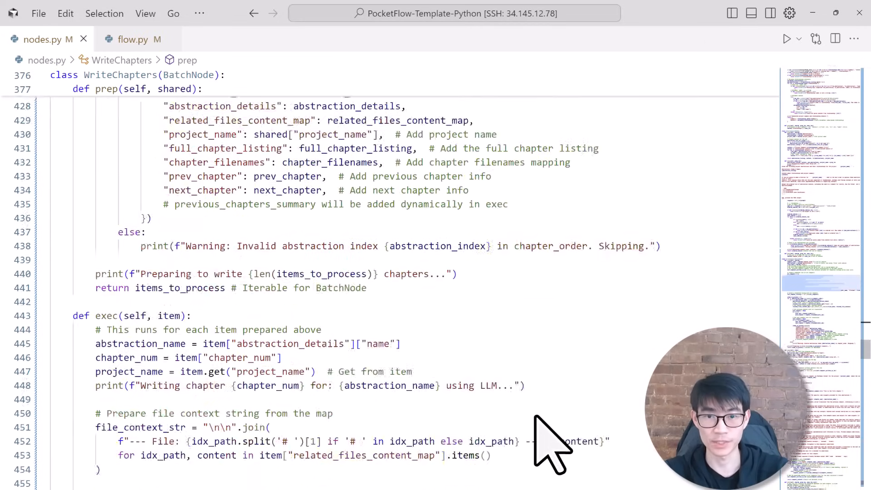
scroll(down, 3)
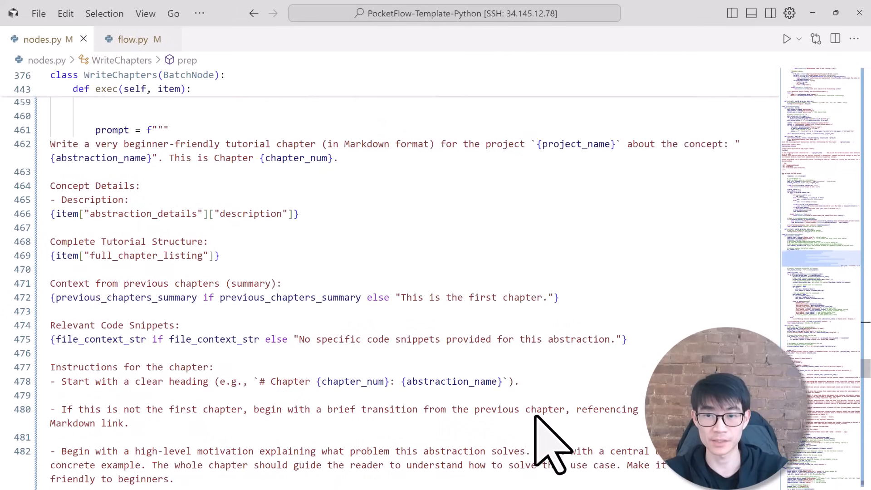
scroll(down, 3)
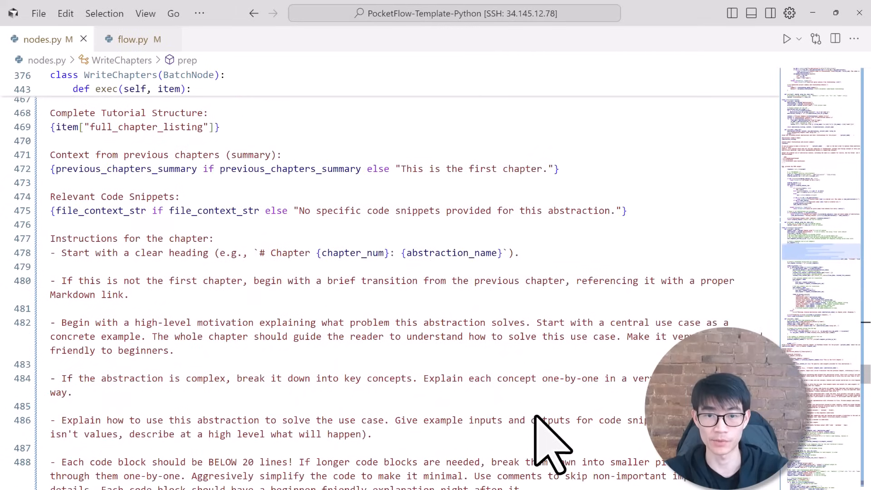
scroll(down, 3)
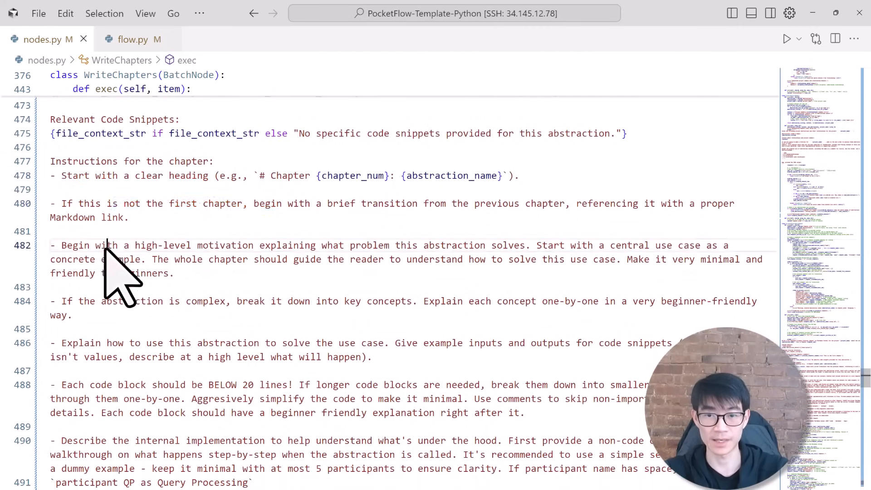
drag(102, 301, 321, 301)
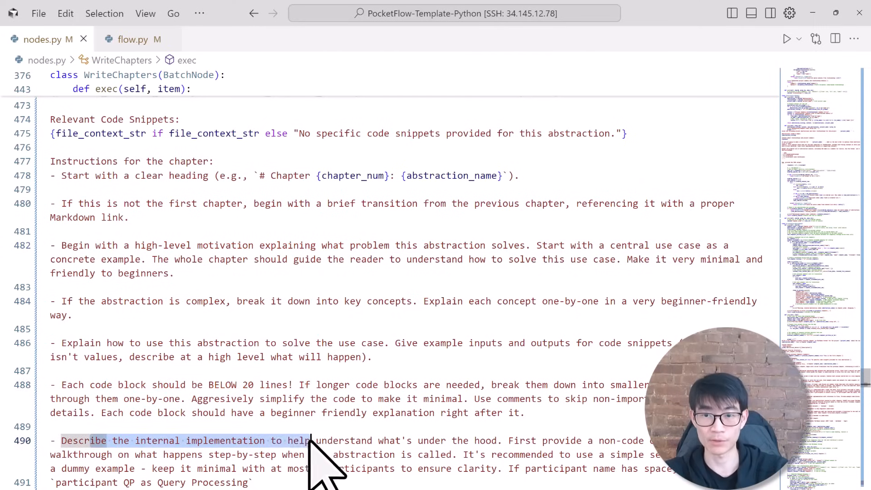
scroll(down, 3)
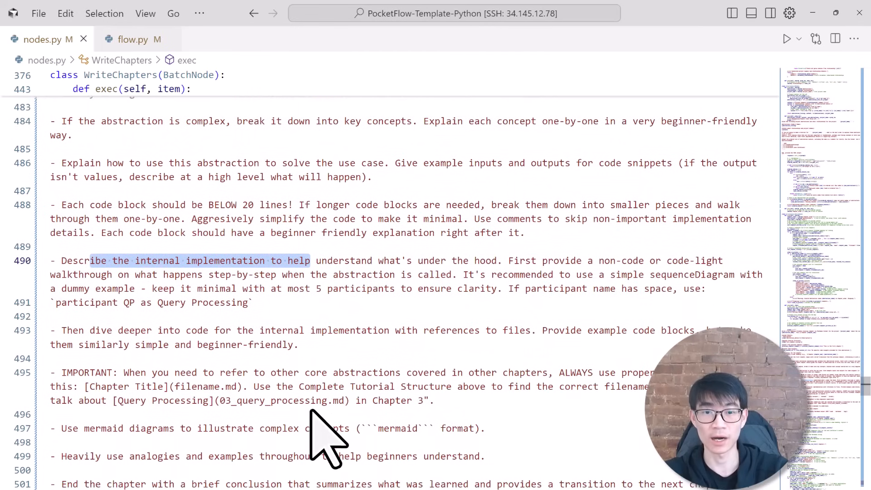
scroll(down, 3)
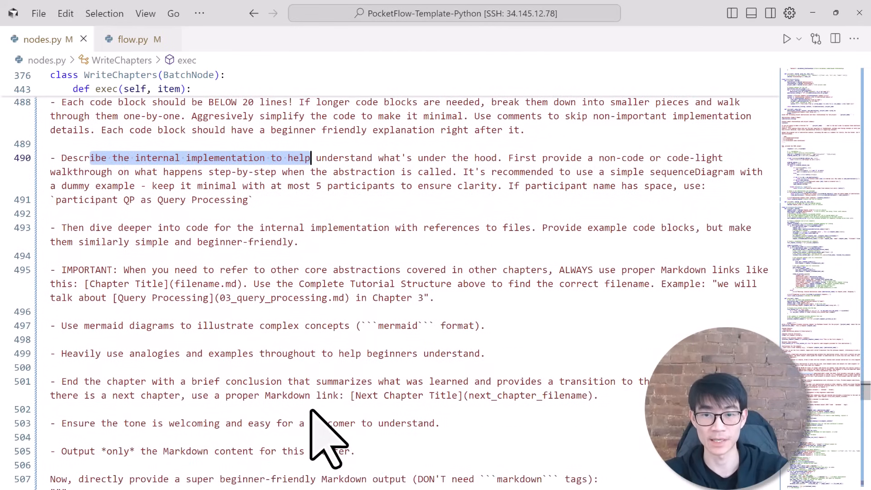
scroll(down, 3)
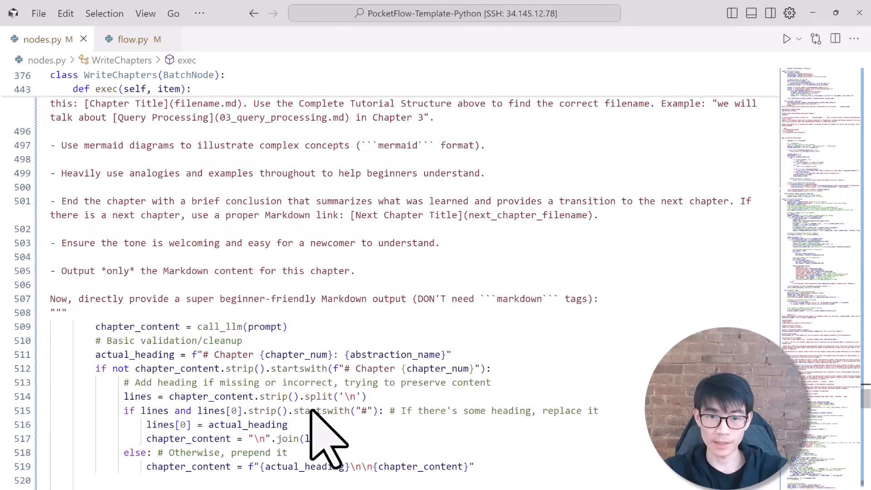
scroll(down, 3)
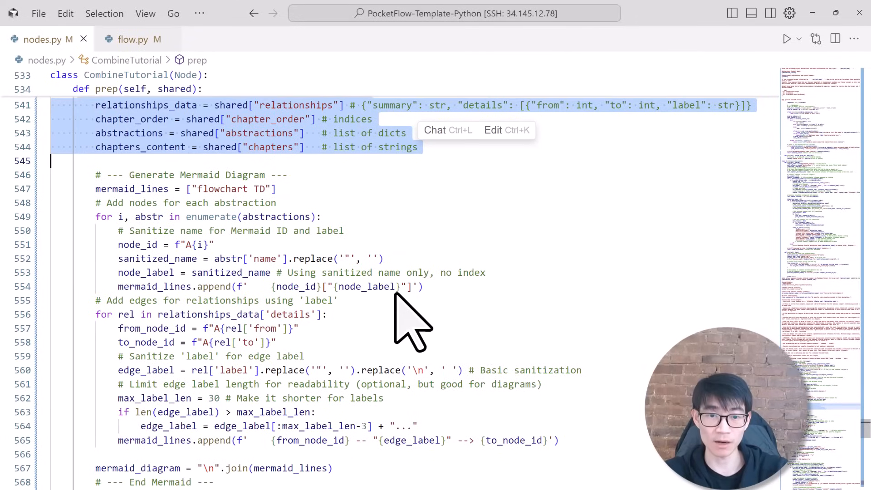
scroll(down, 3)
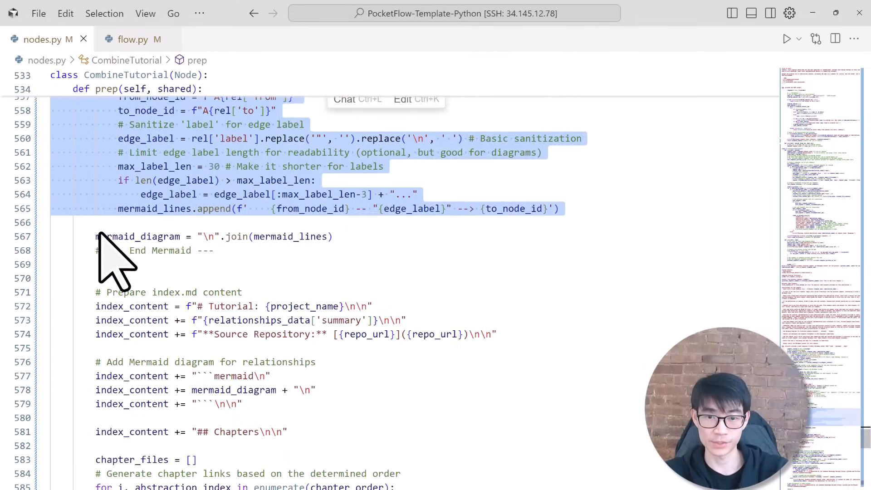
scroll(down, 3)
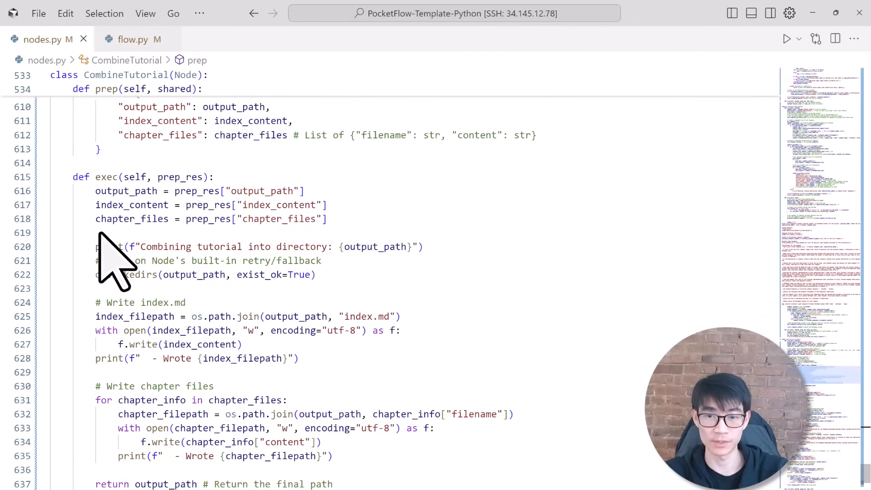
scroll(down, 3)
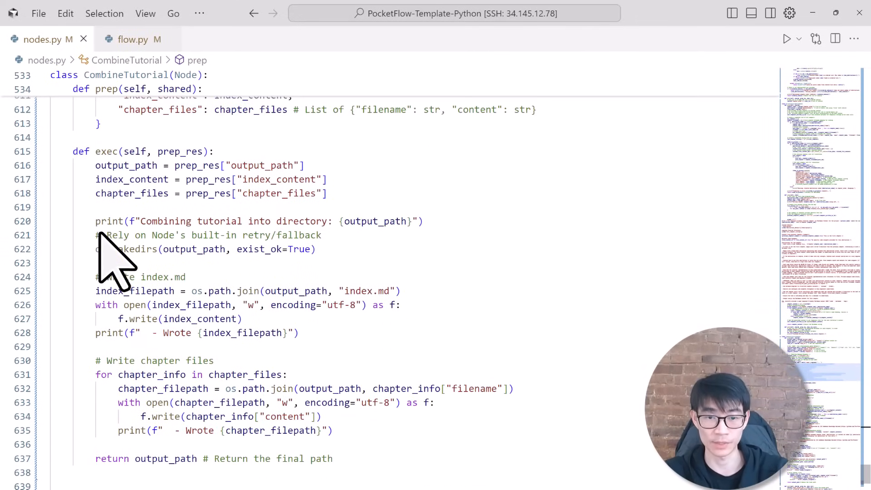
mouse_move(118, 283)
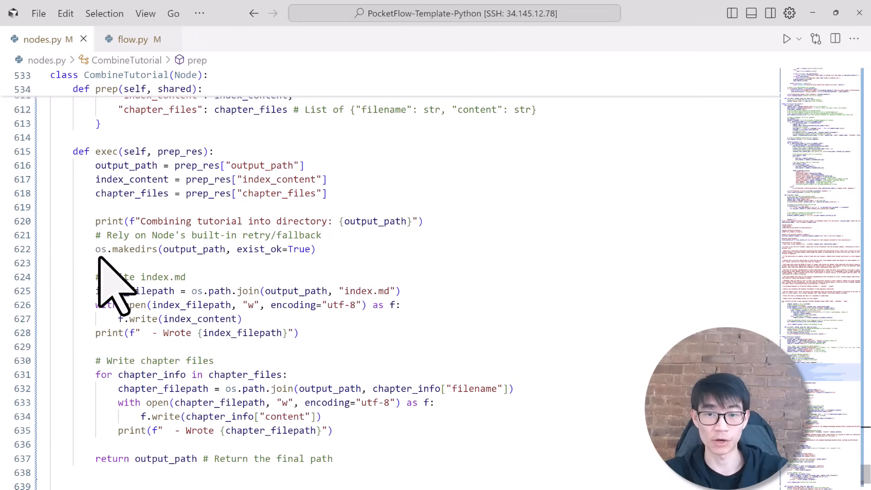
scroll(down, 3)
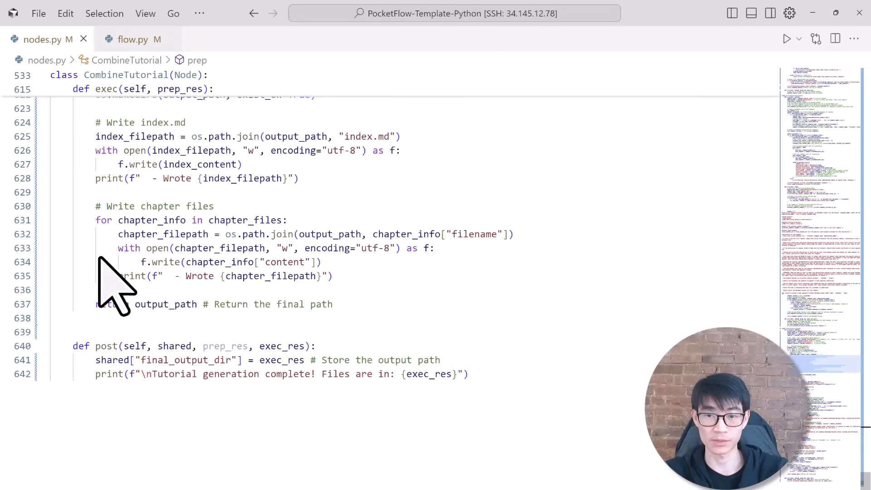
scroll(down, 3)
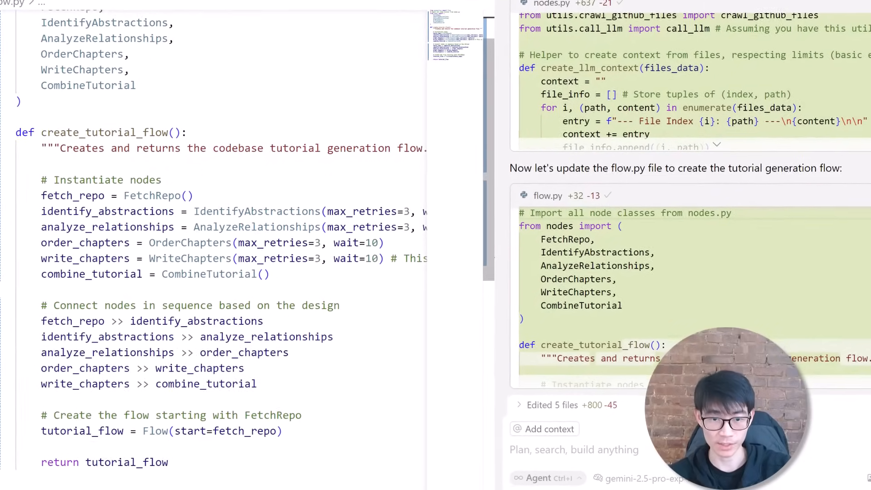
scroll(down, 3)
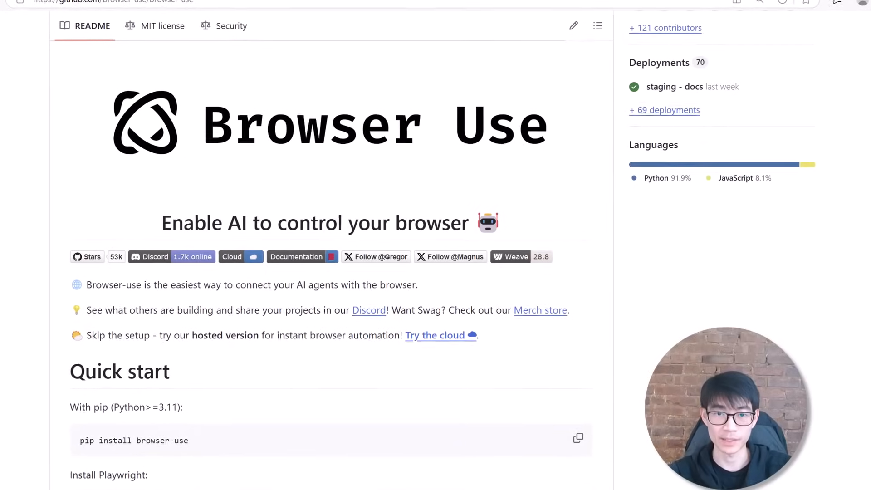
Step: Navigate from the Browser Use README into the browser_use/dom folder listing buildDomTree.js
scroll(down, 3)
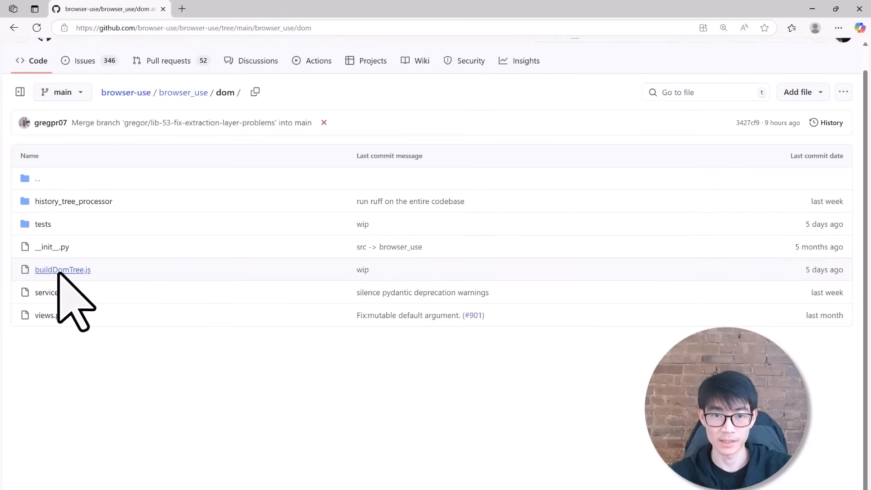
click(63, 269)
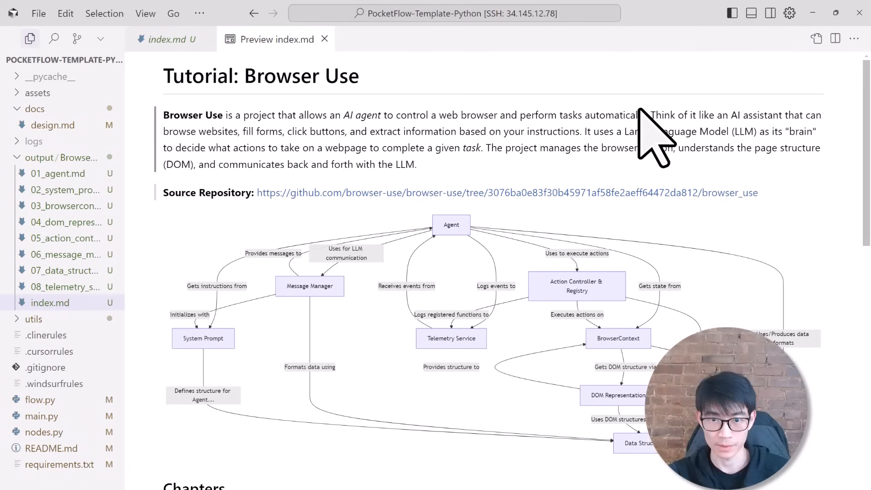
Step: From the index.md Chapters list, open the 01_agent.md Agent chapter preview
scroll(down, 3)
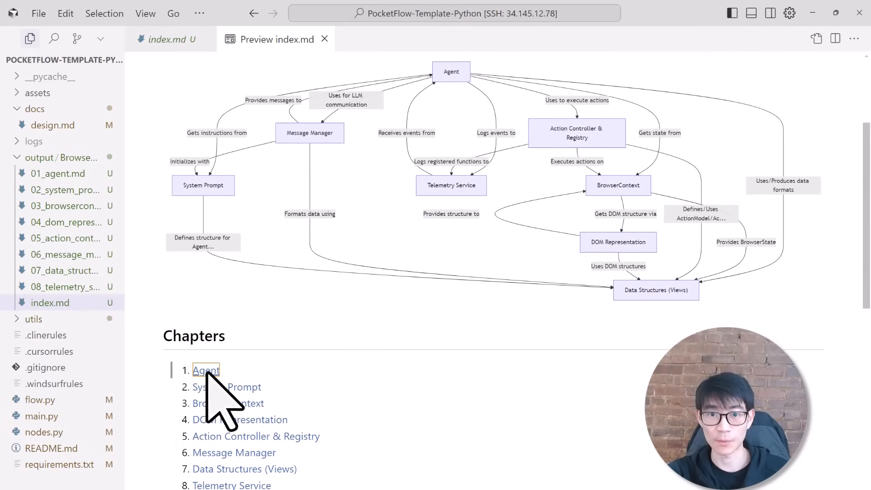
click(205, 370)
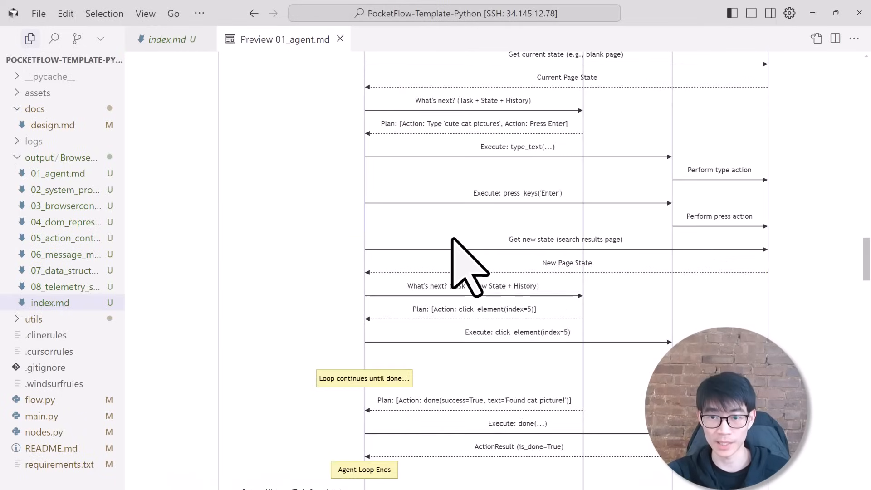
click(50, 302)
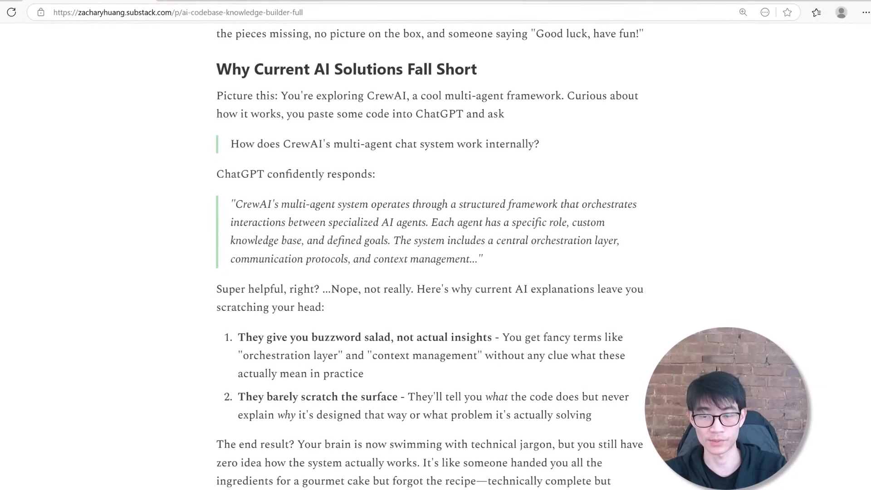
scroll(down, 3)
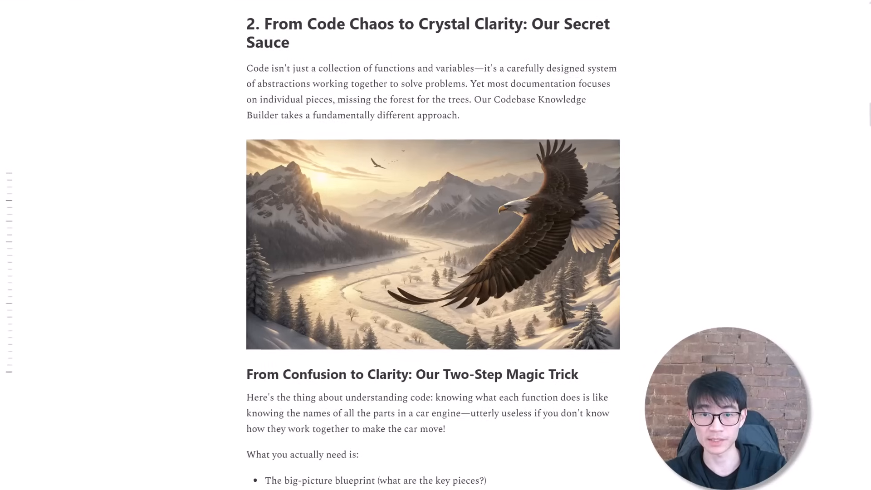
scroll(up, 3)
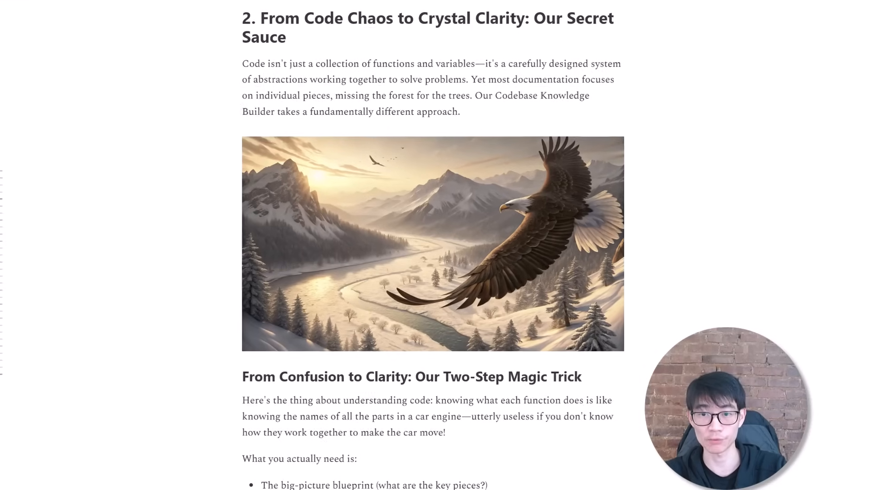
scroll(down, 3)
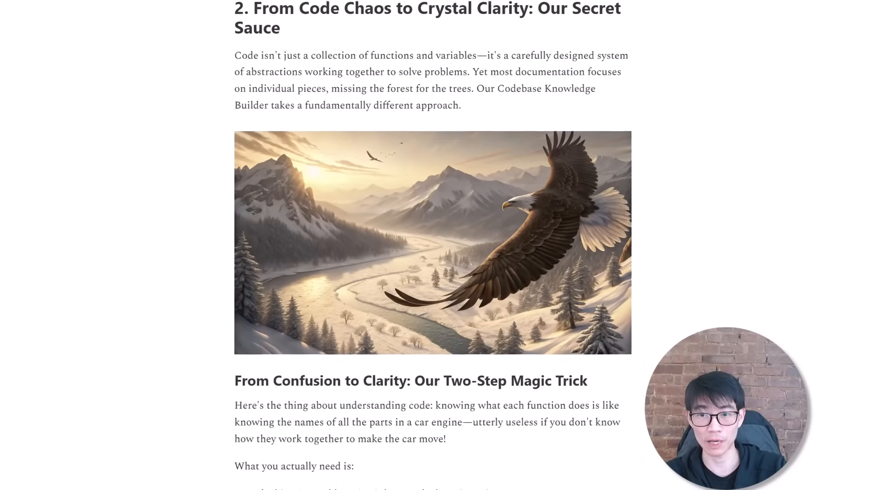
scroll(down, 3)
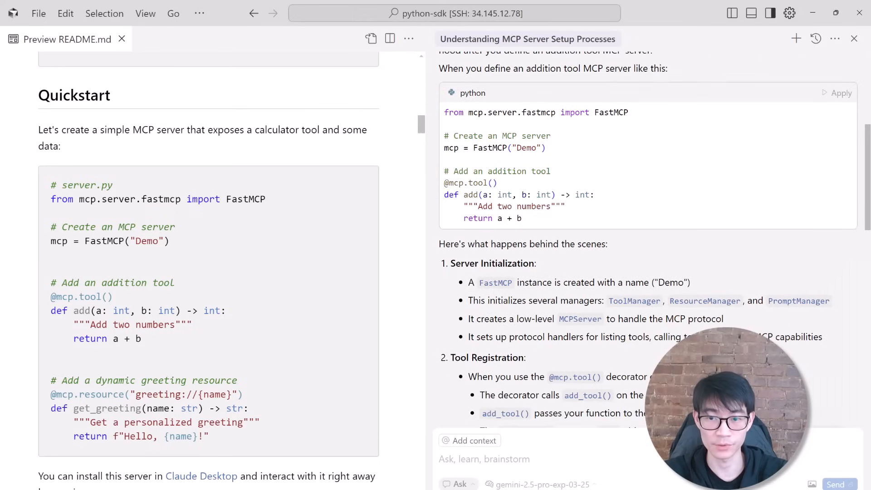
scroll(down, 3)
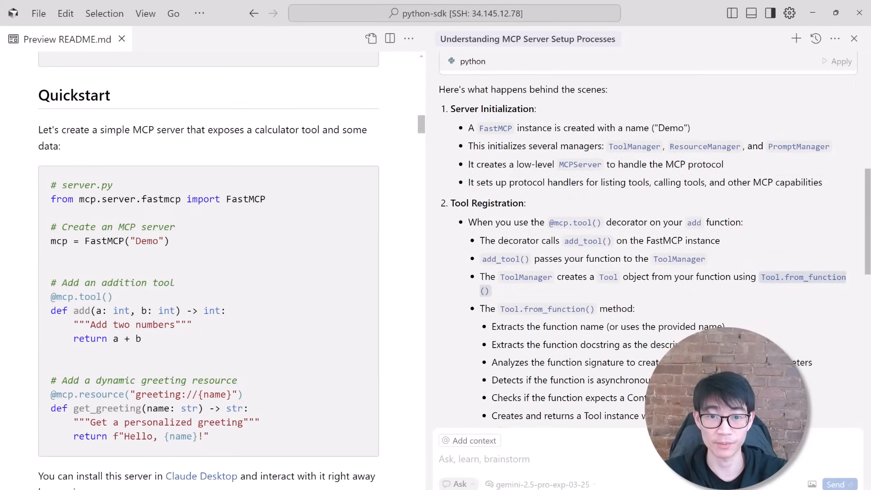
scroll(down, 3)
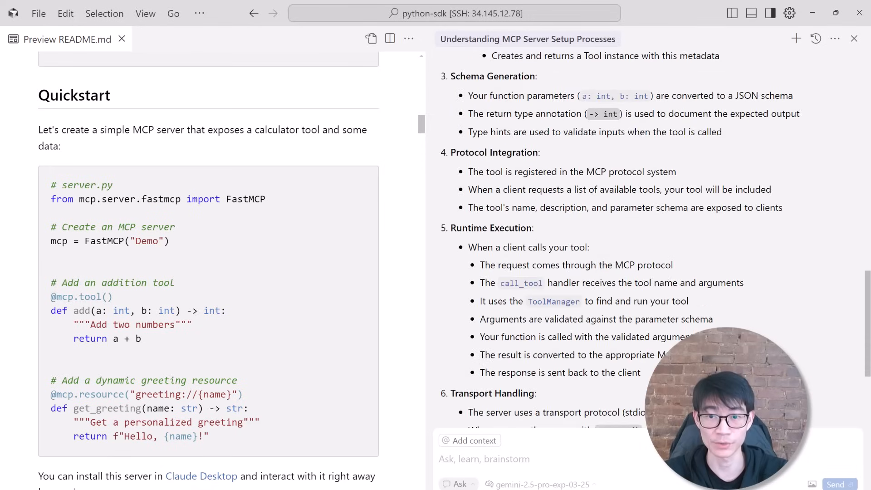
scroll(down, 3)
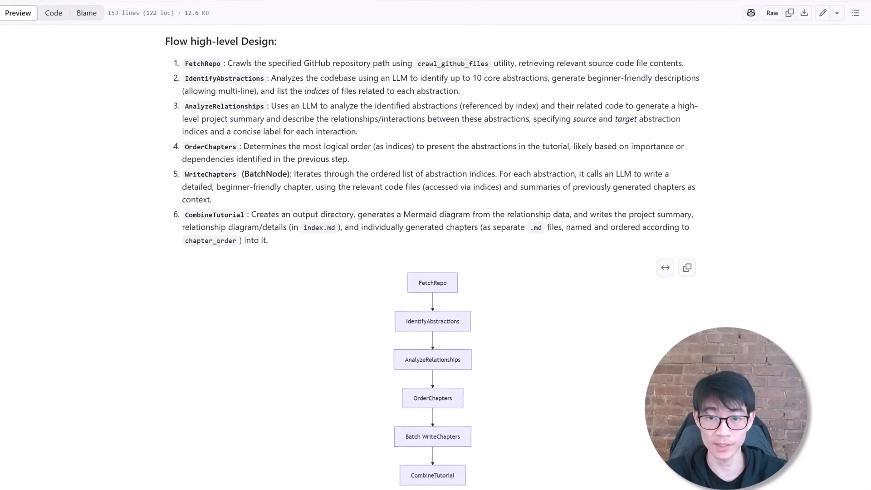
scroll(down, 3)
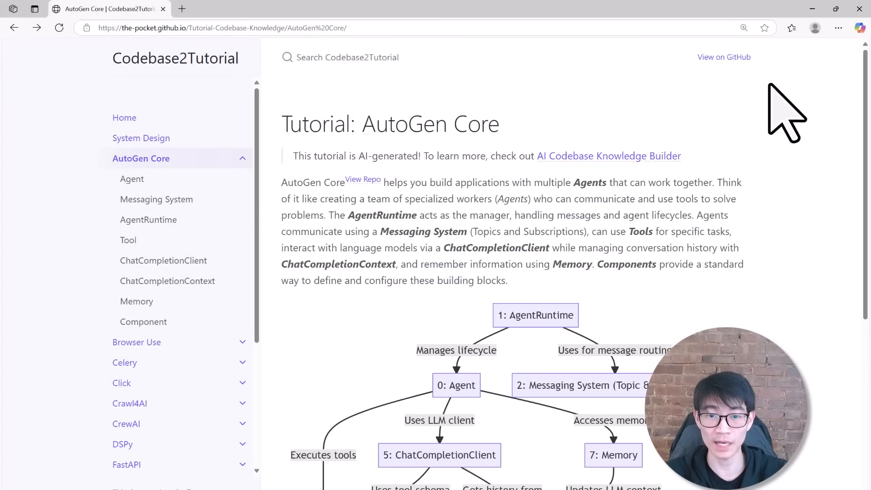
Step: Open the AutoGen Core tutorial's Agent chapter from the table of contents and skim through it
scroll(down, 3)
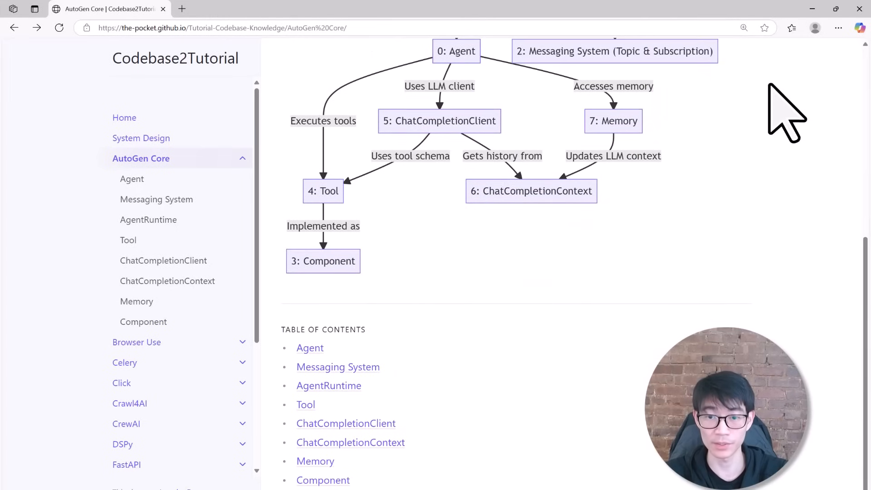
click(132, 179)
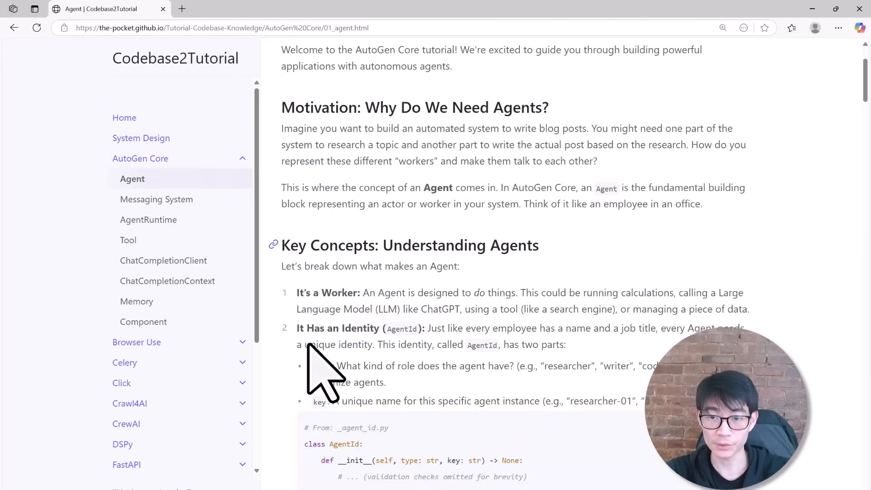
scroll(down, 3)
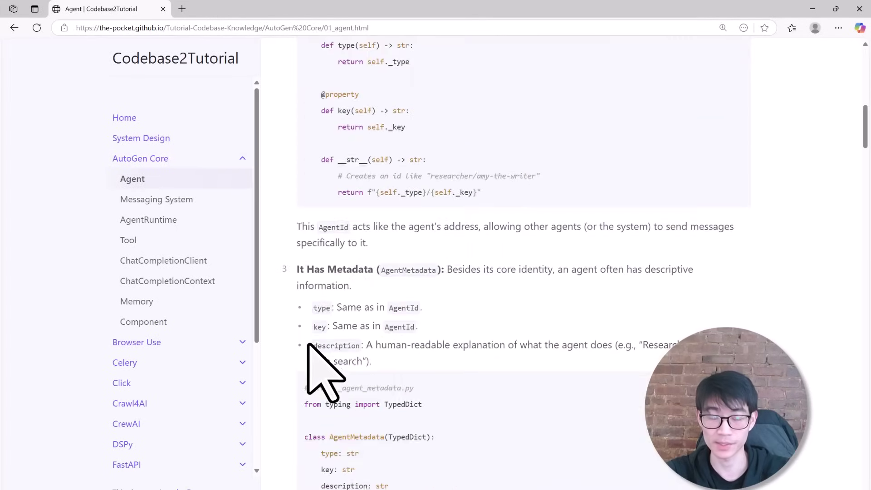
scroll(down, 3)
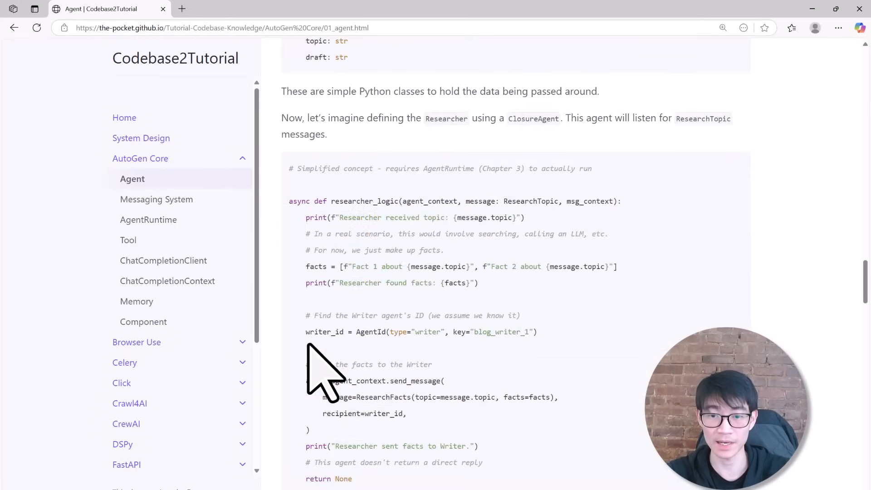
scroll(down, 3)
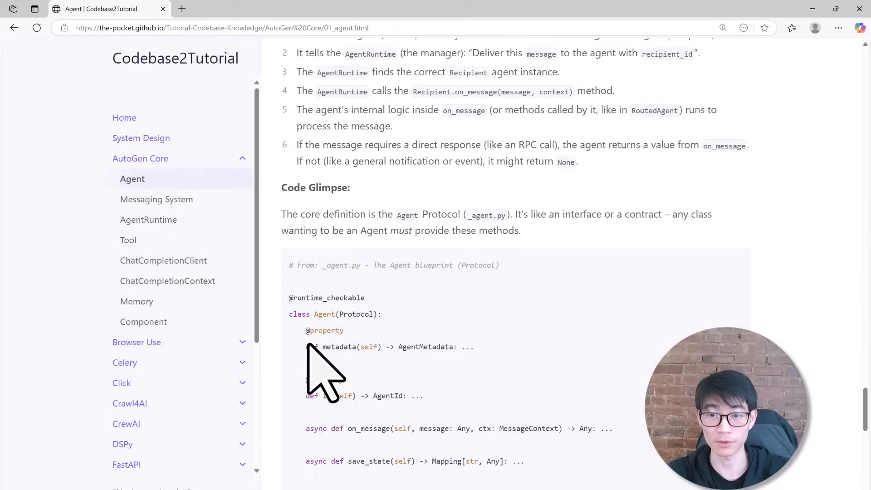
scroll(down, 3)
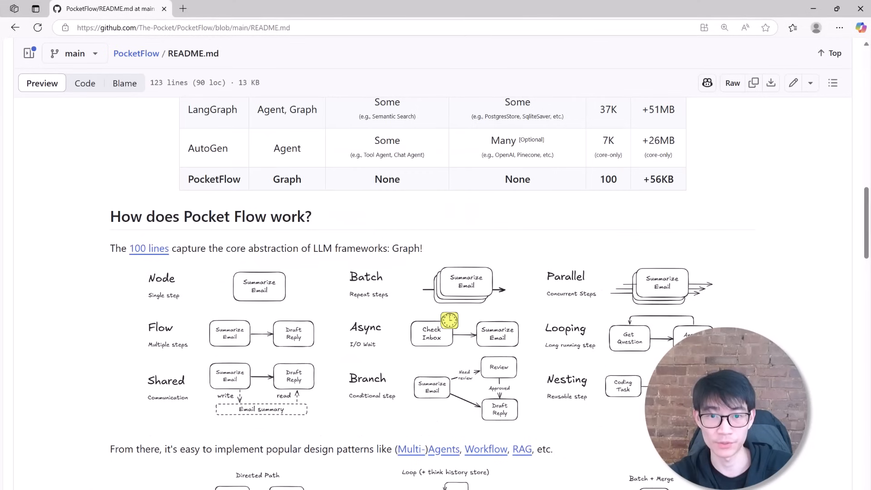
scroll(down, 3)
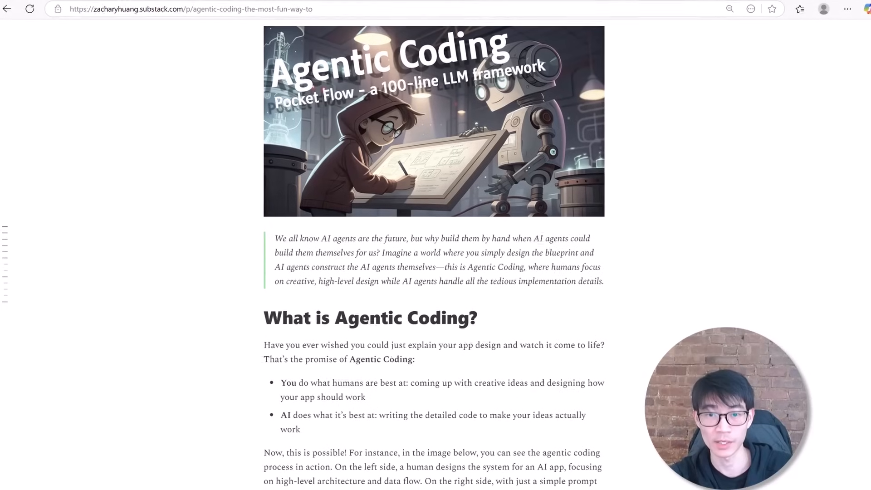
scroll(down, 3)
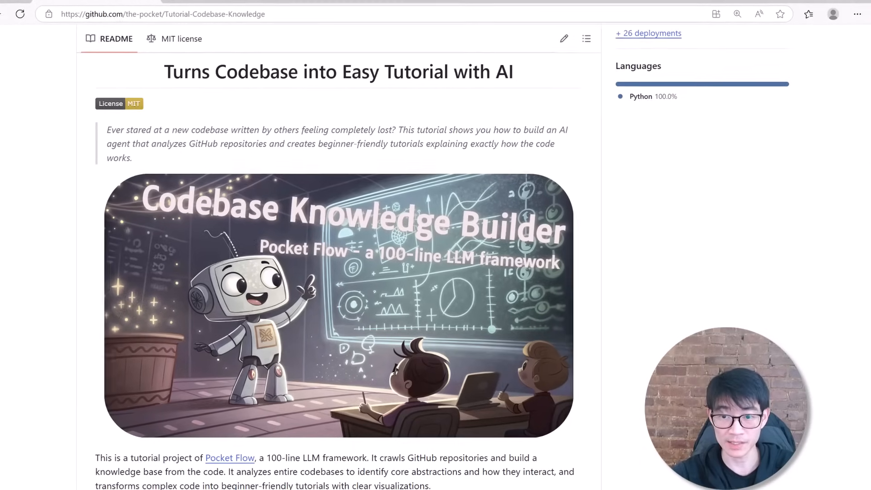
scroll(down, 3)
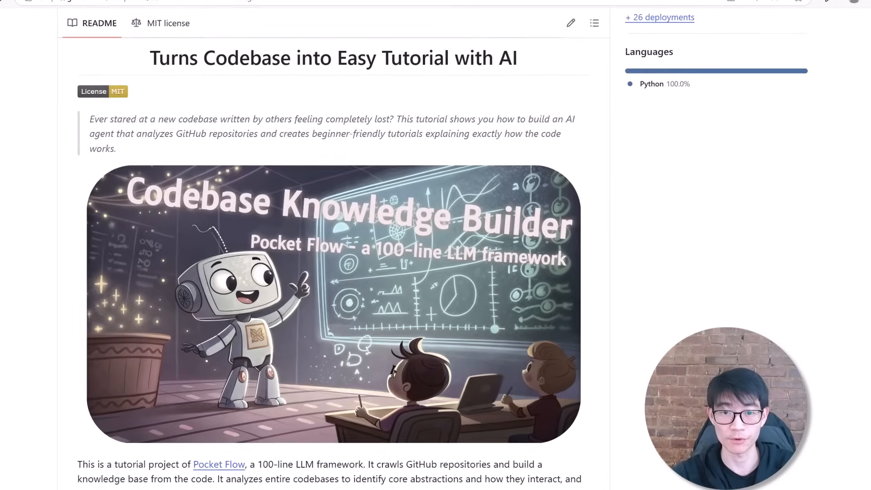